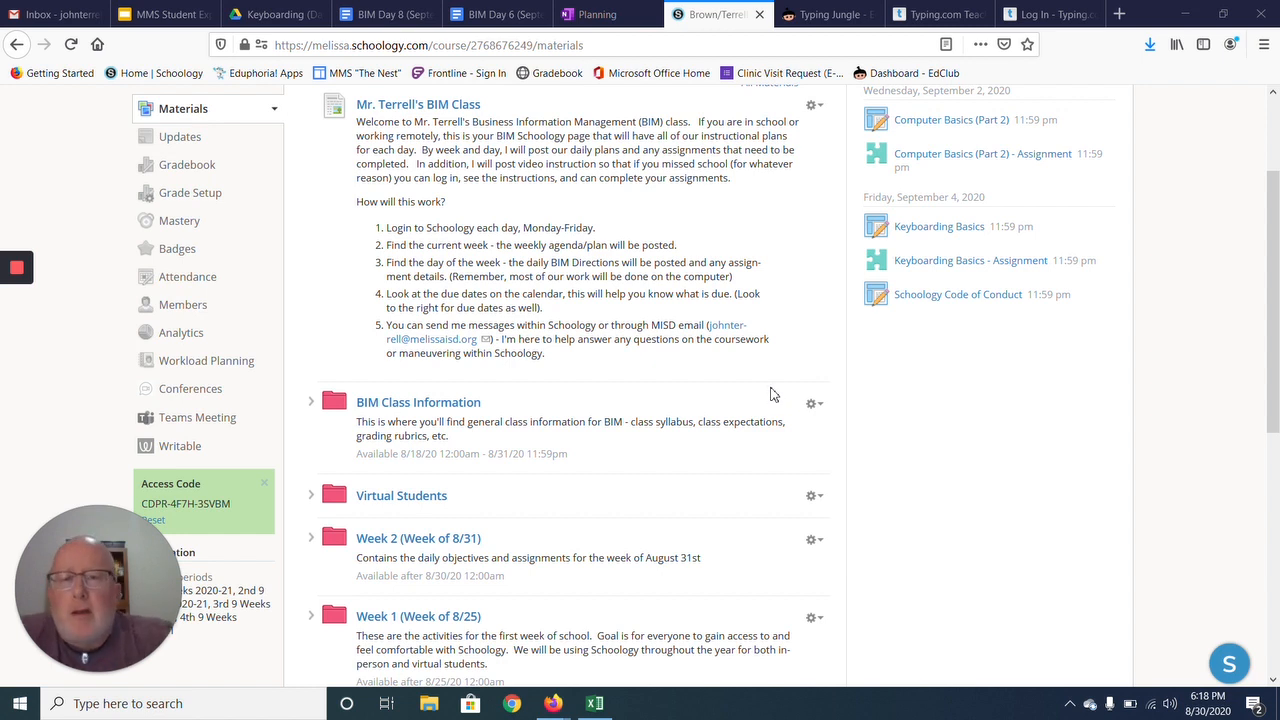
mouse_move(736, 358)
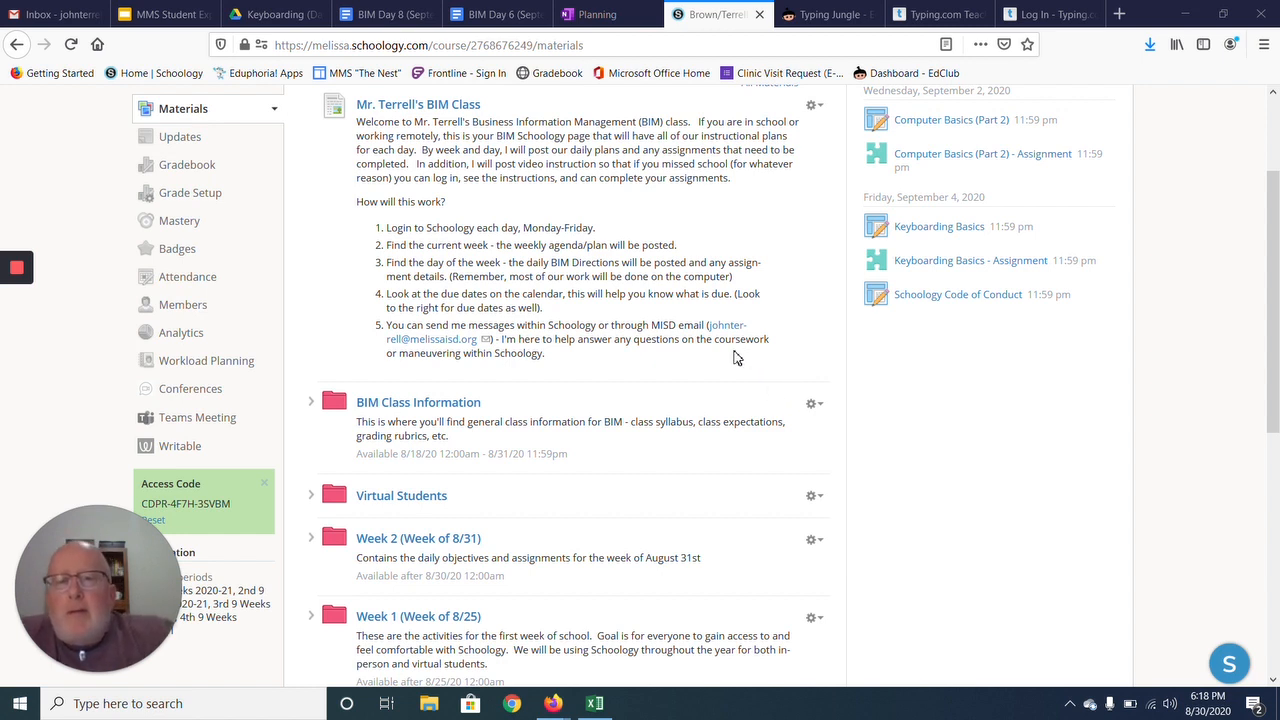
mouse_move(744, 352)
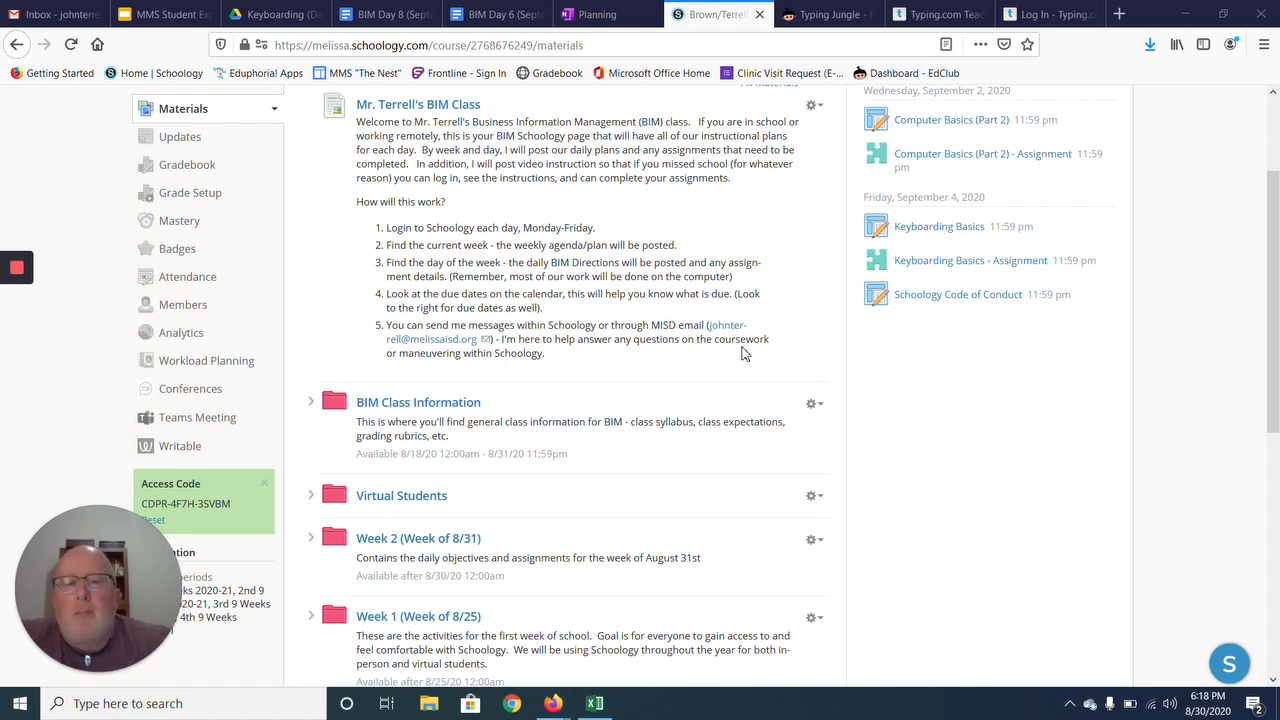
mouse_move(758, 356)
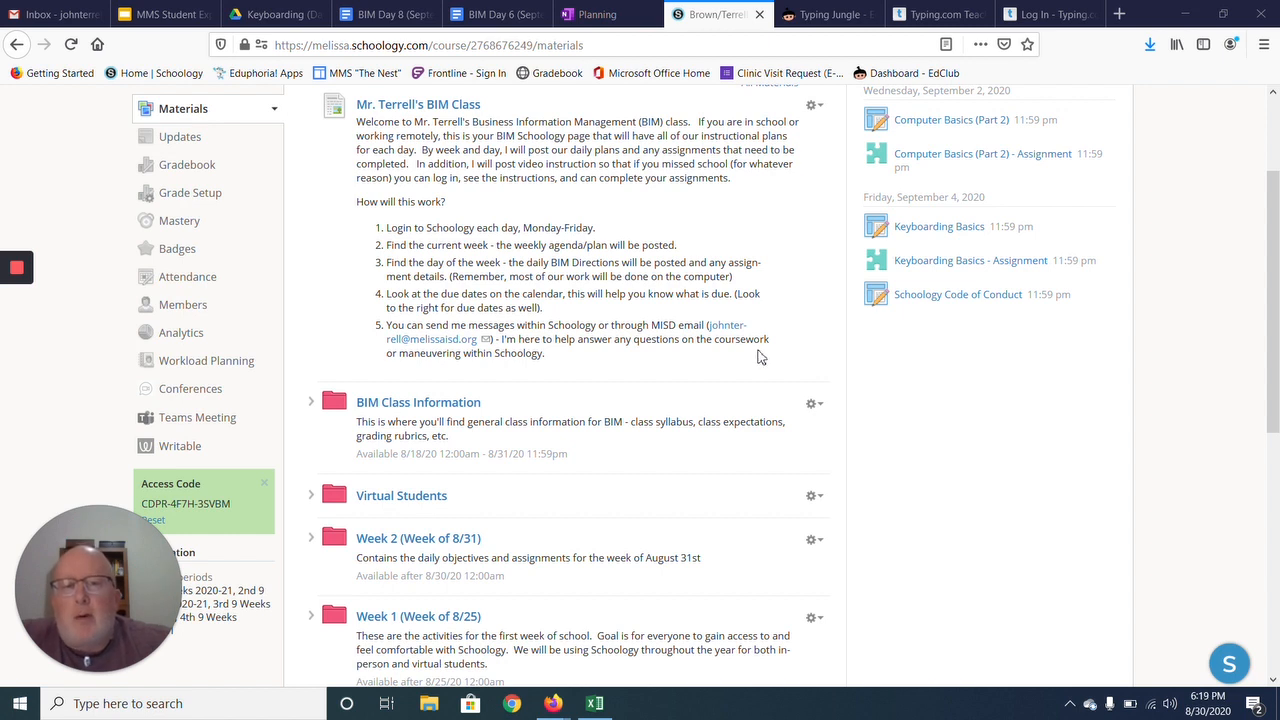
mouse_move(632, 204)
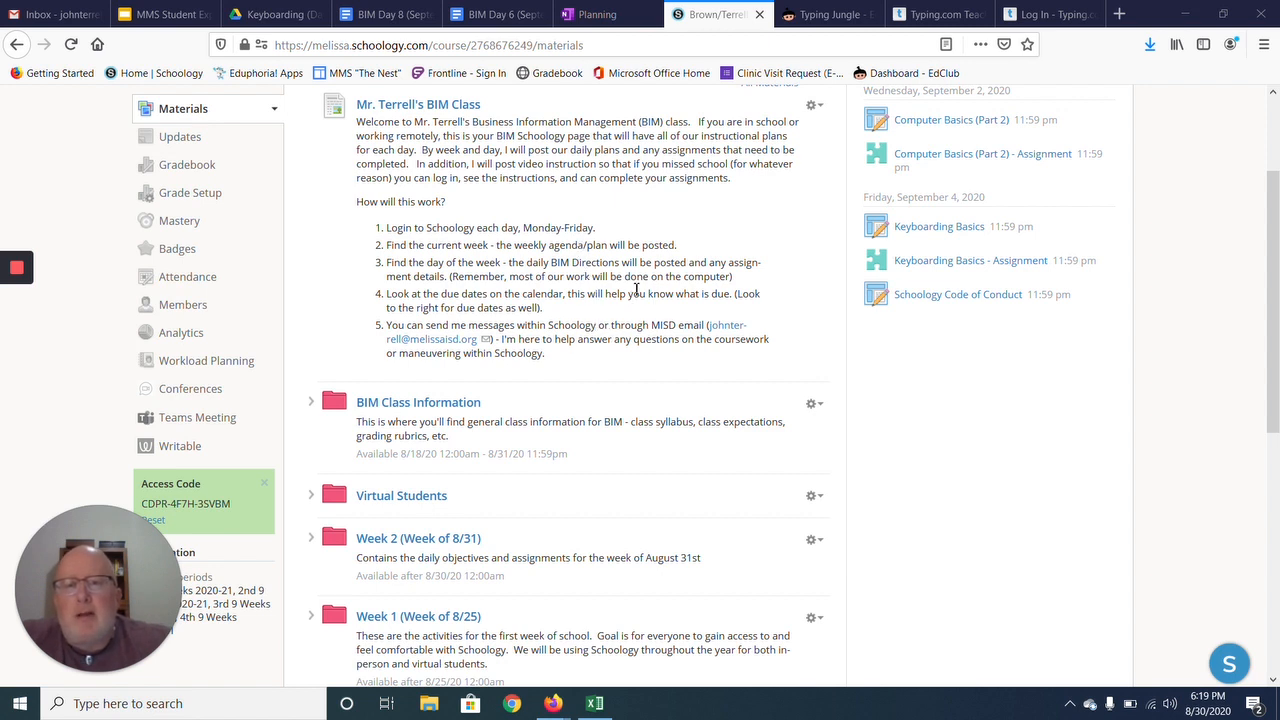
mouse_move(650, 318)
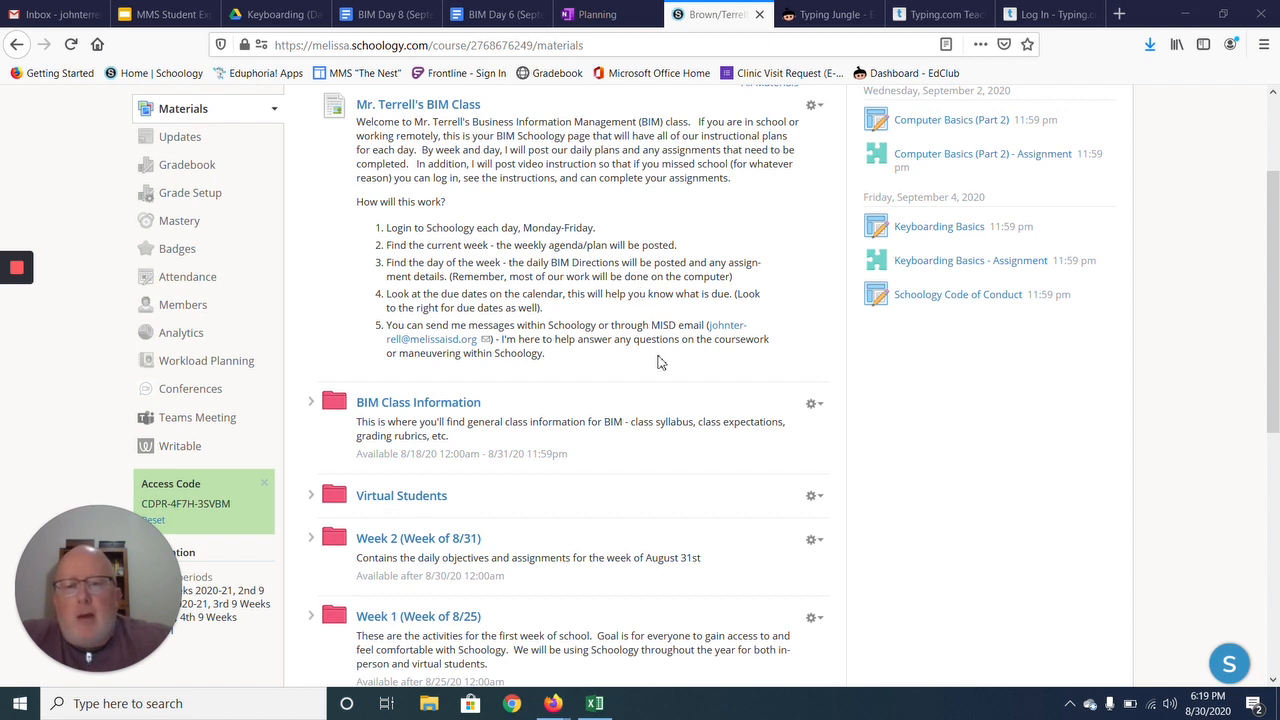
Step: Open the Week 2 (Week of 8/31) folder and scroll through its BIM Weekly Agenda to the day folders
scroll("down", 3)
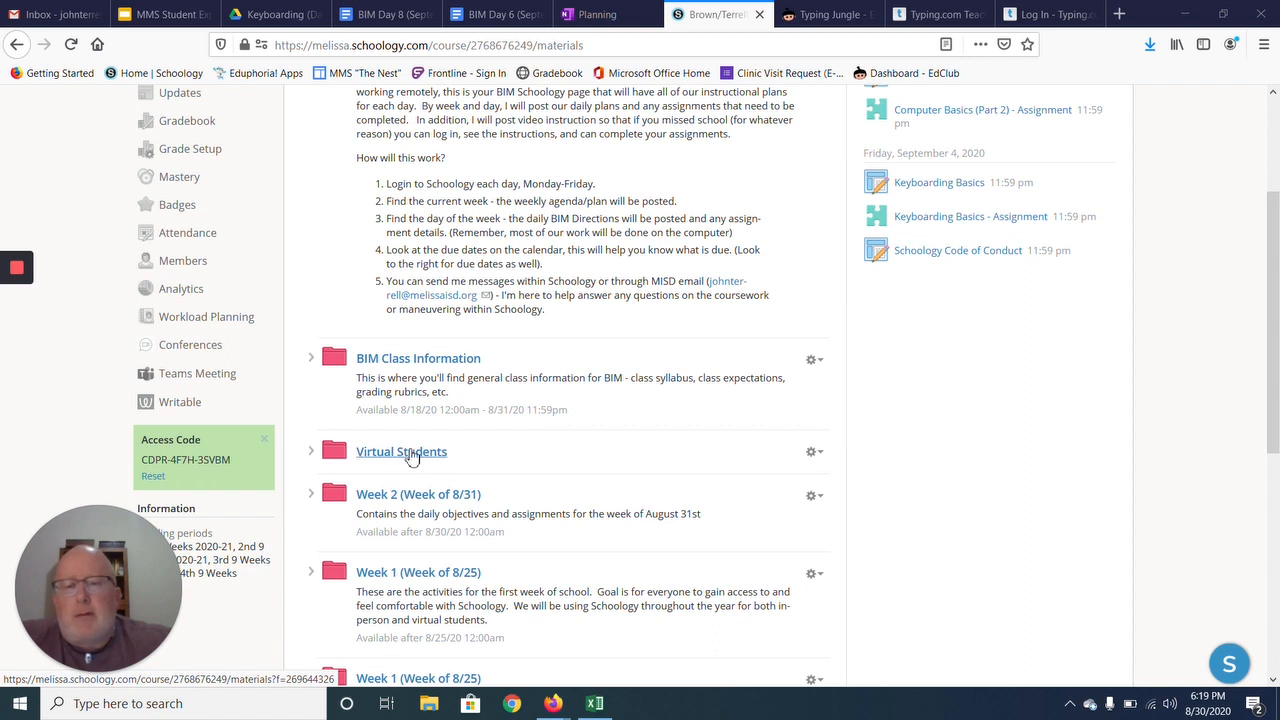
mouse_move(456, 448)
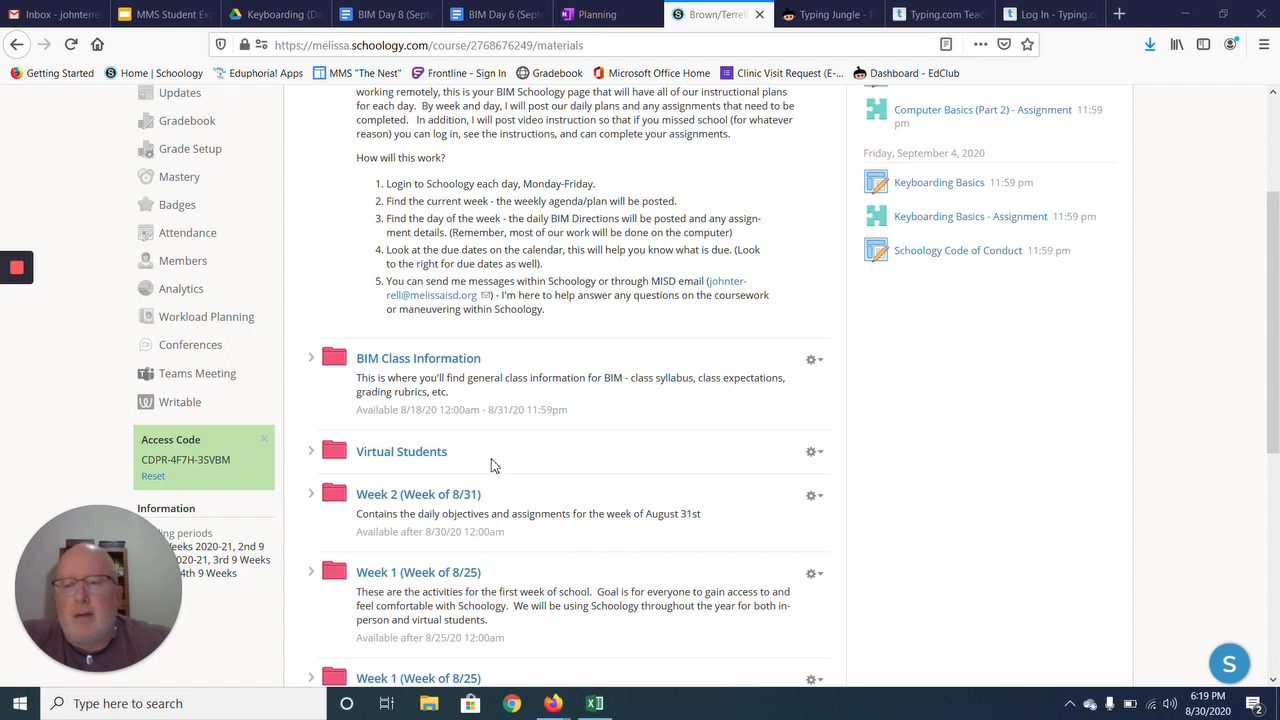
mouse_move(504, 460)
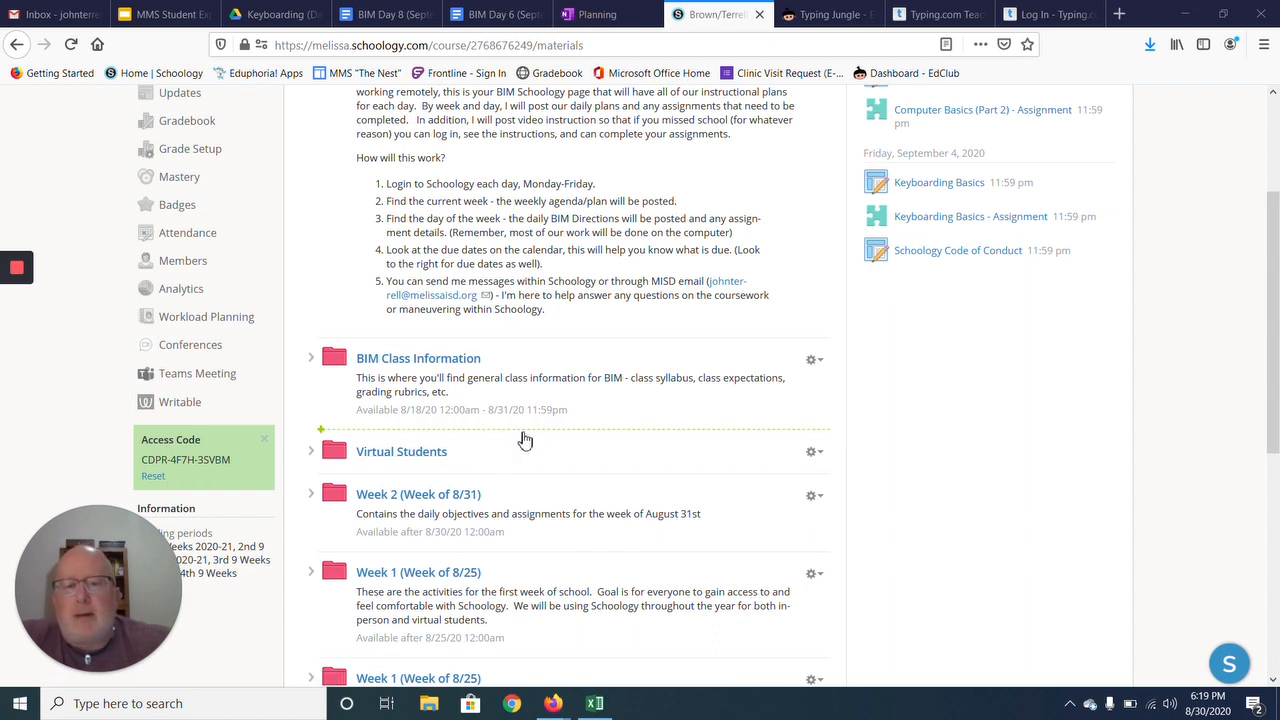
mouse_move(596, 428)
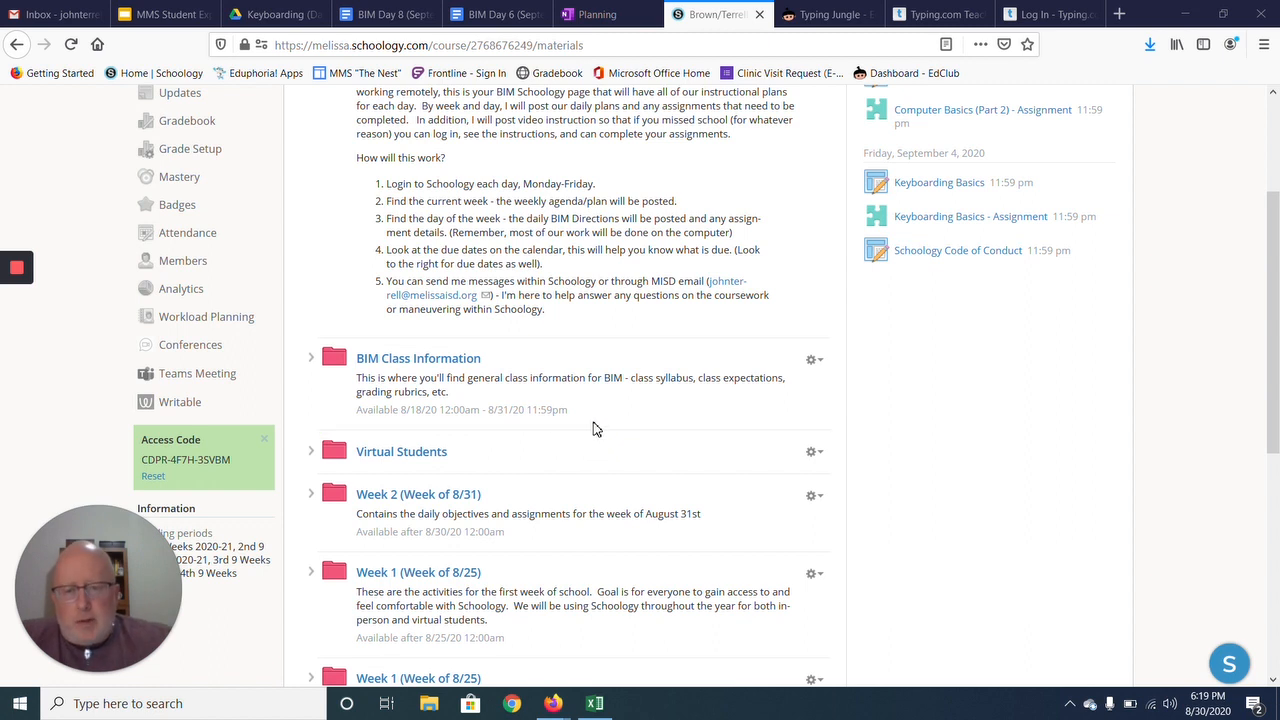
mouse_move(418, 572)
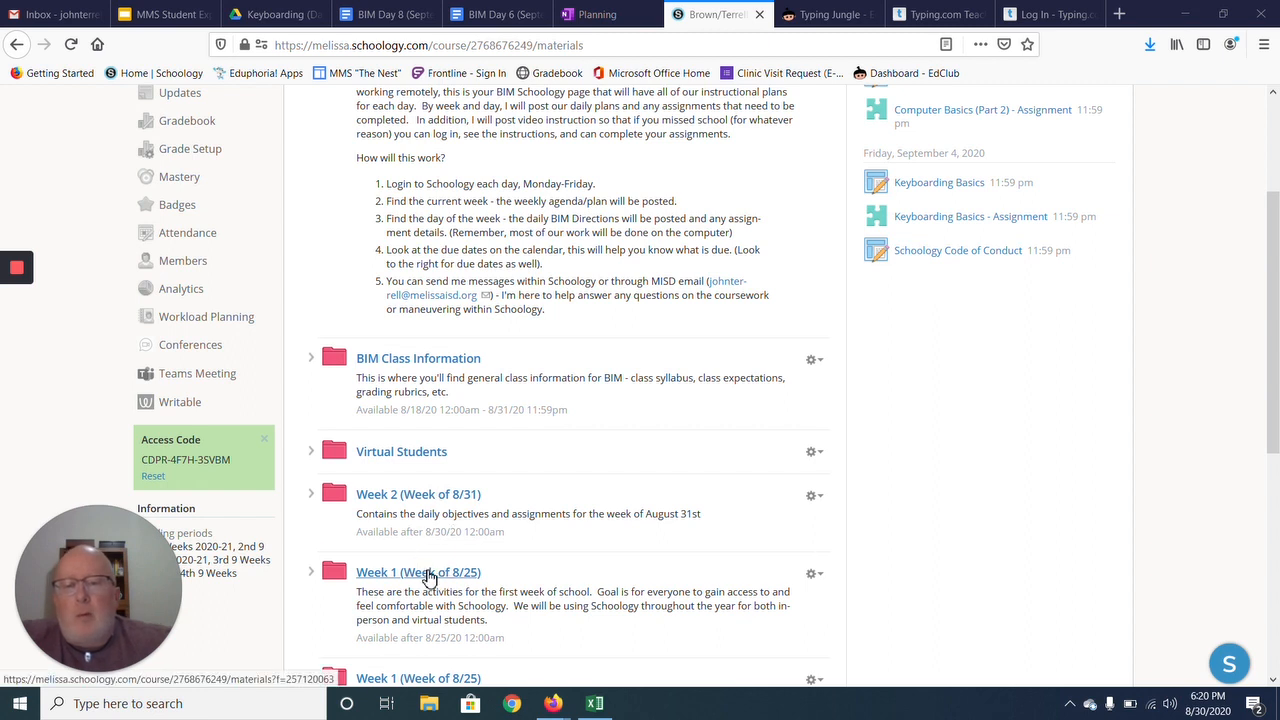
mouse_move(452, 520)
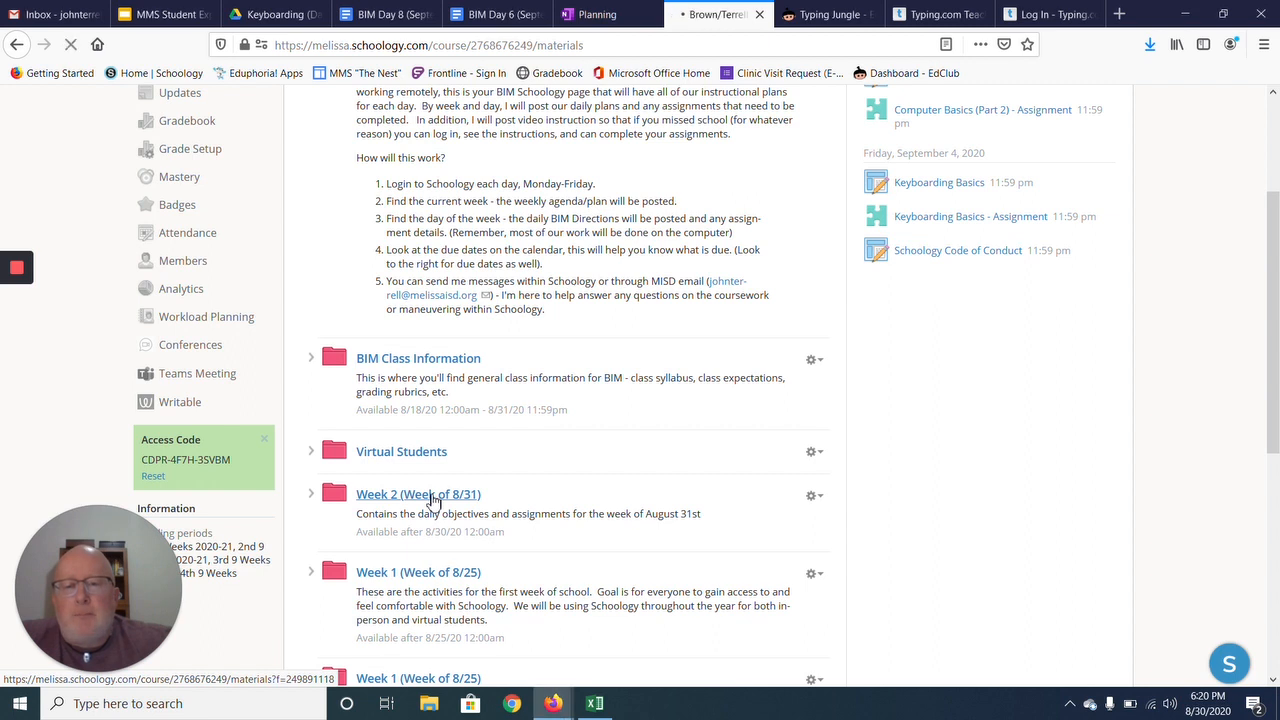
left_click(418, 494)
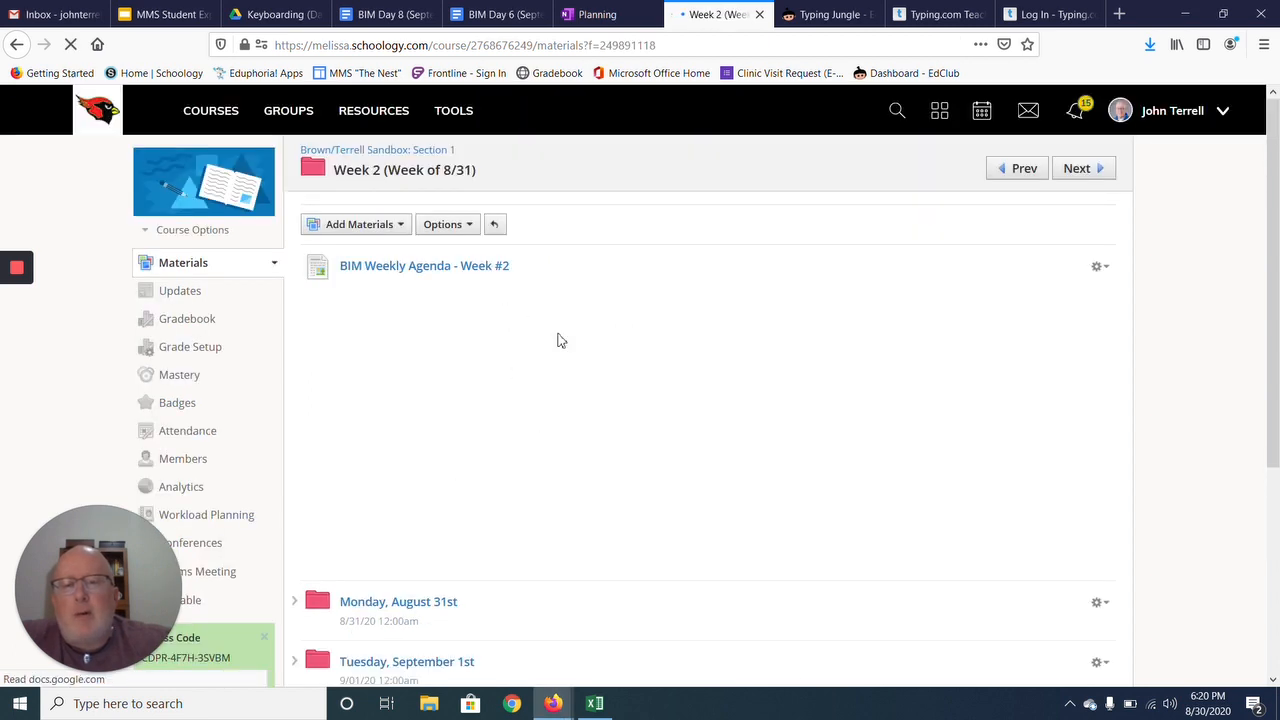
left_click(424, 264)
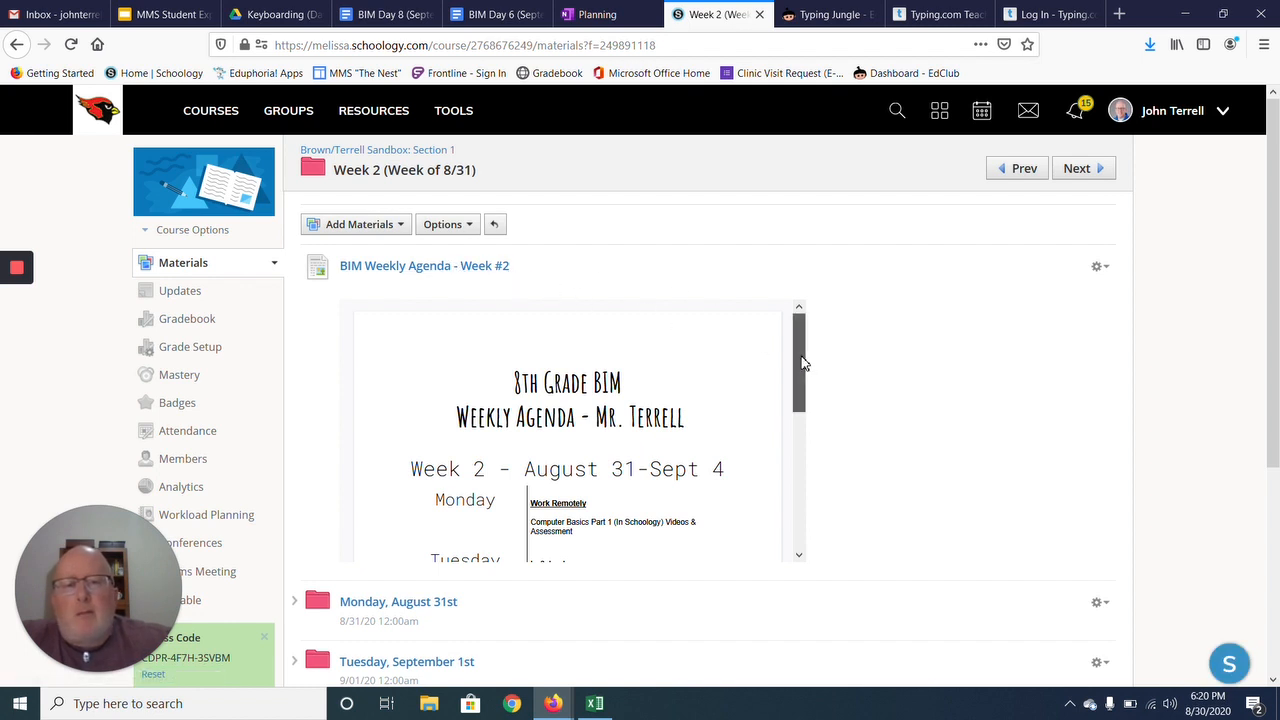
scroll("down", 3)
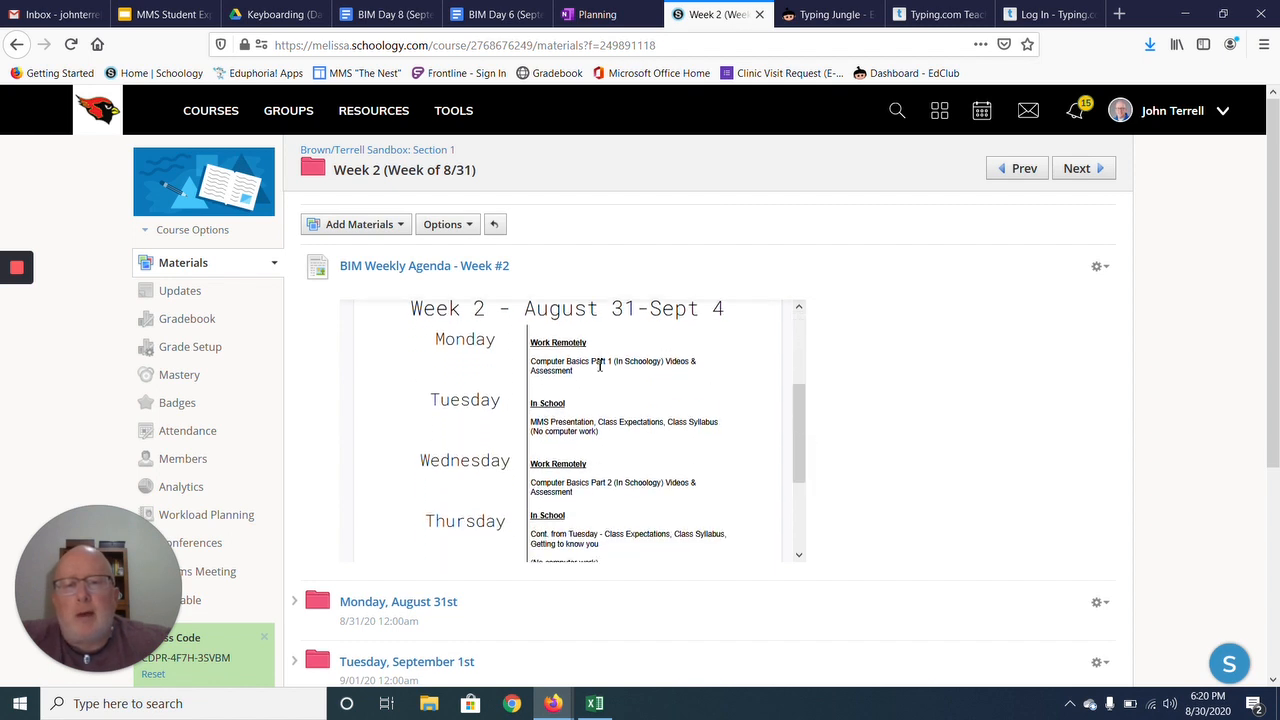
scroll("down", 3)
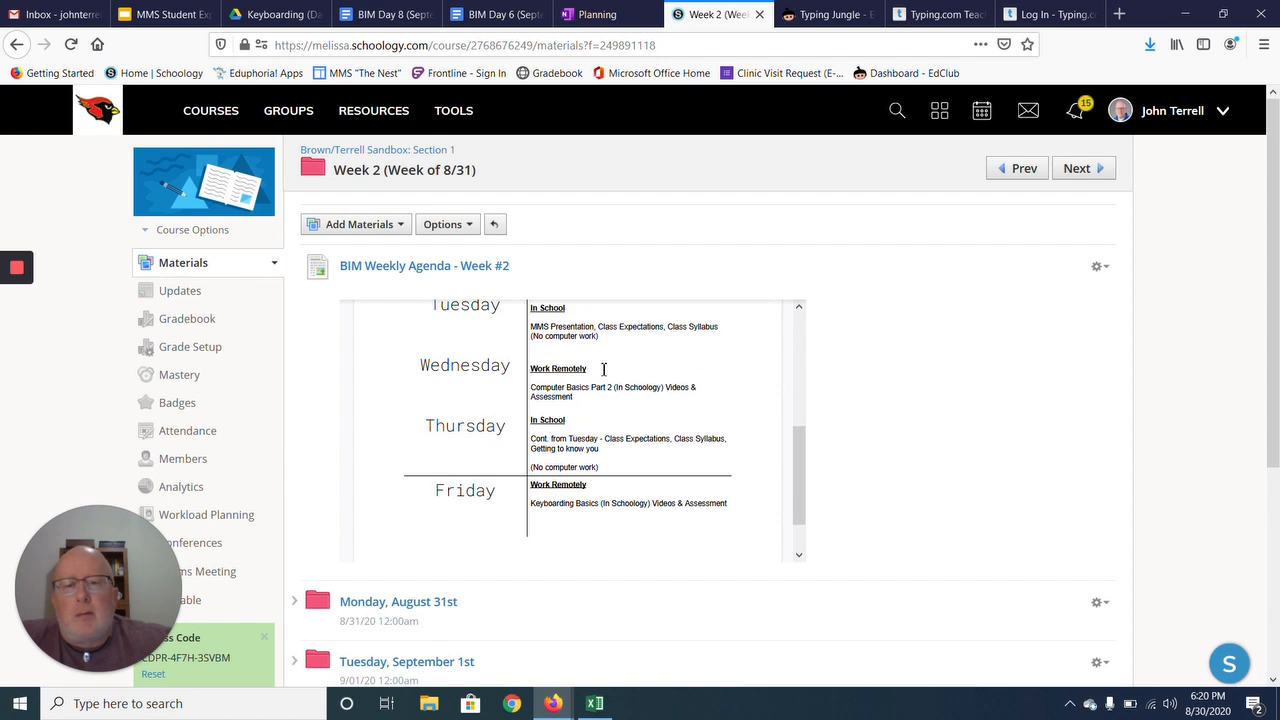
mouse_move(588, 496)
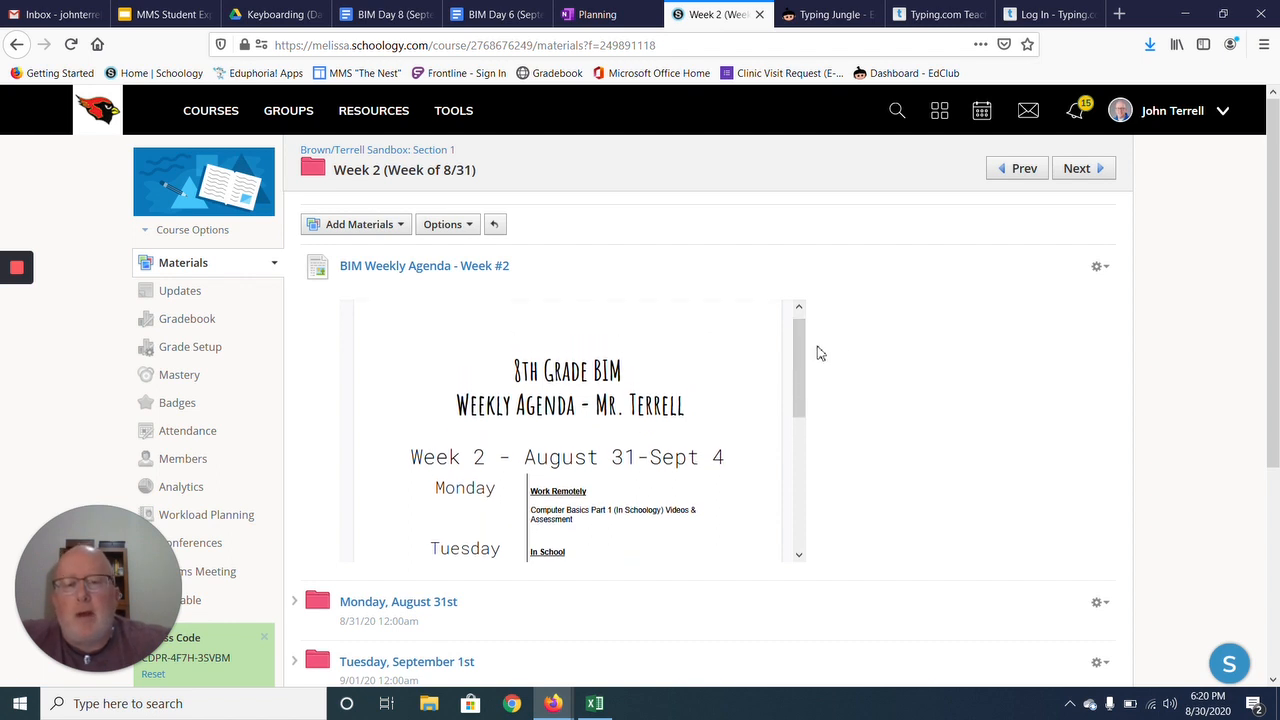
mouse_move(872, 360)
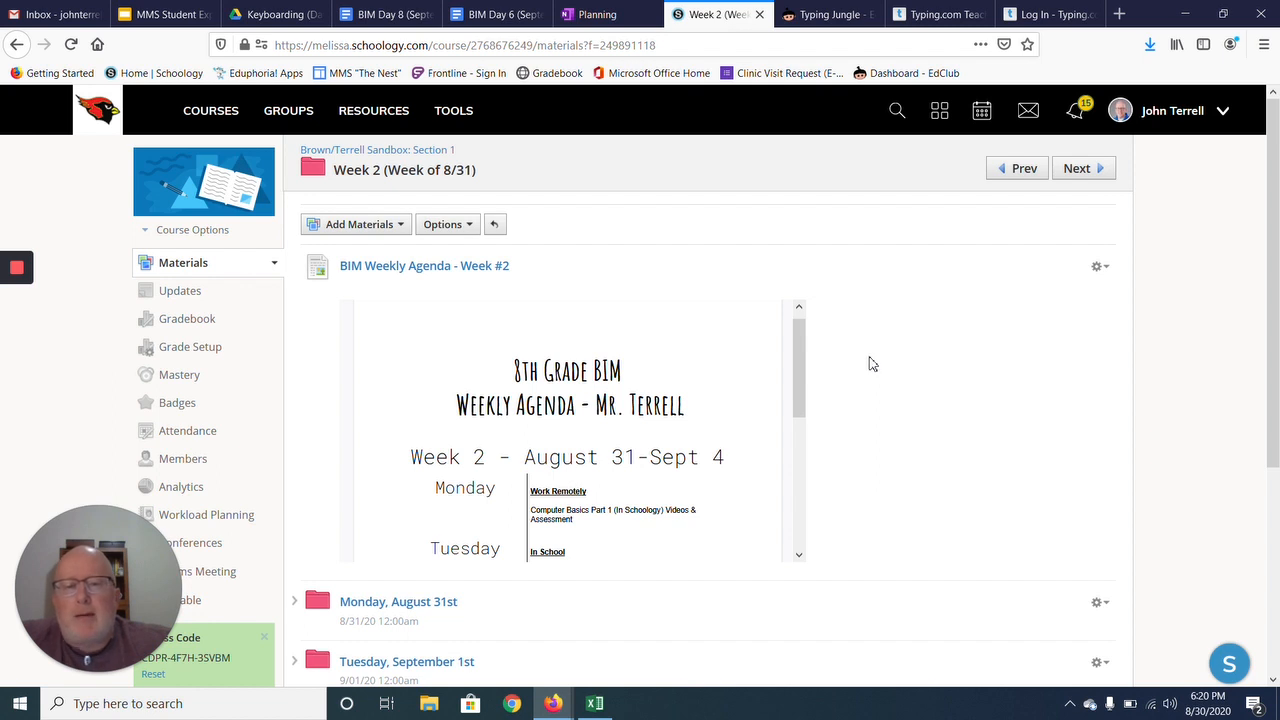
scroll("down", 3)
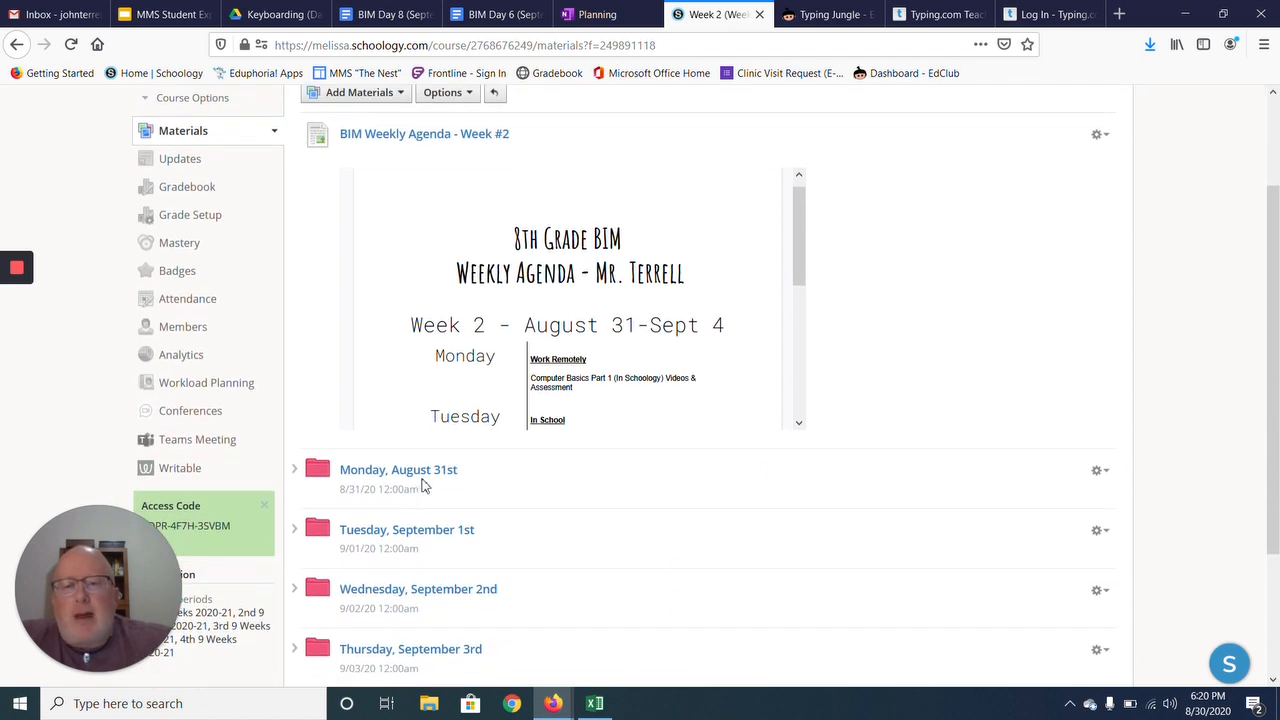
mouse_move(604, 486)
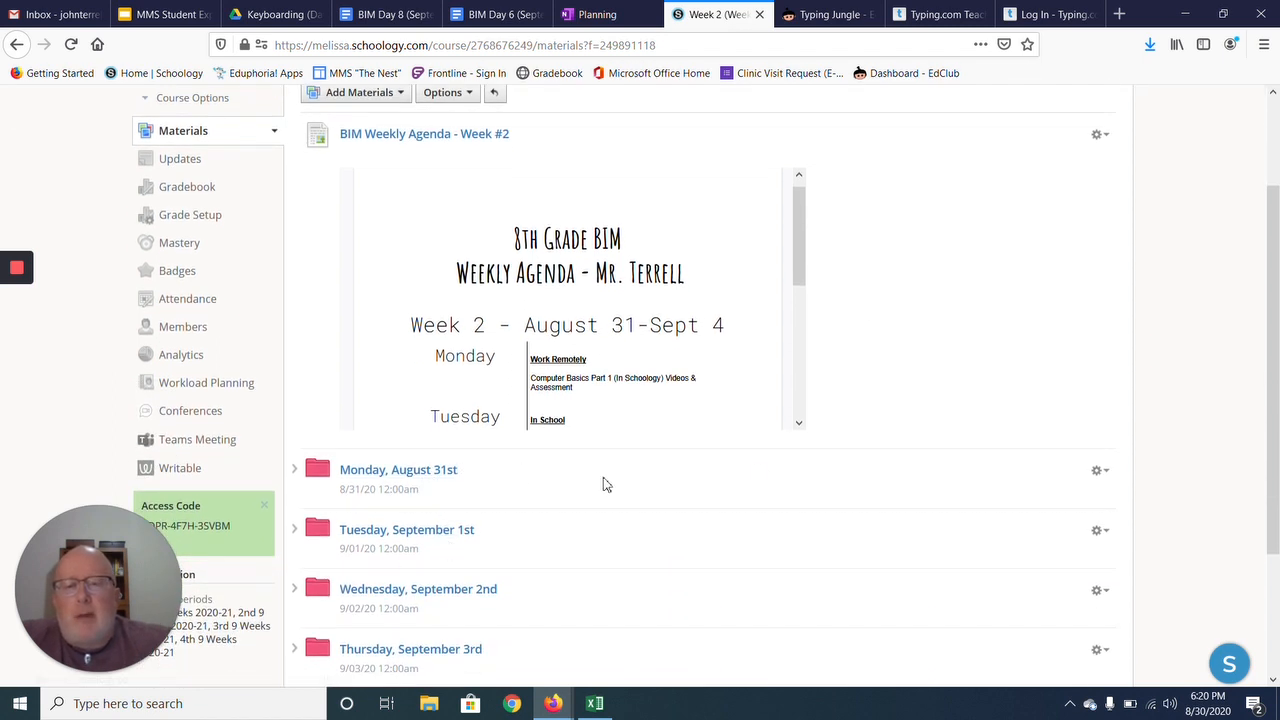
scroll("down", 3)
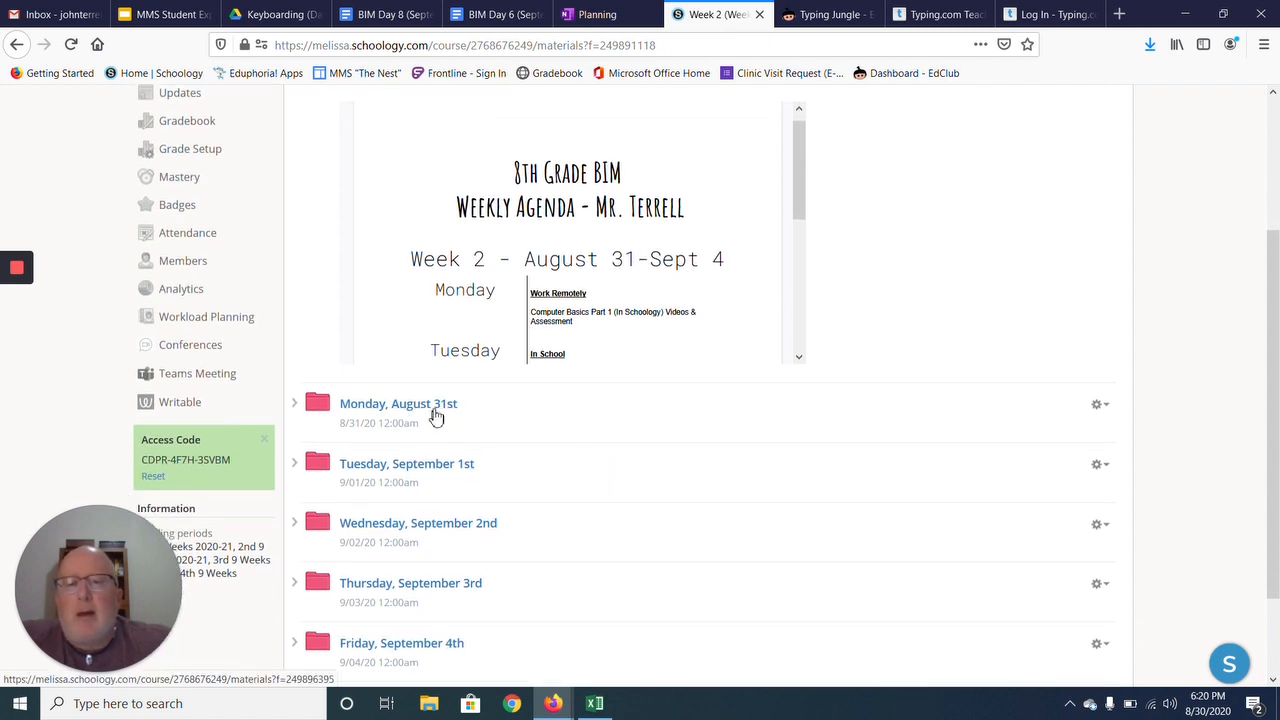
mouse_move(398, 404)
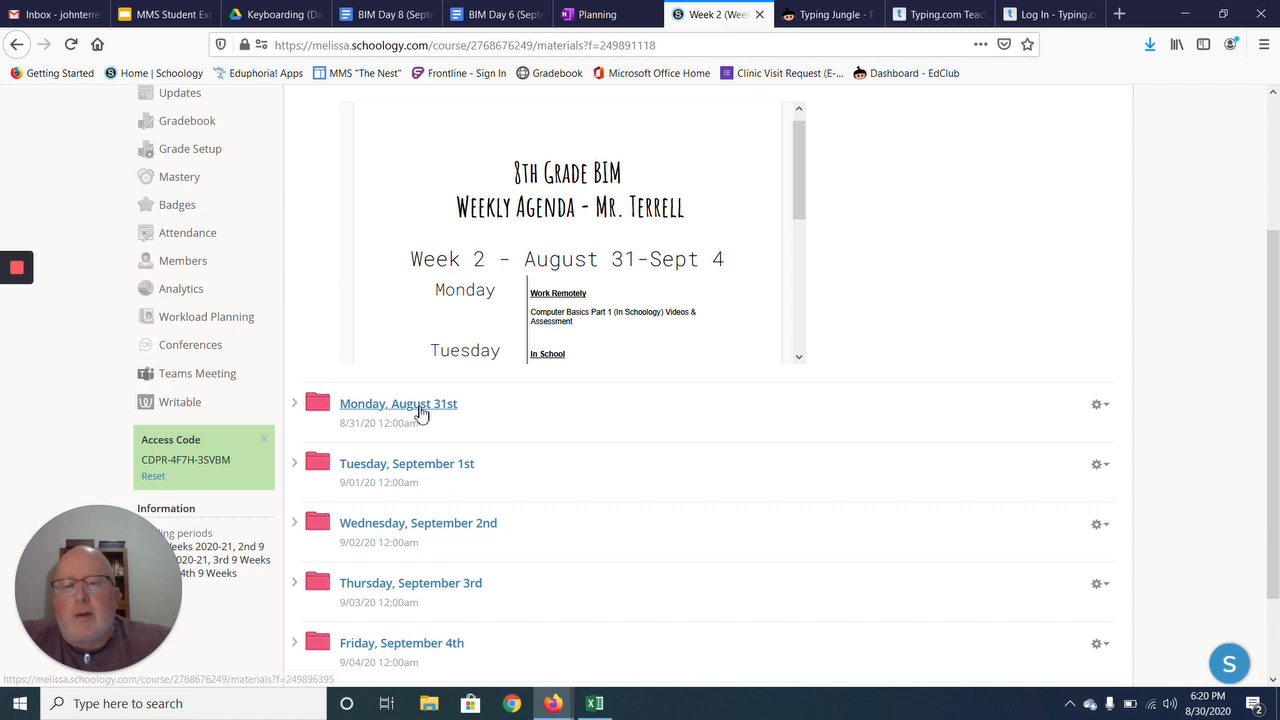
mouse_move(464, 414)
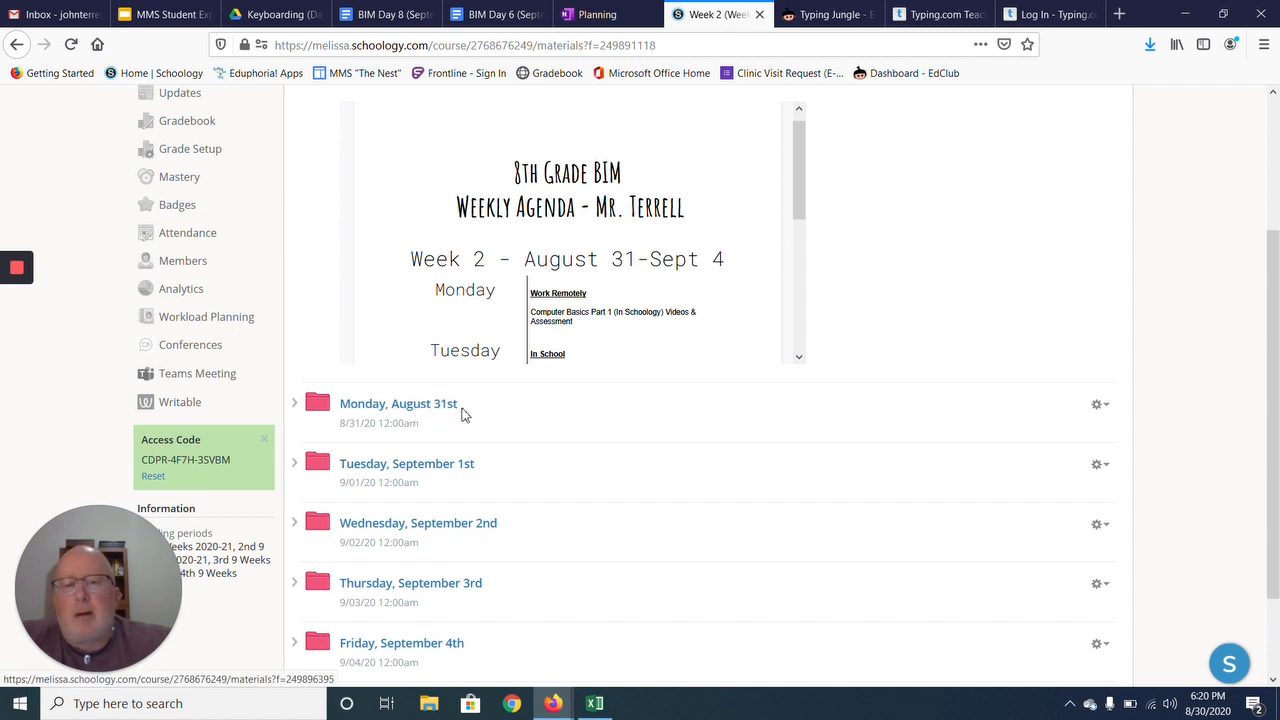
mouse_move(424, 410)
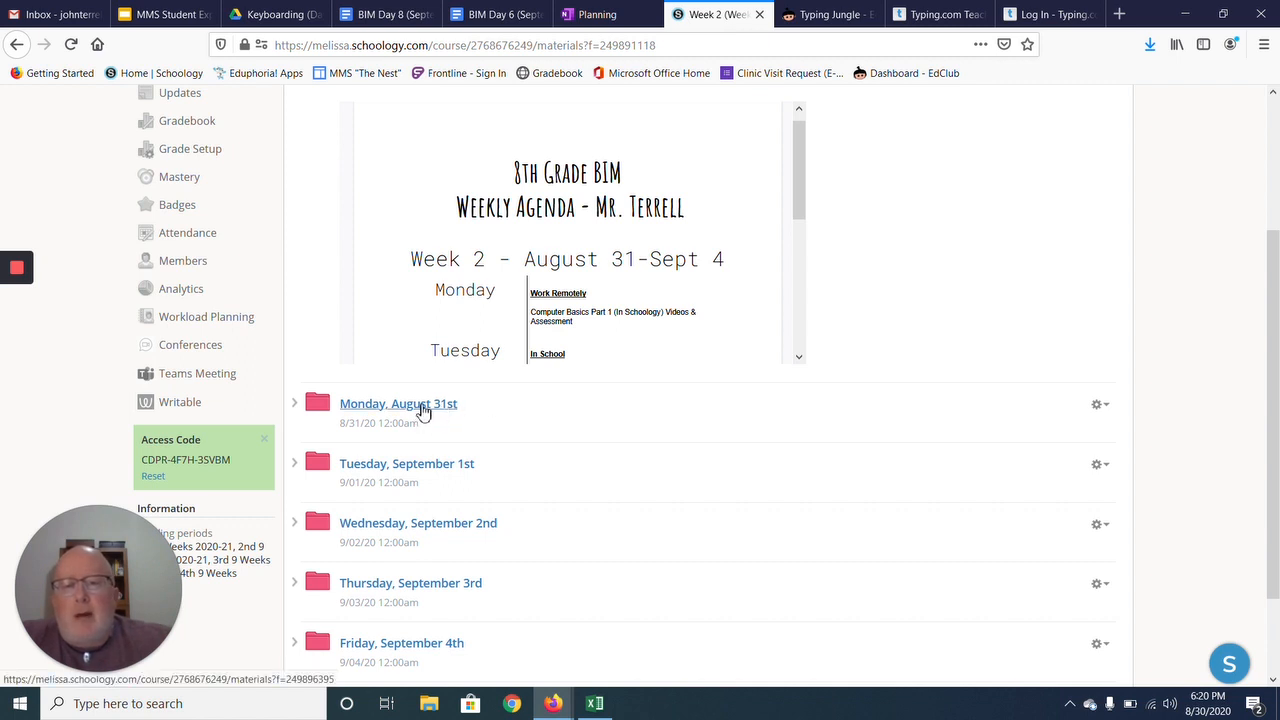
left_click(398, 404)
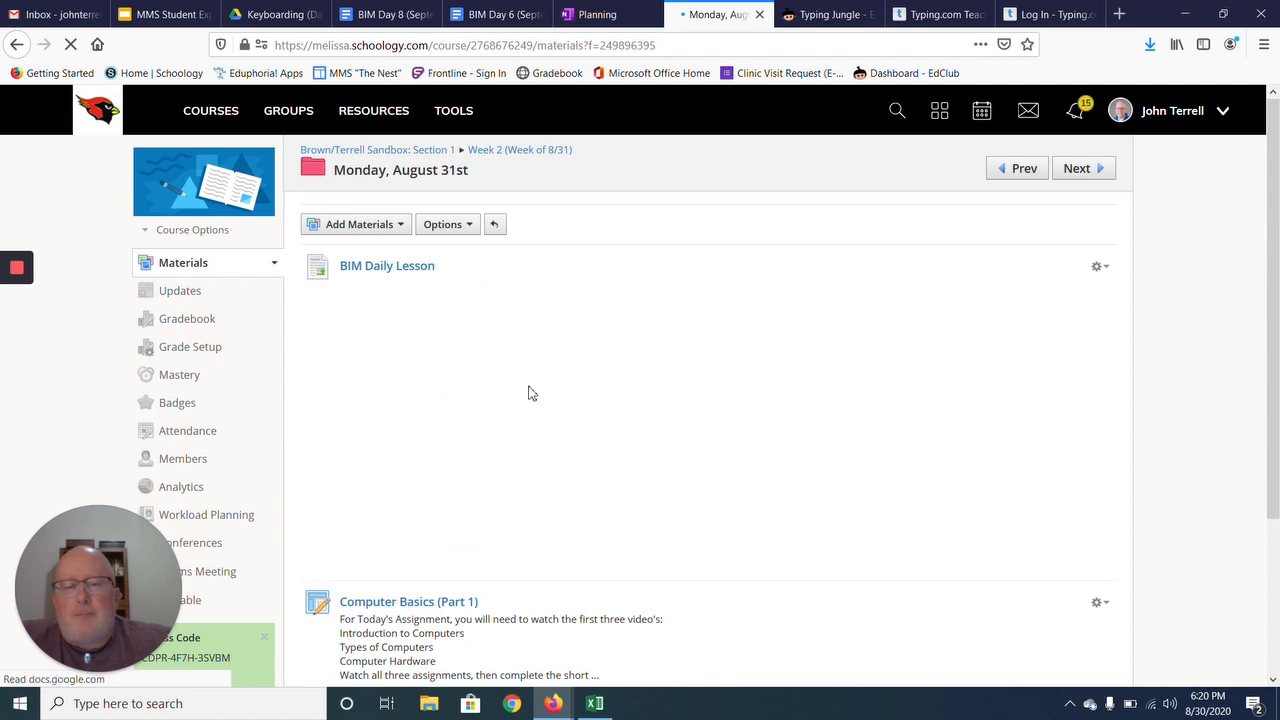
left_click(388, 264)
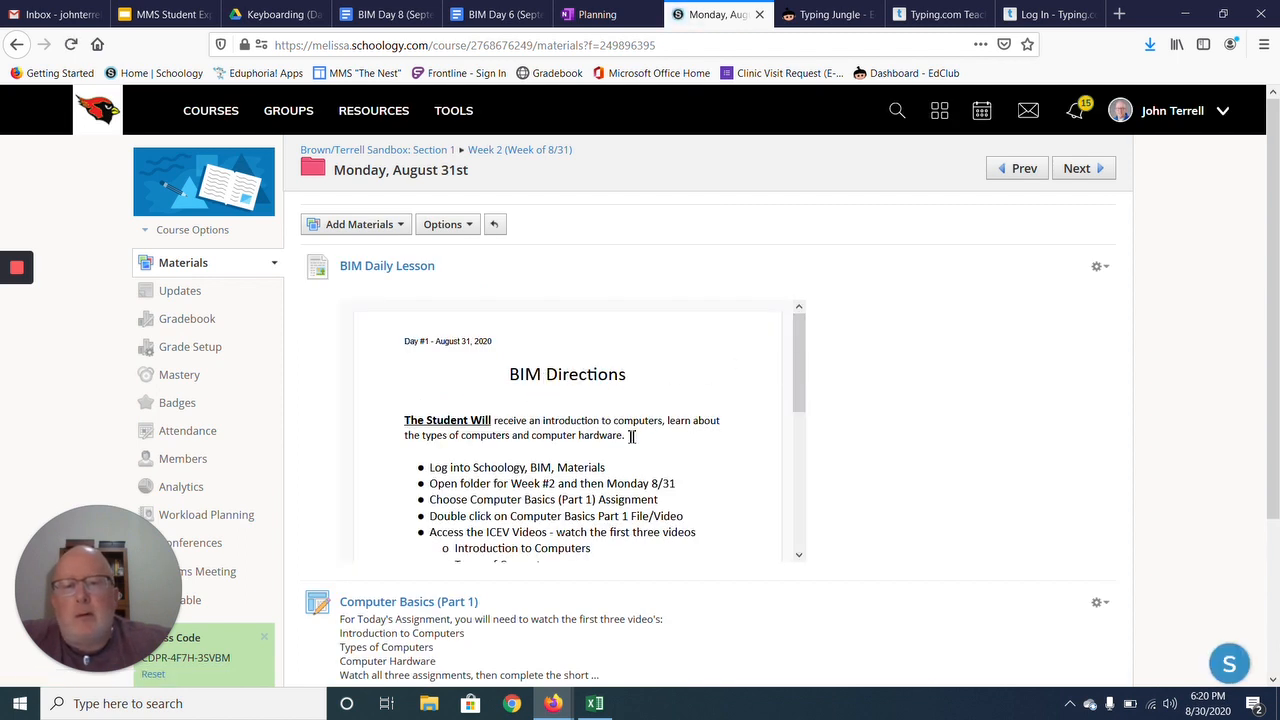
scroll("down", 3)
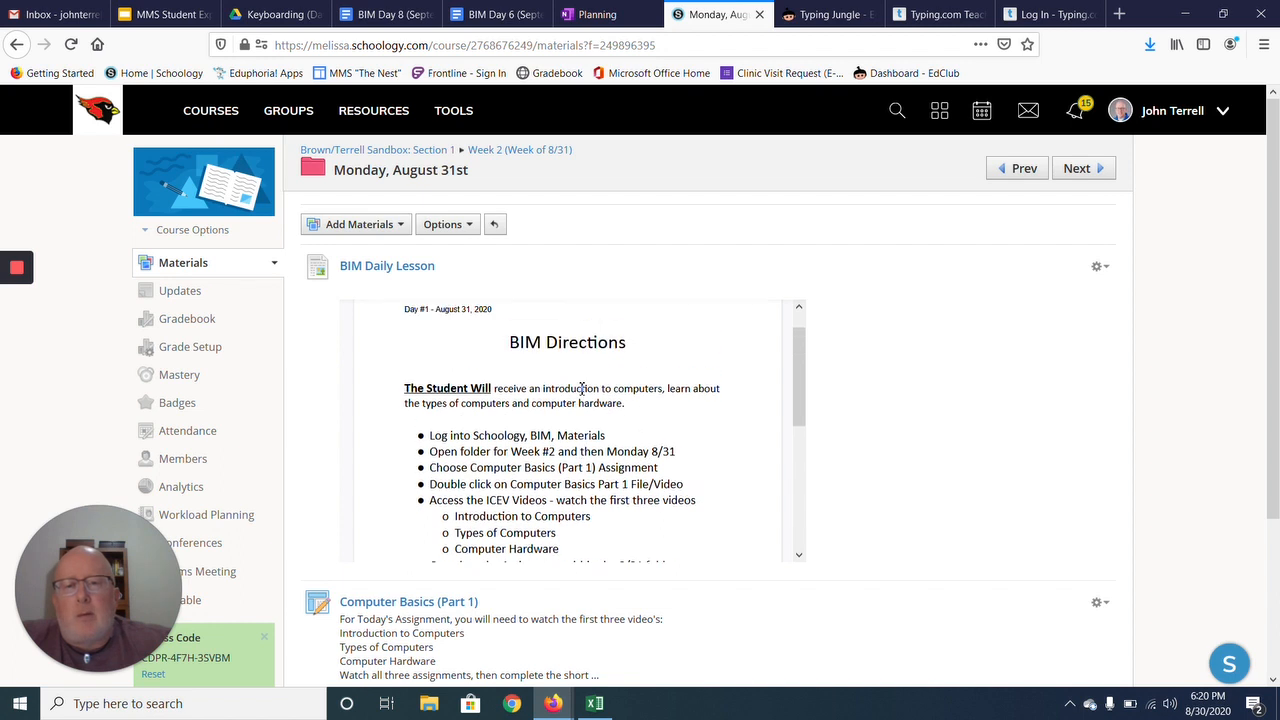
scroll("down", 3)
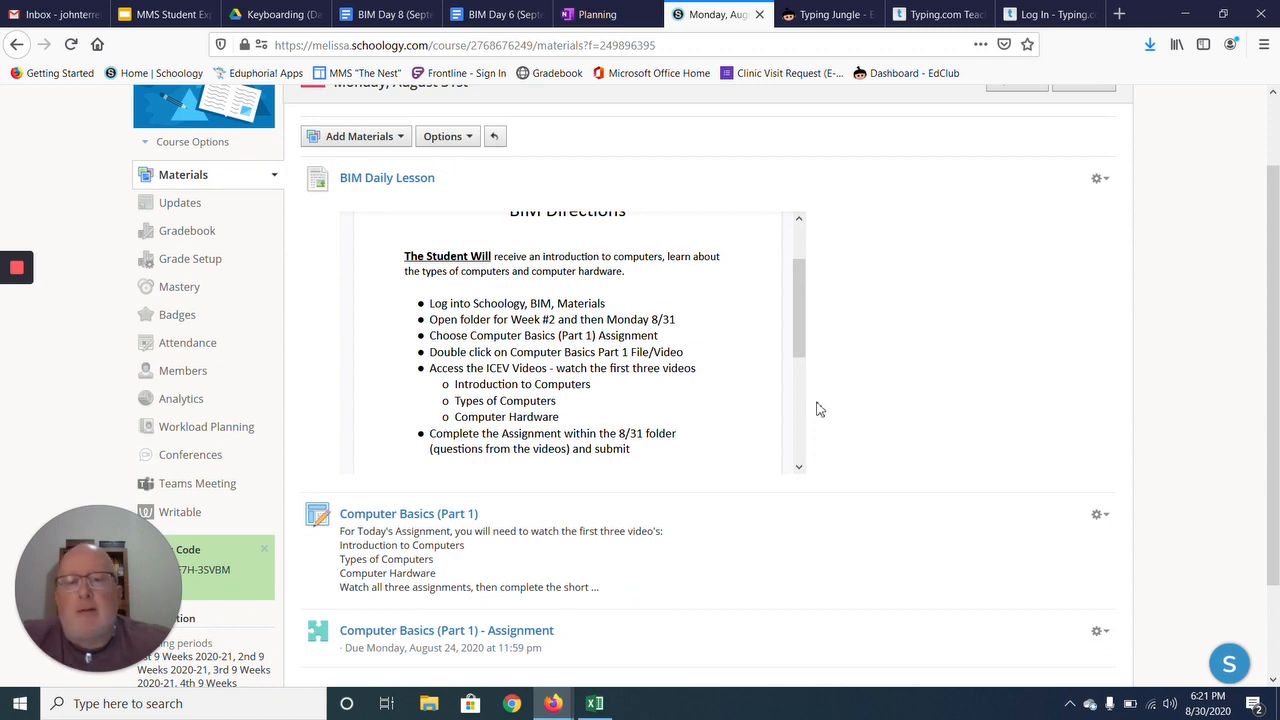
mouse_move(826, 352)
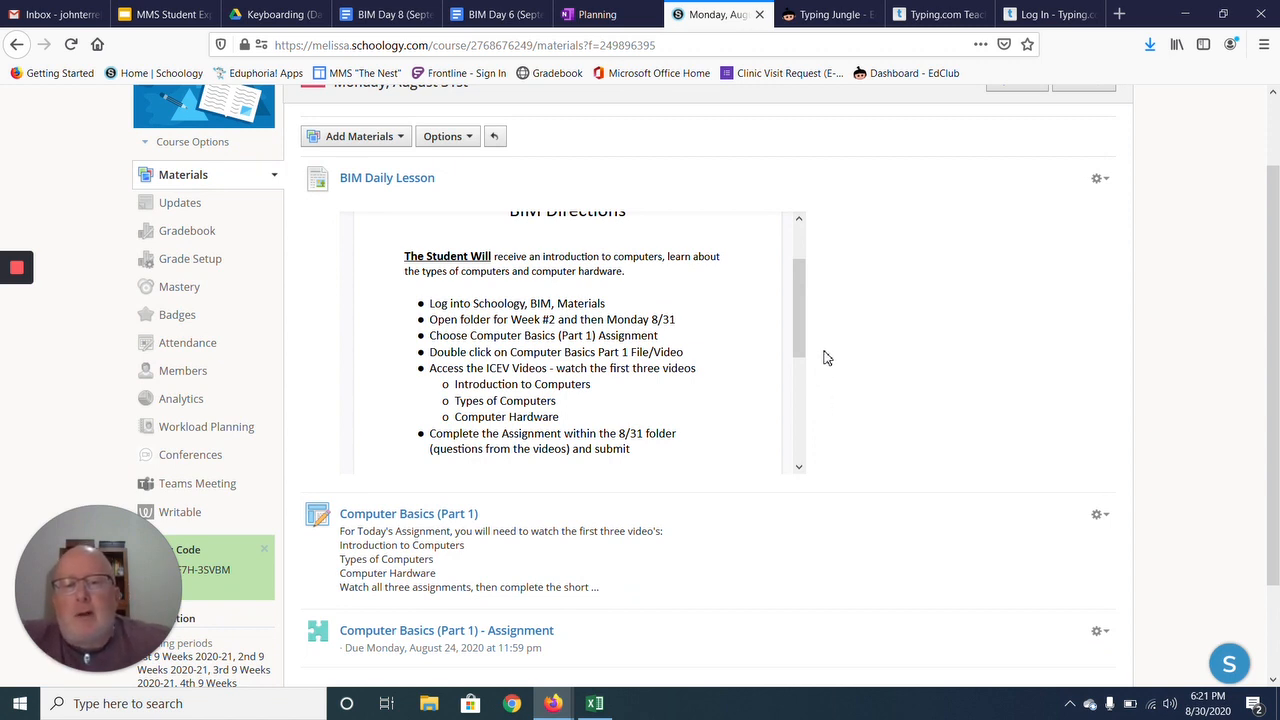
mouse_move(828, 400)
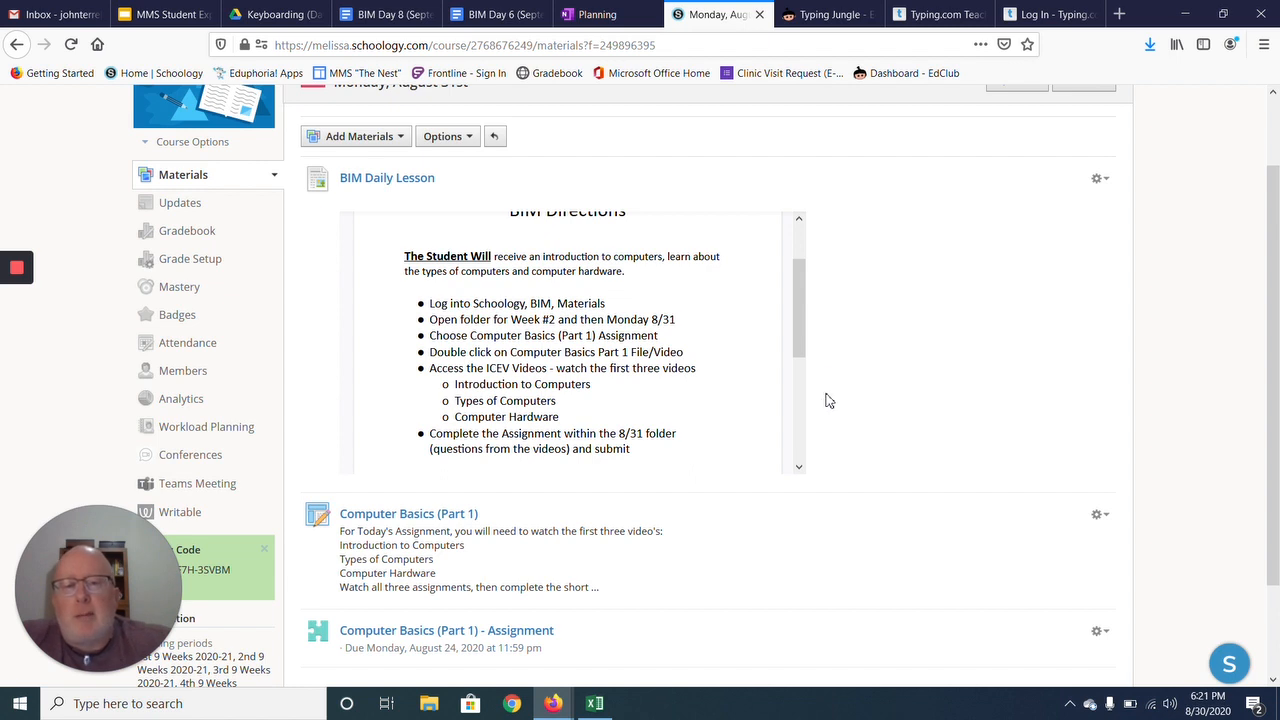
scroll("down", 3)
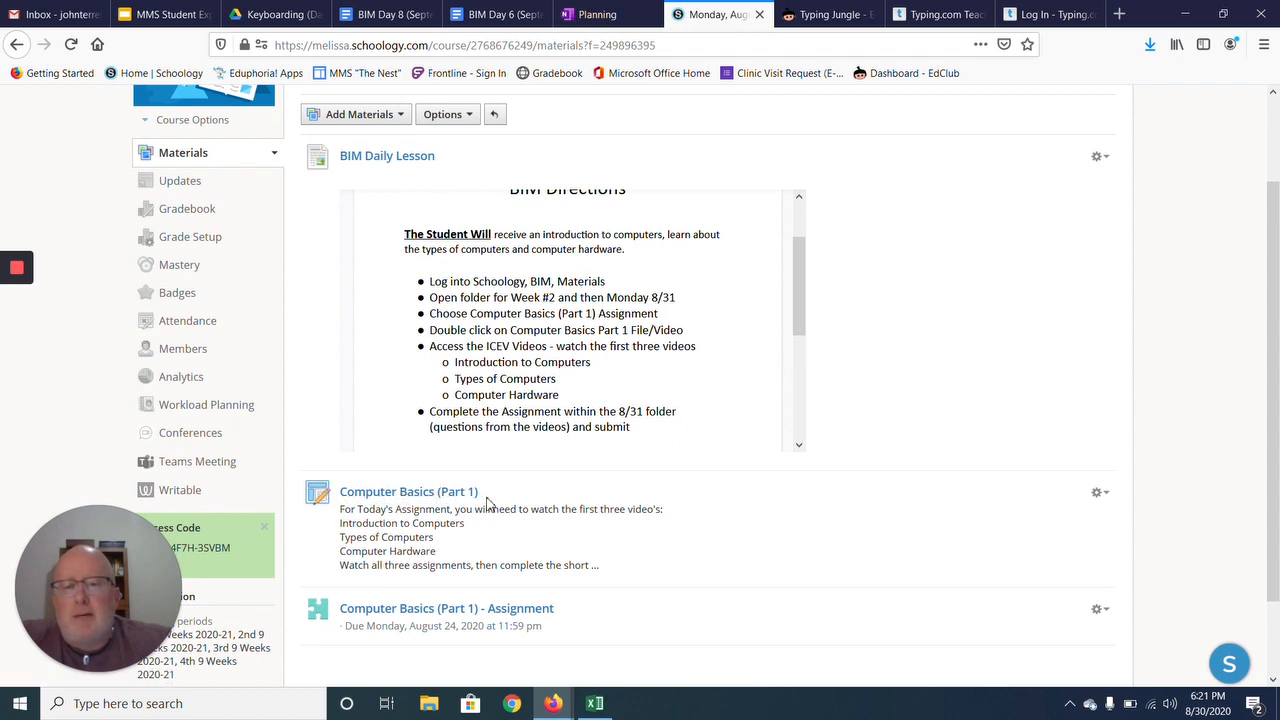
Step: Open the Computer Basics (Part 1) assignment and launch its external video lesson link
left_click(408, 492)
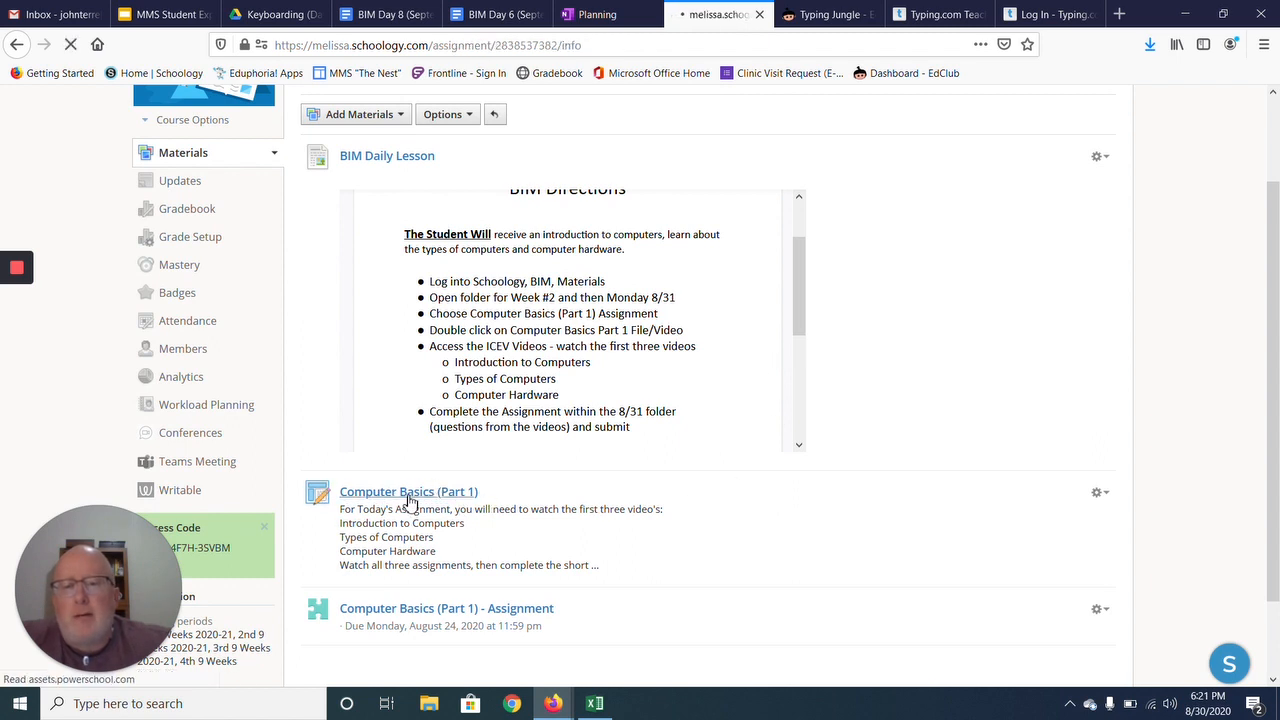
left_click(408, 492)
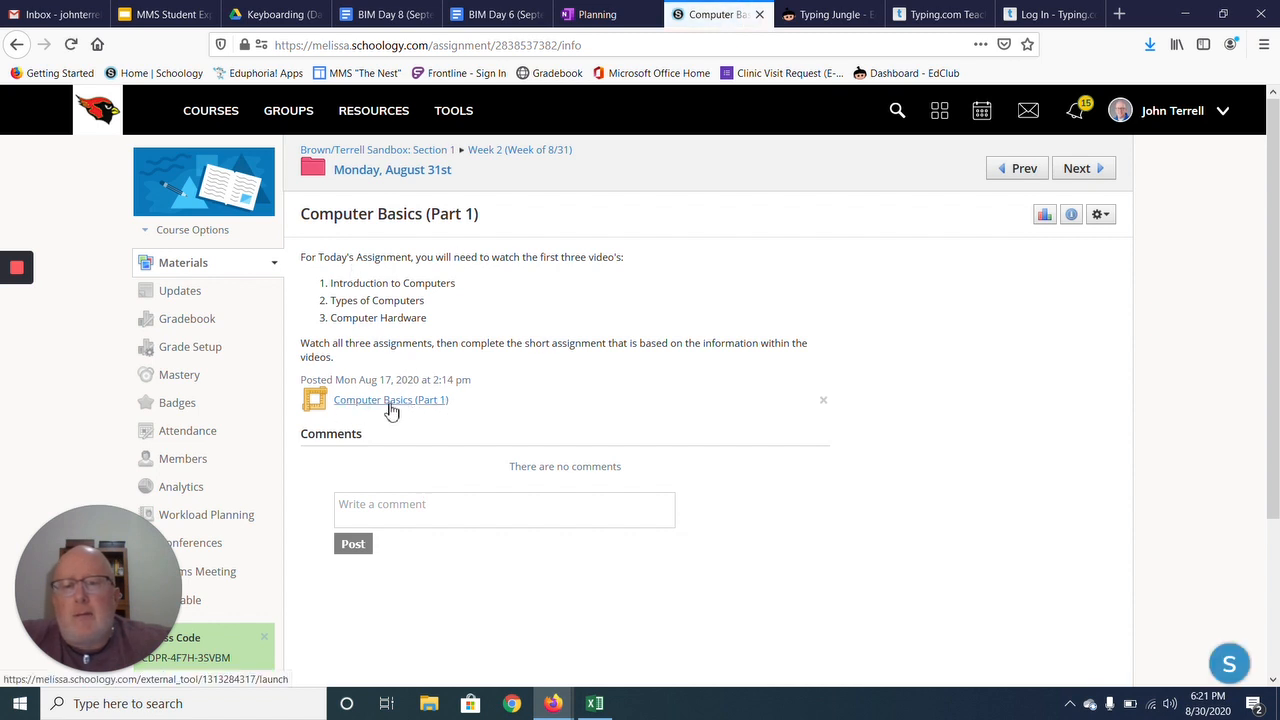
left_click(390, 400)
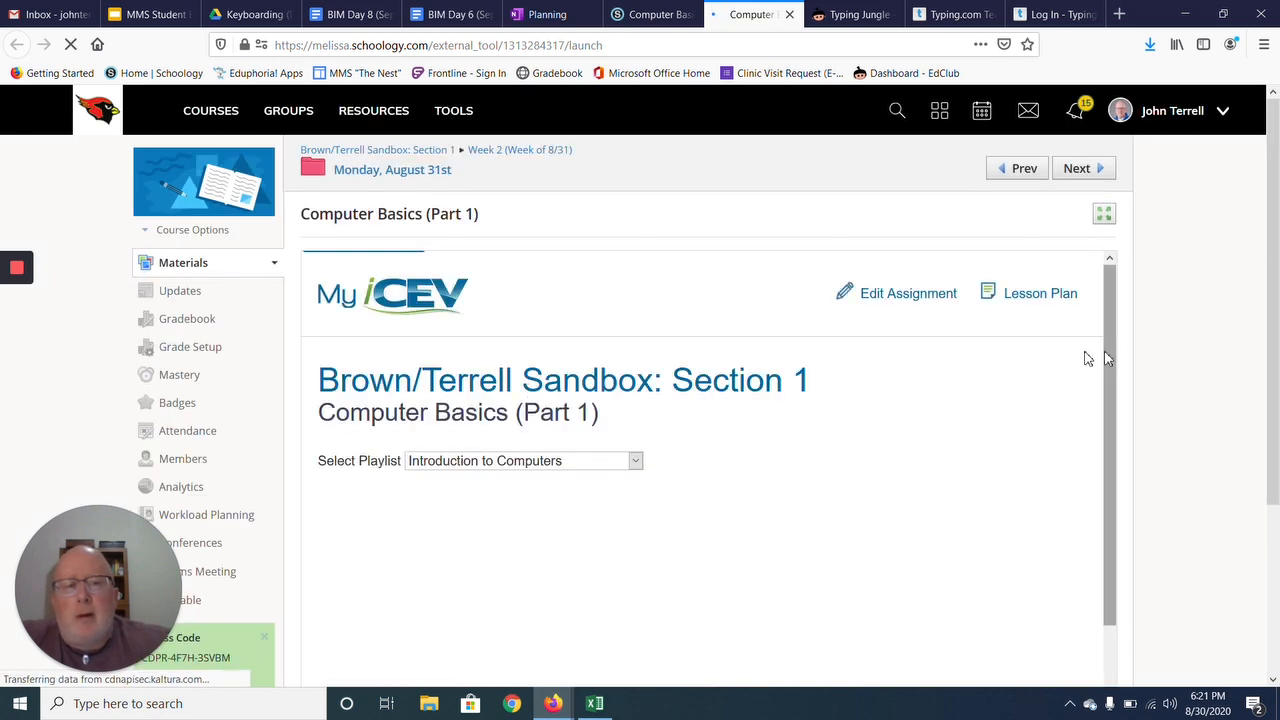
Step: Play the Introduction to Computers video briefly, then return to the Week 2 folder via the breadcrumb
scroll("down", 3)
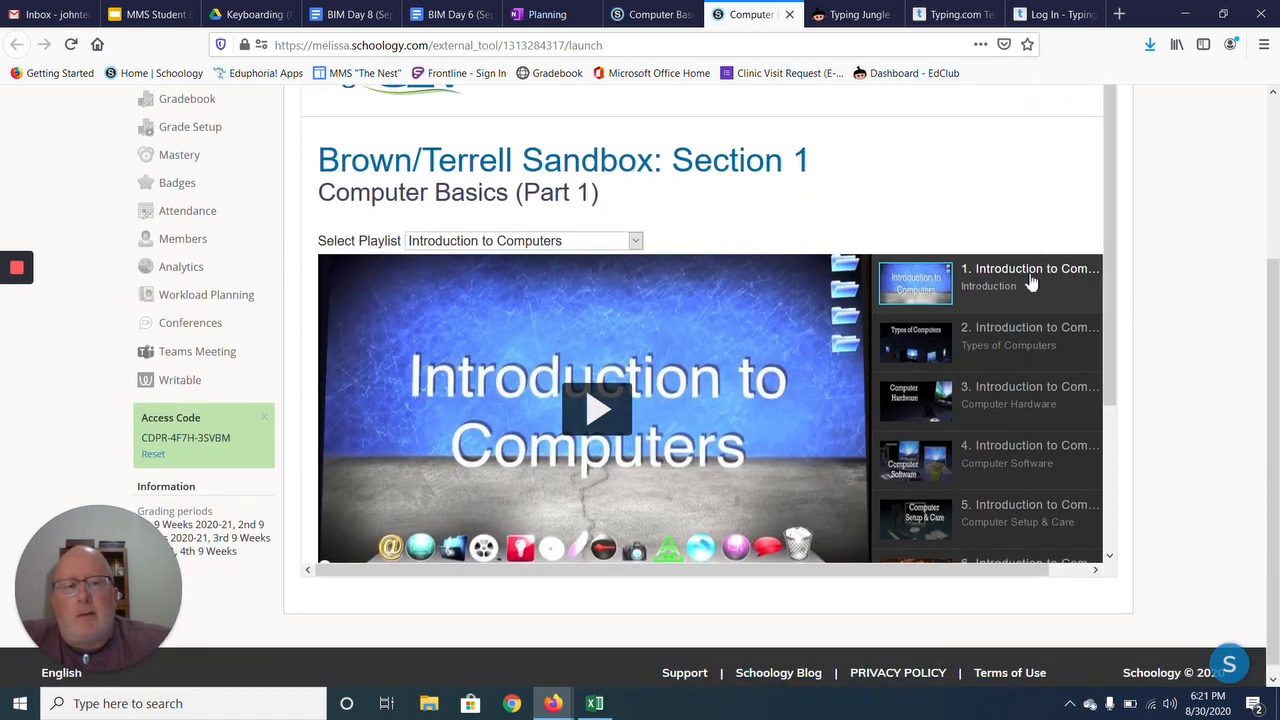
scroll("down", 3)
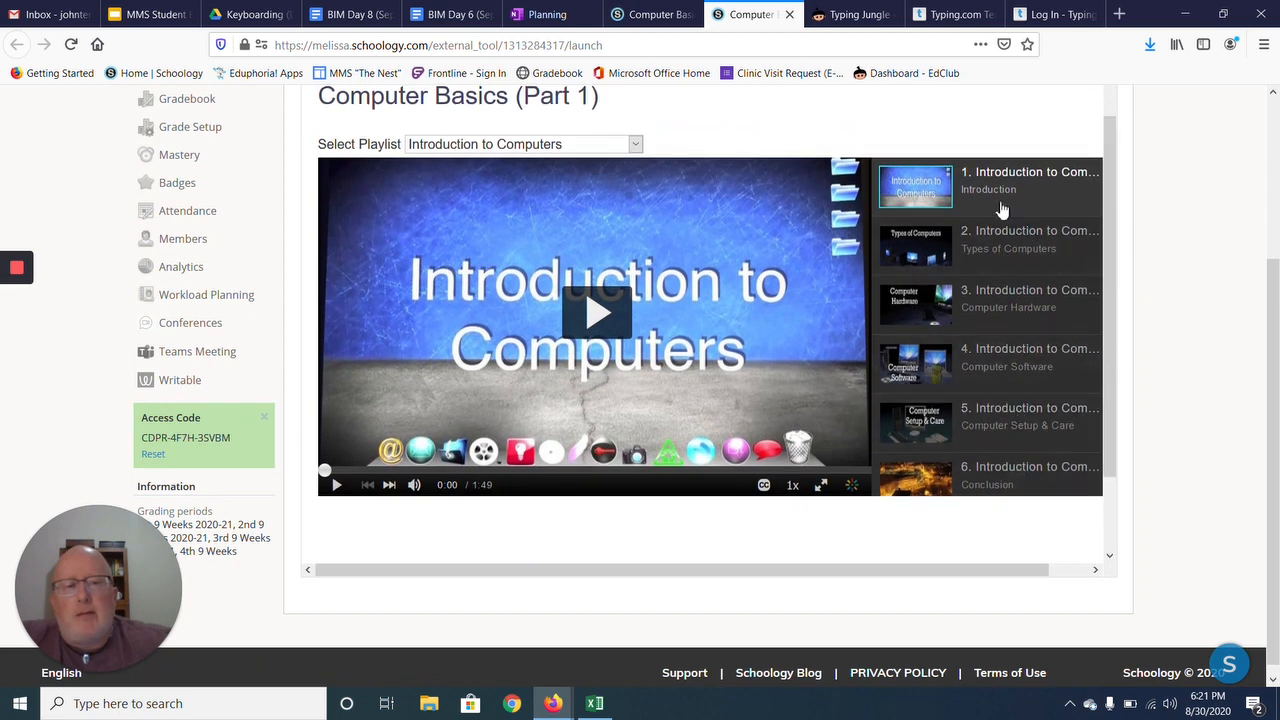
mouse_move(984, 316)
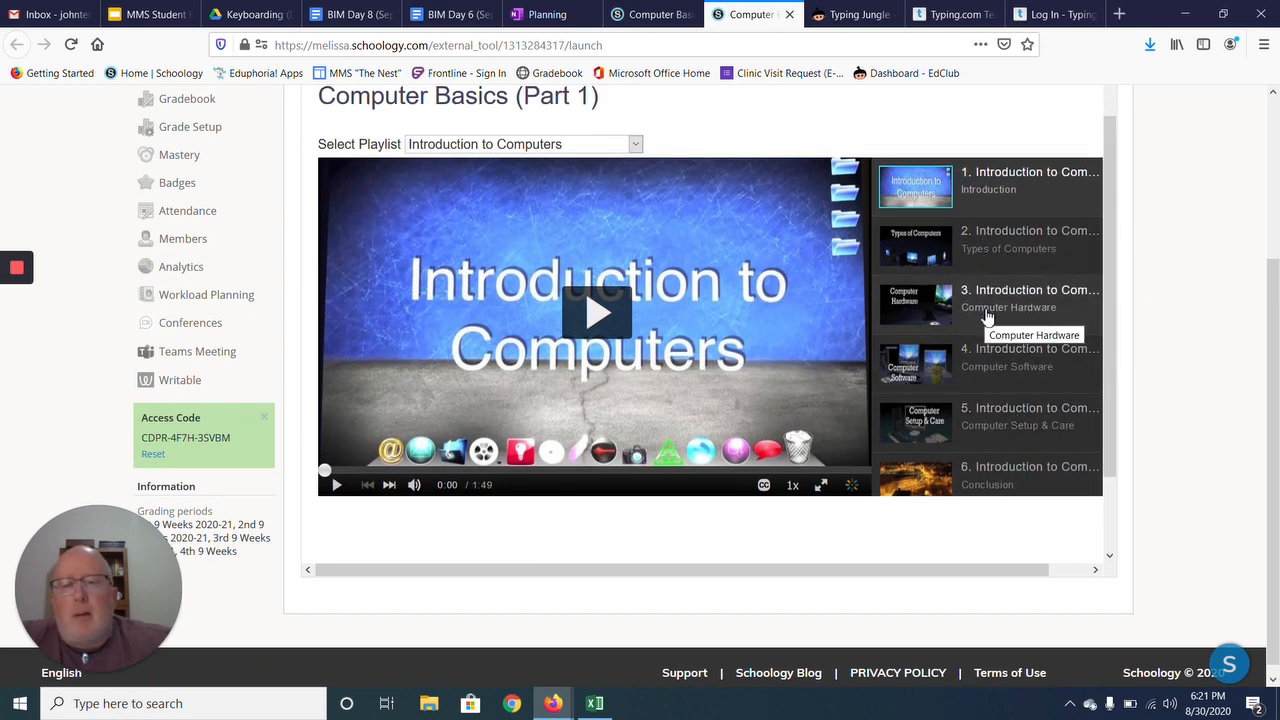
mouse_move(1016, 482)
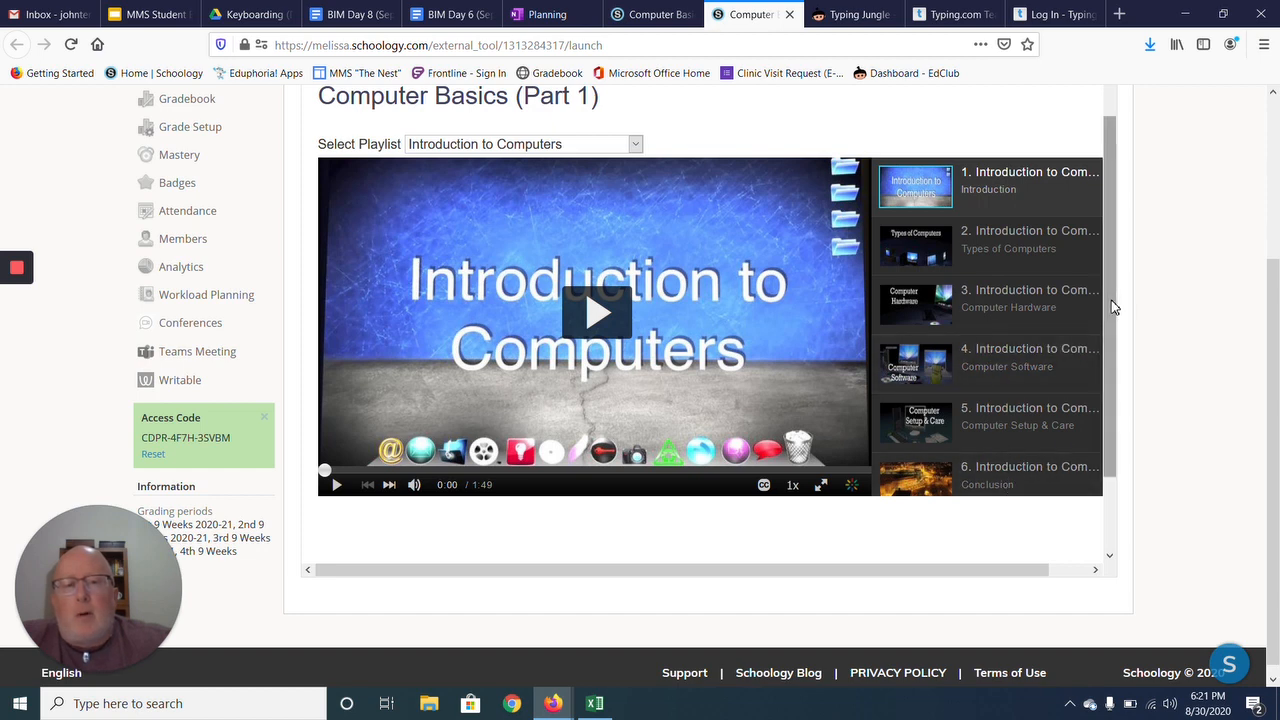
mouse_move(694, 262)
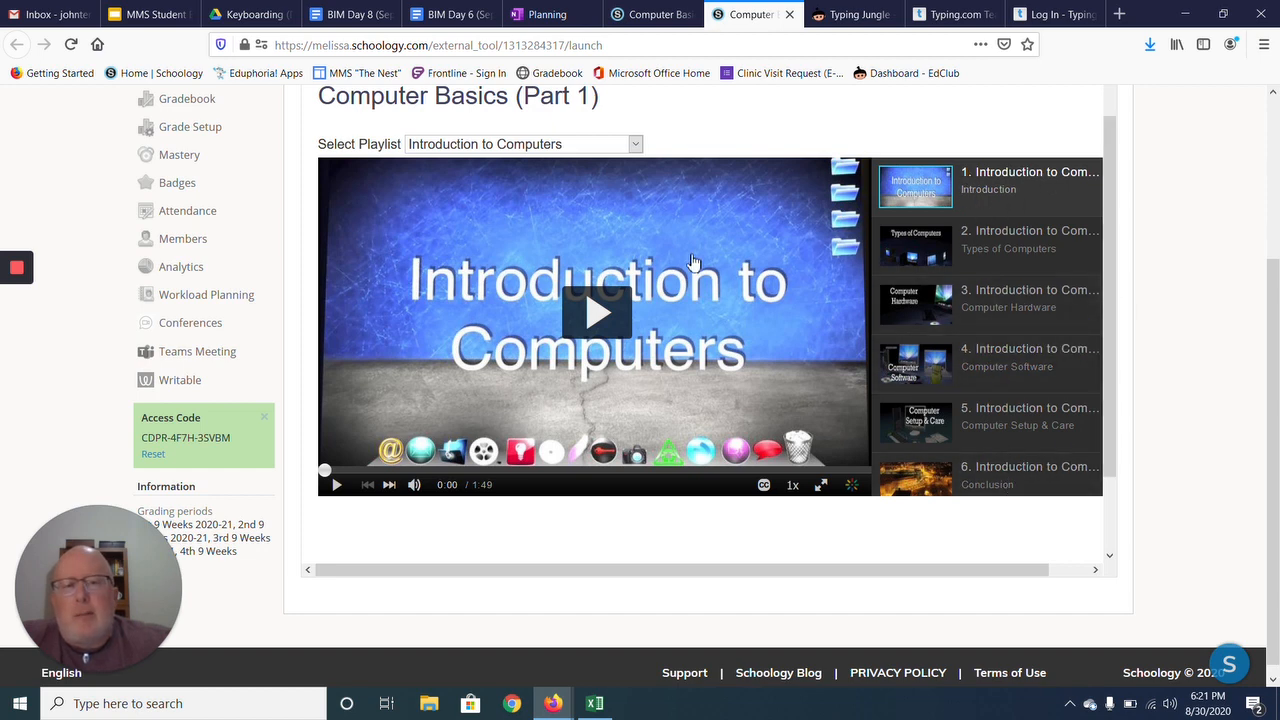
left_click(596, 312)
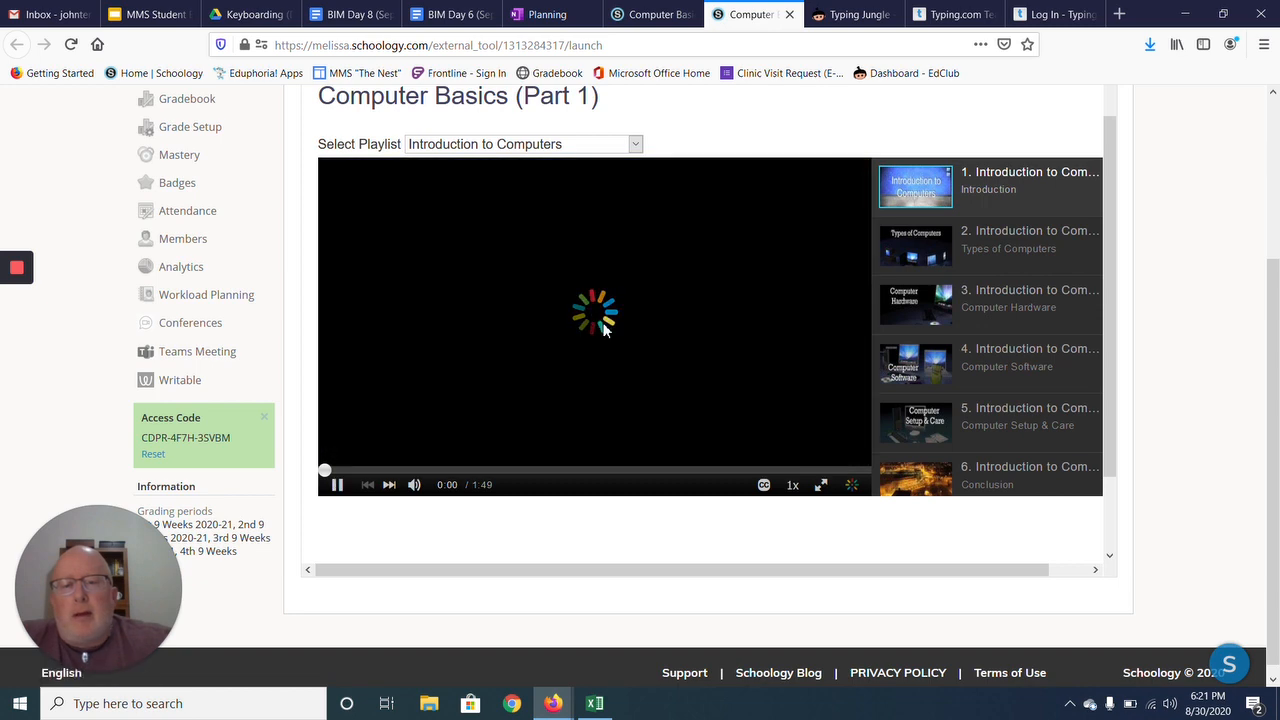
left_click(338, 486)
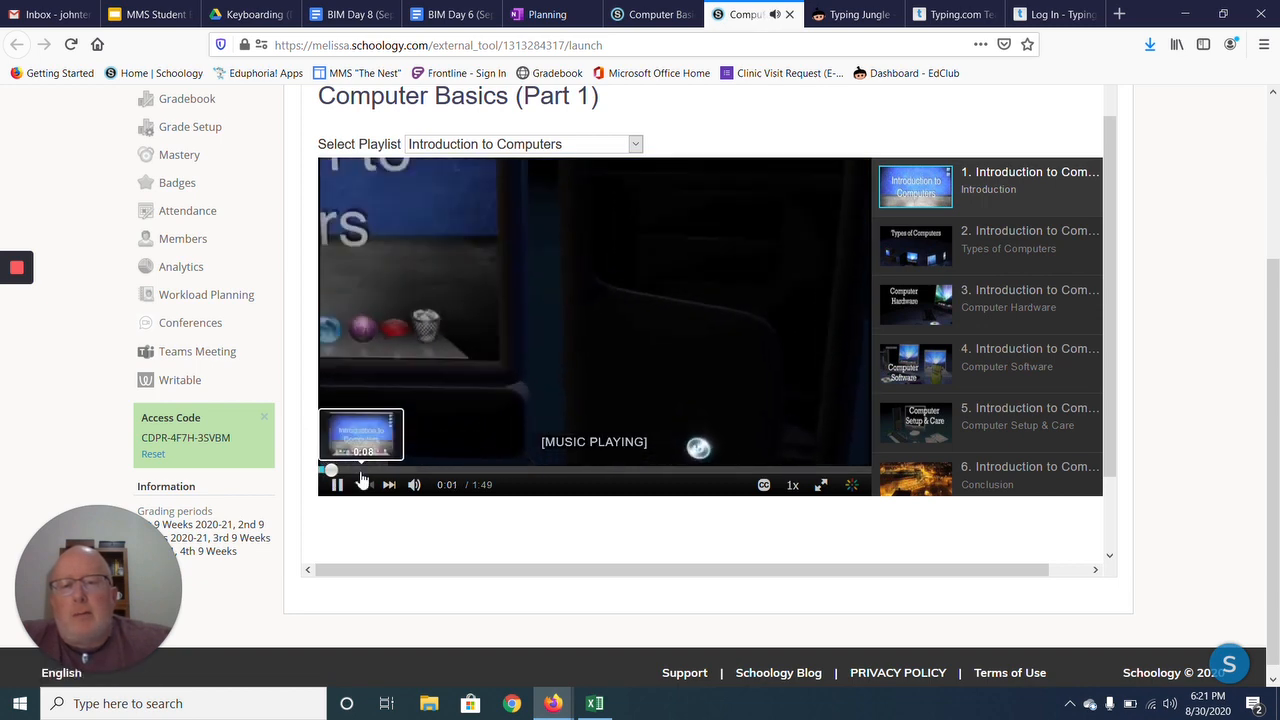
left_click(336, 484)
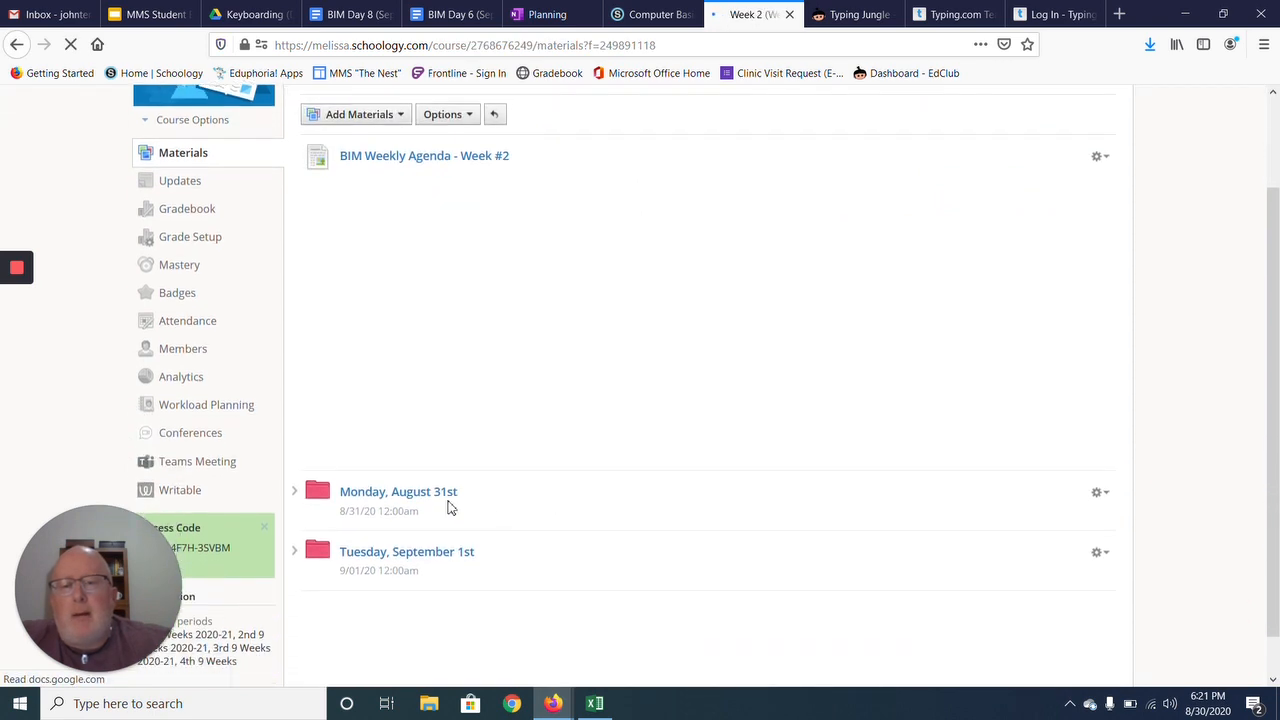
Step: Open the Tuesday, September 1st folder showing its BIM Daily Lesson item
left_click(424, 156)
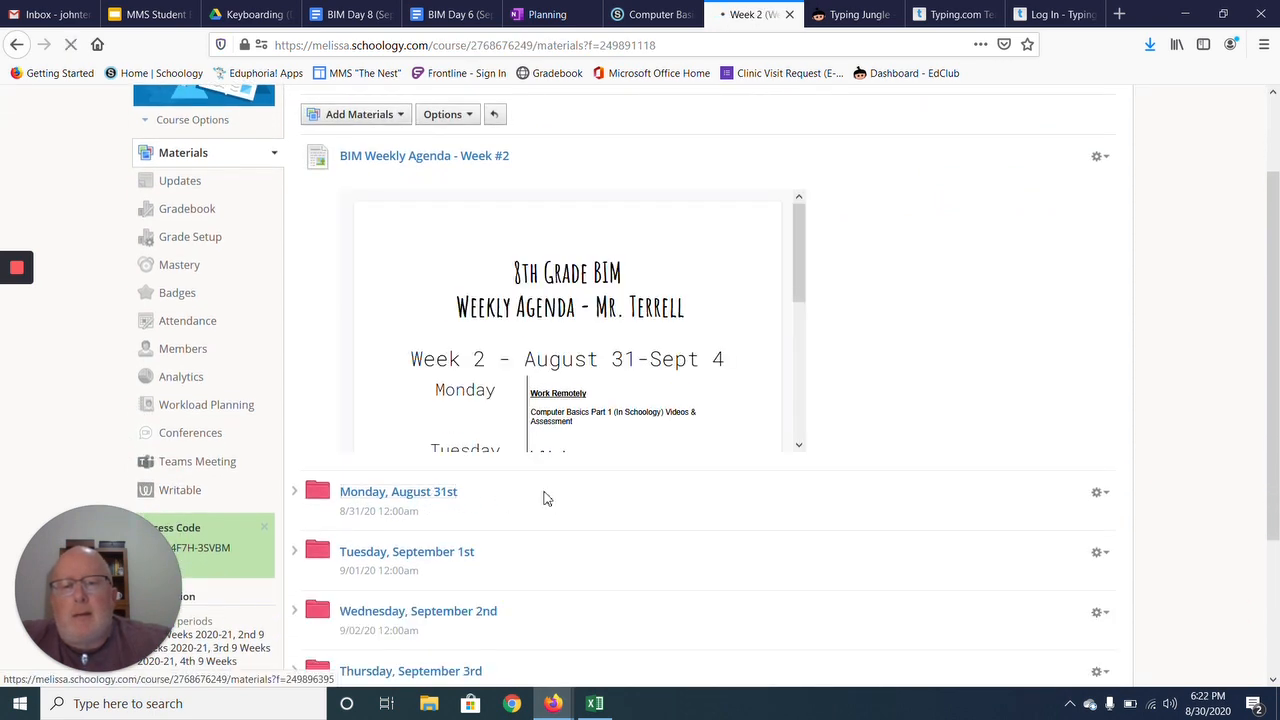
left_click(398, 492)
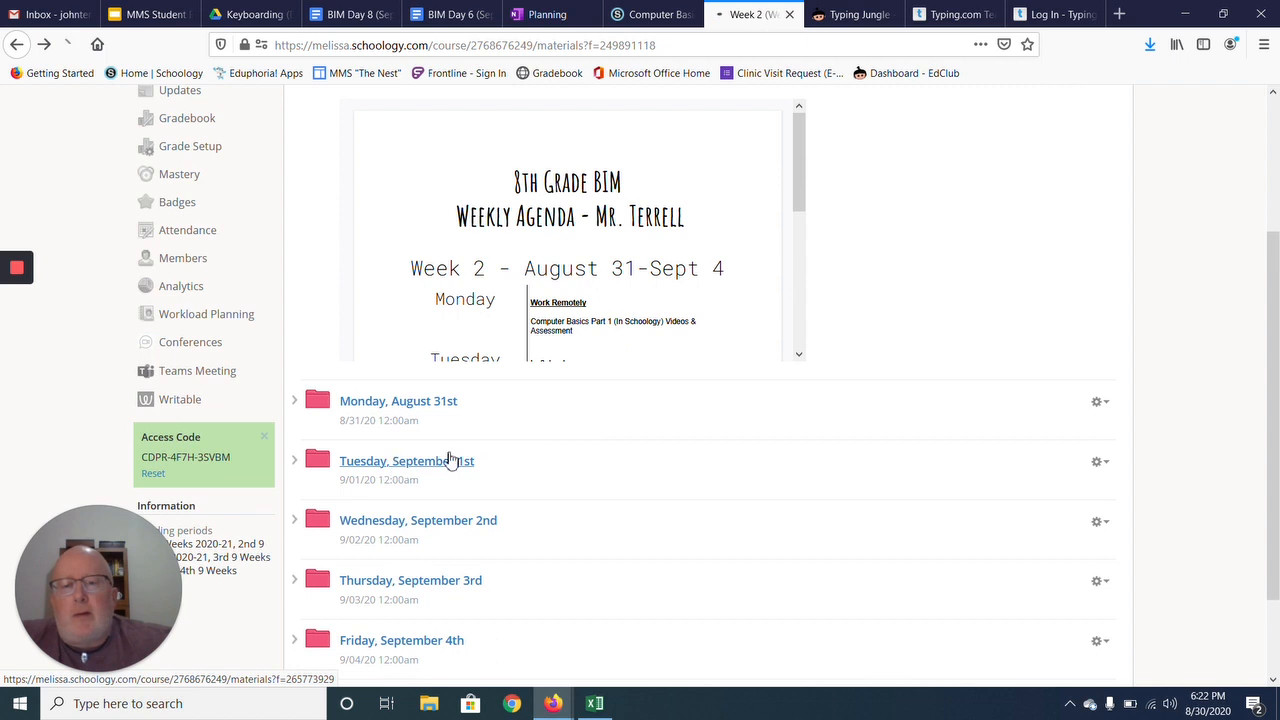
left_click(408, 460)
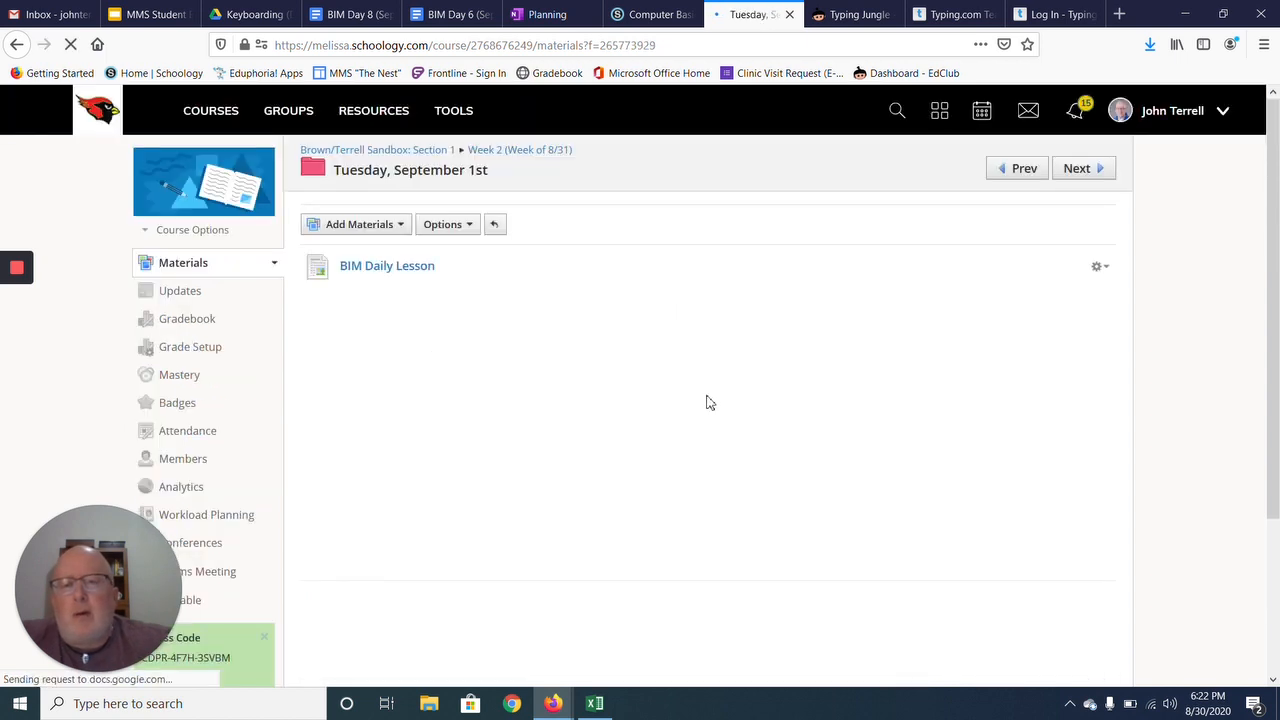
Step: Return to Week 2 and open the Wednesday, September 2nd folder with Computer Basics (Part 2)
left_click(388, 264)
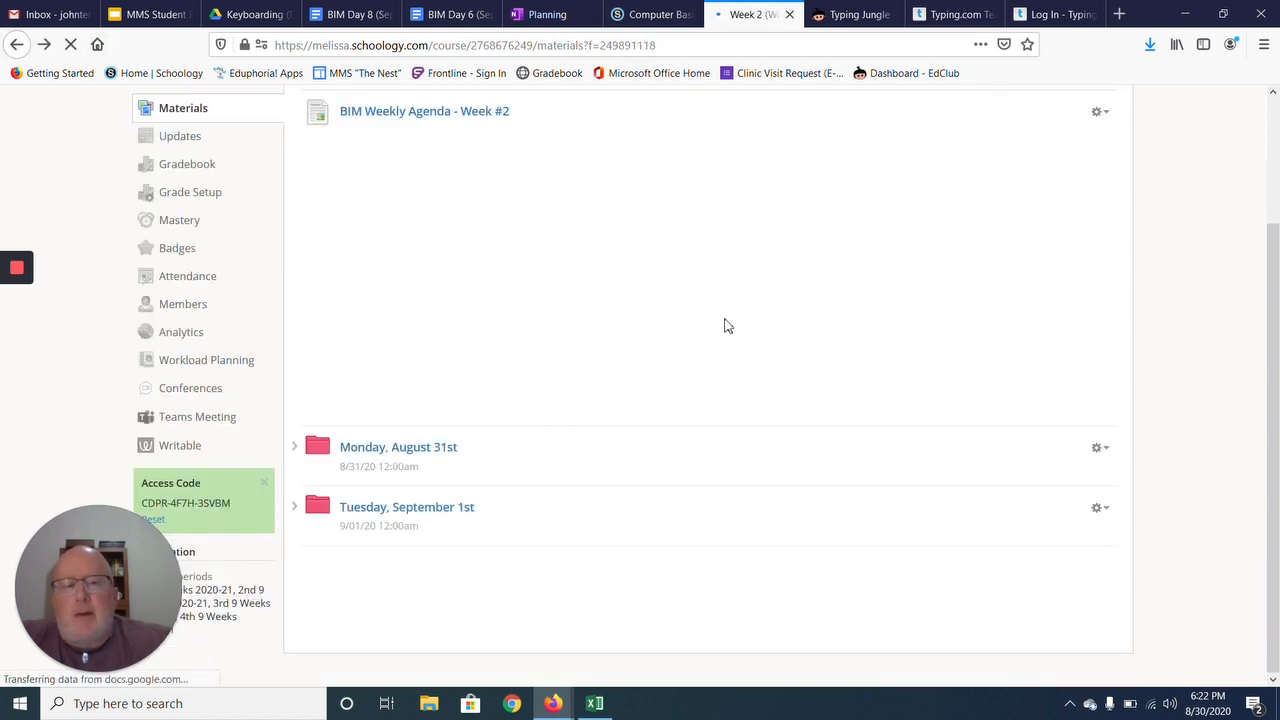
scroll("down", 3)
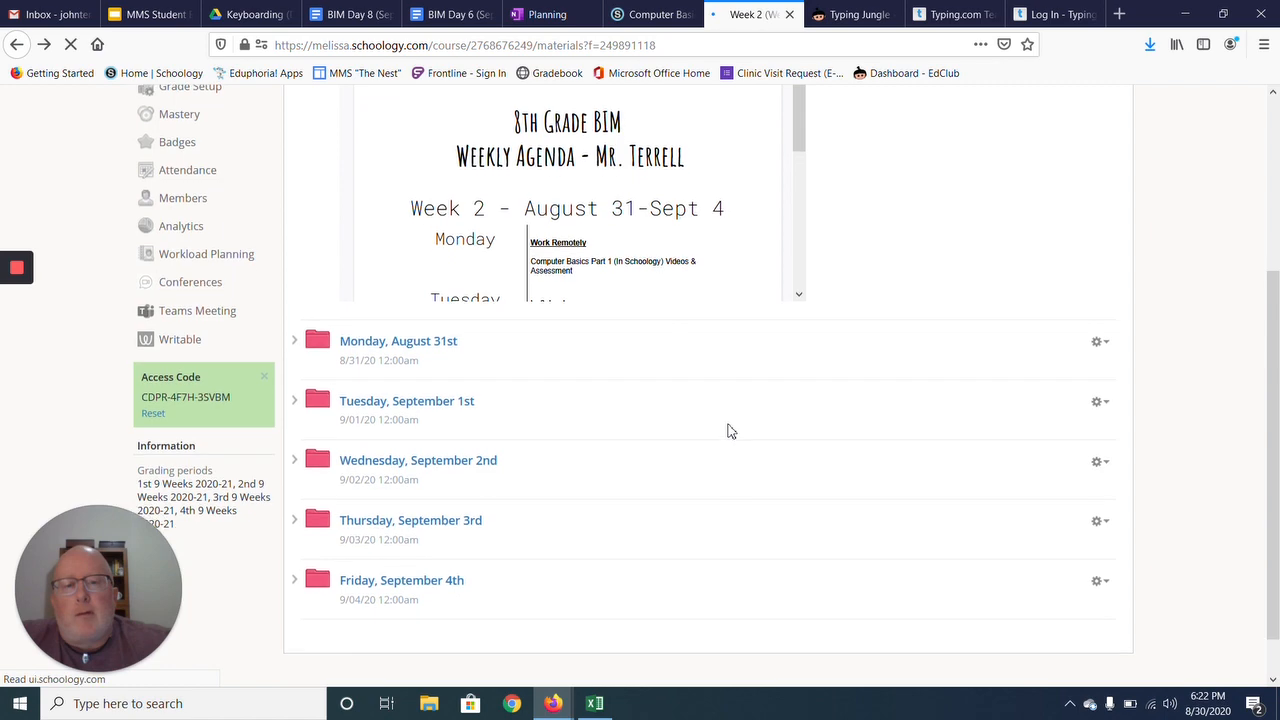
mouse_move(418, 460)
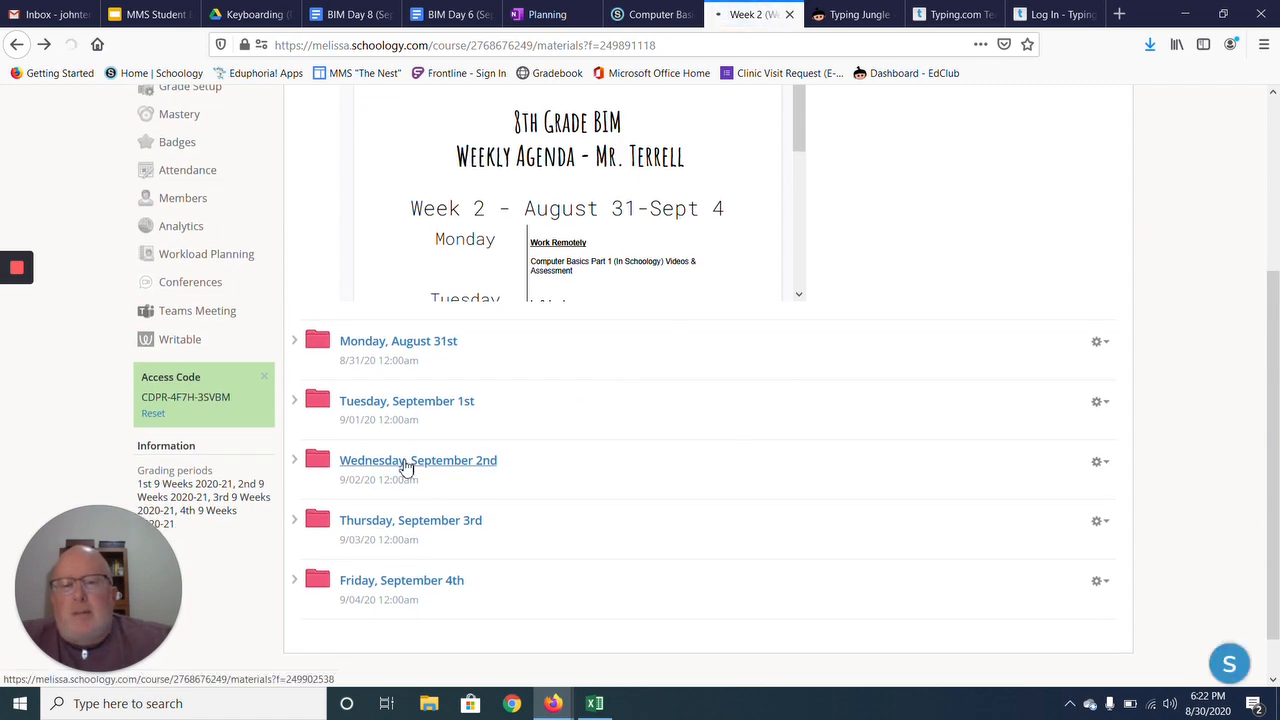
left_click(418, 460)
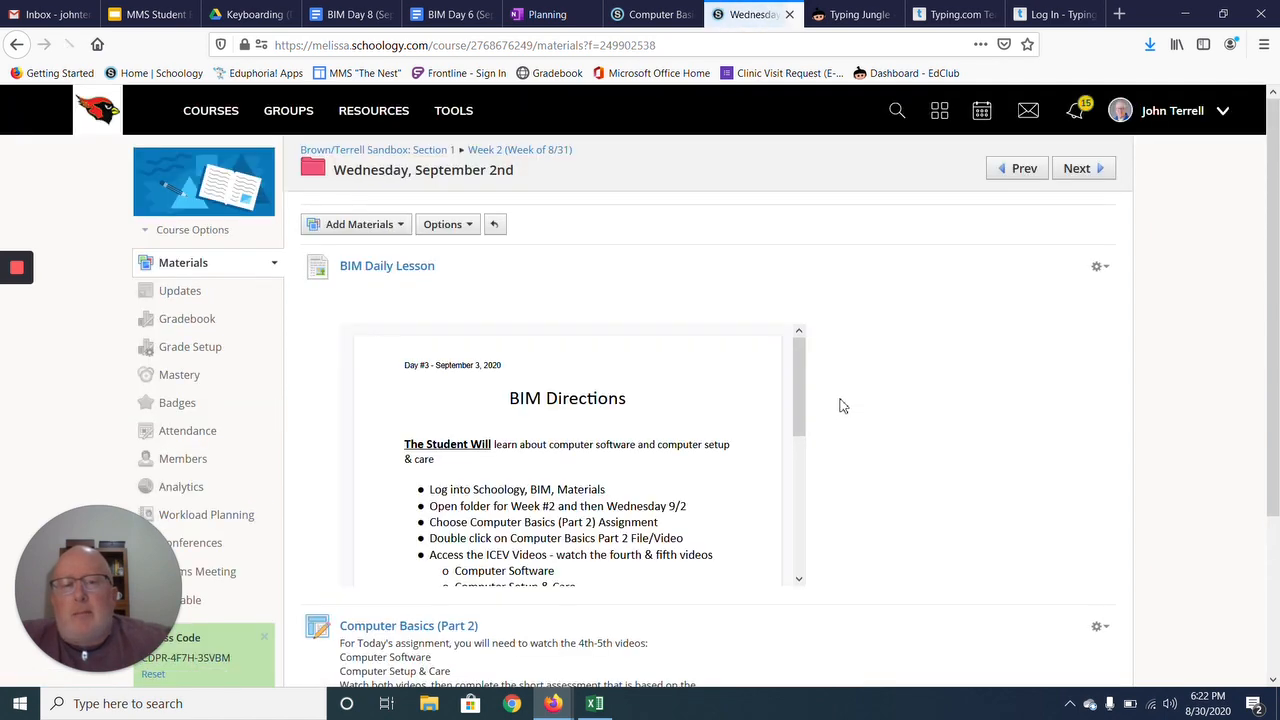
Step: Scroll the Wednesday folder to the Computer Basics (Part 2) videos and assignment due September 2nd
scroll("down", 3)
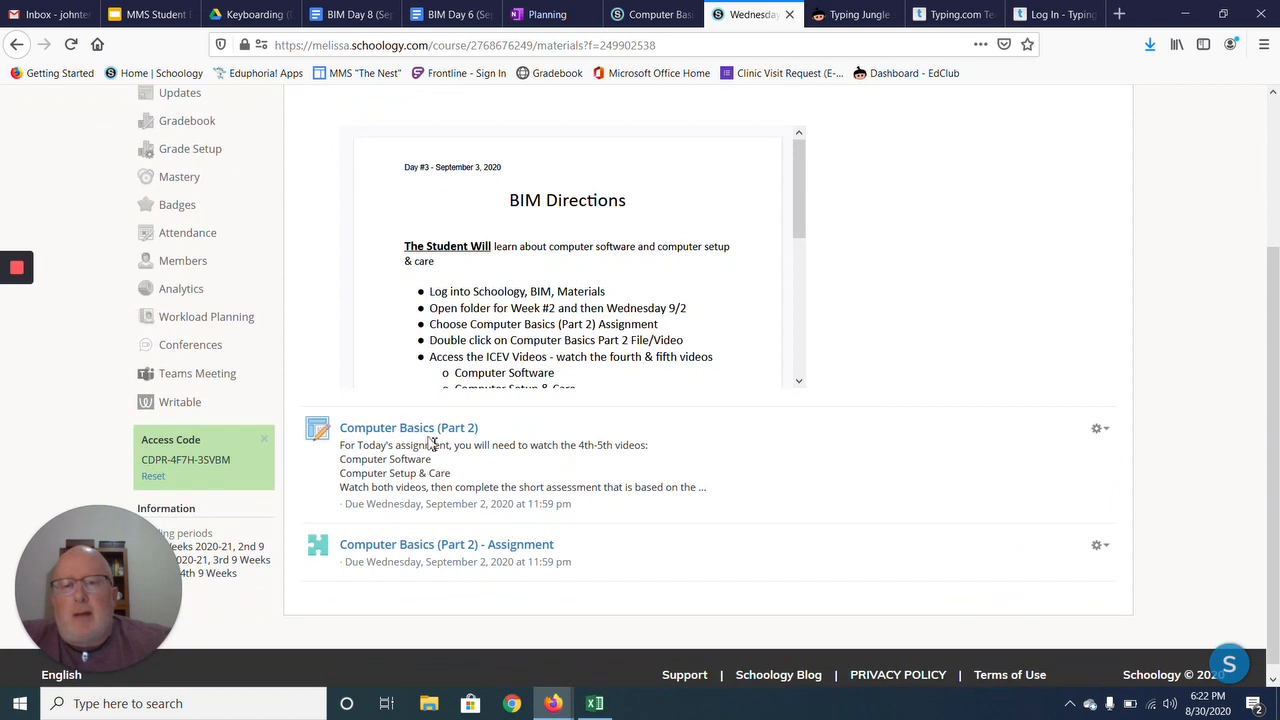
mouse_move(400, 480)
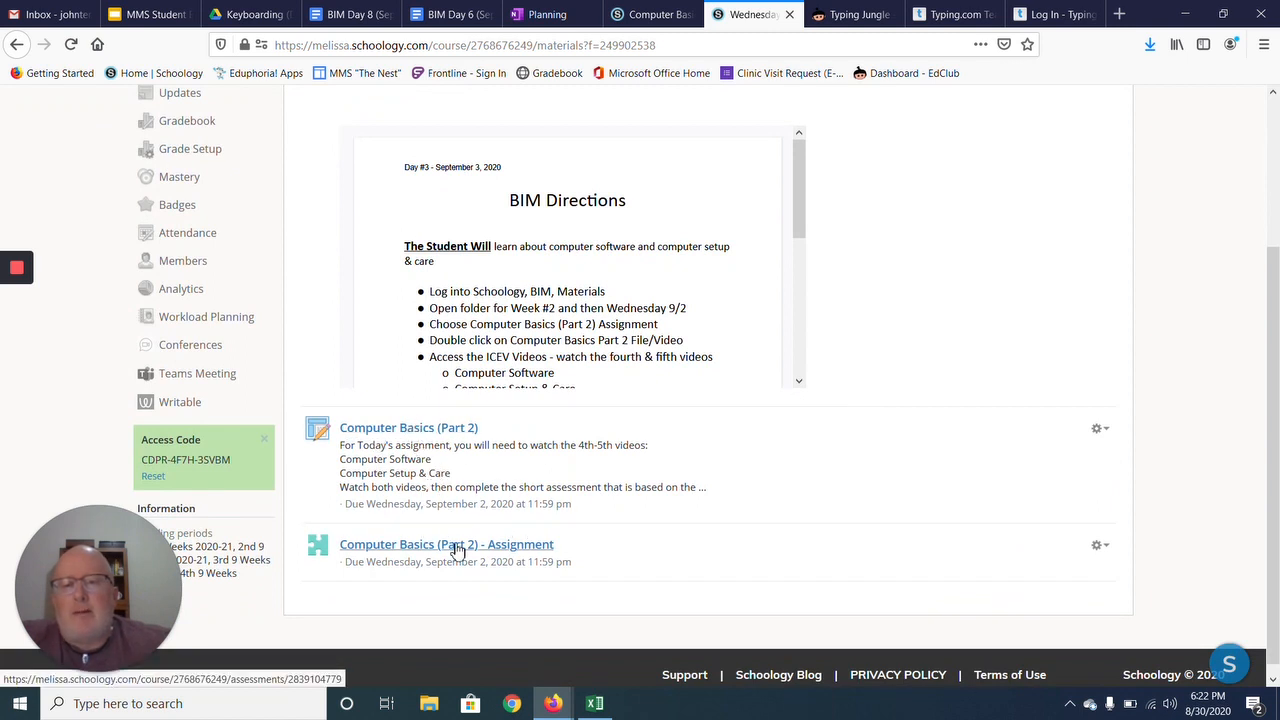
mouse_move(740, 442)
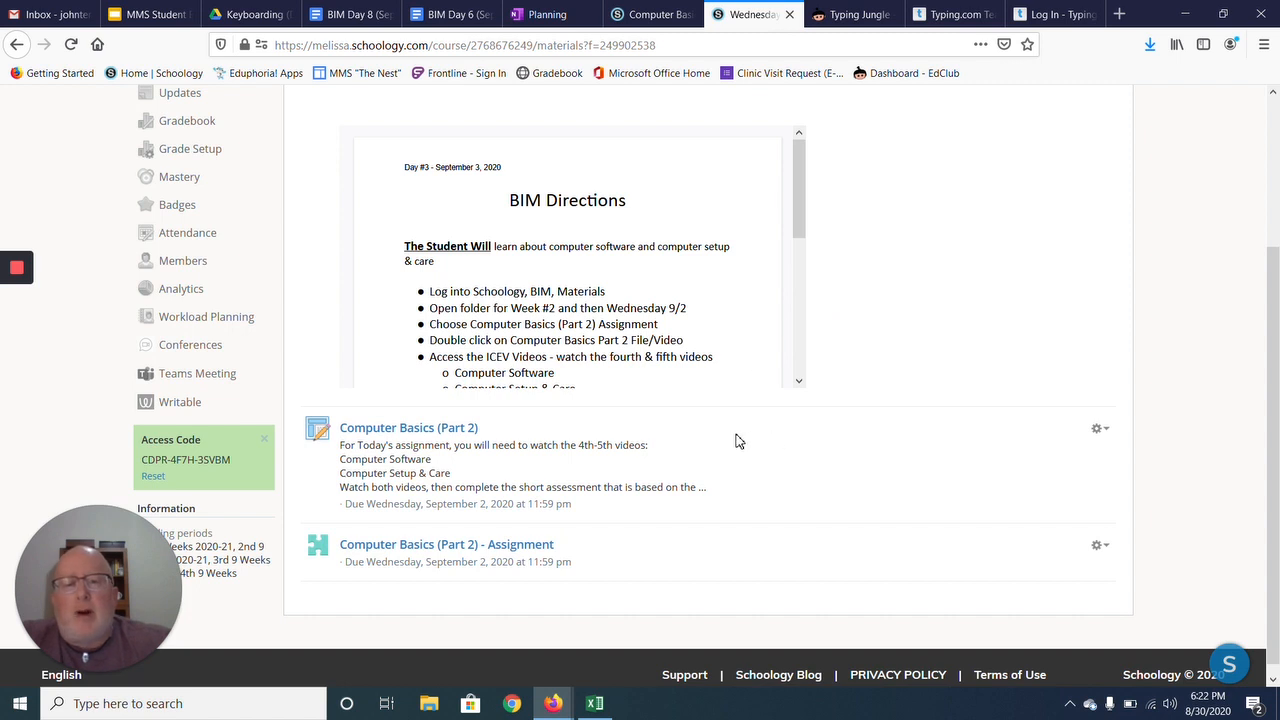
mouse_move(768, 432)
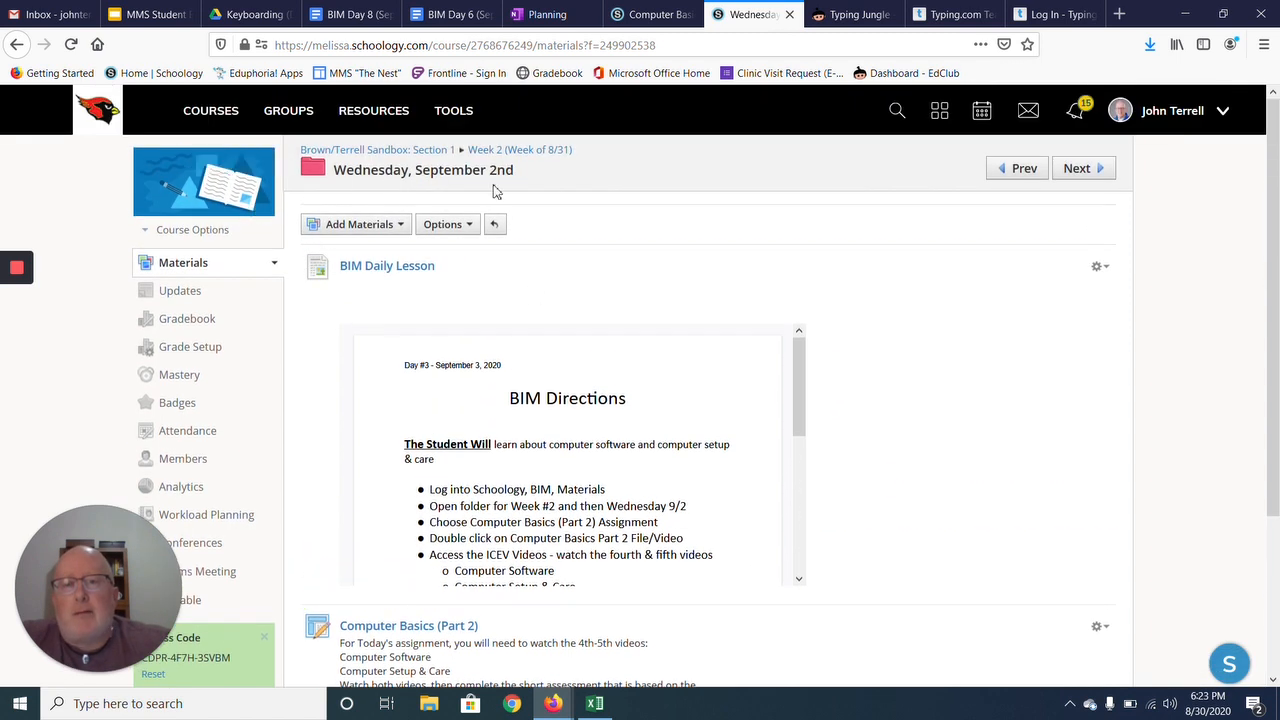
mouse_move(520, 148)
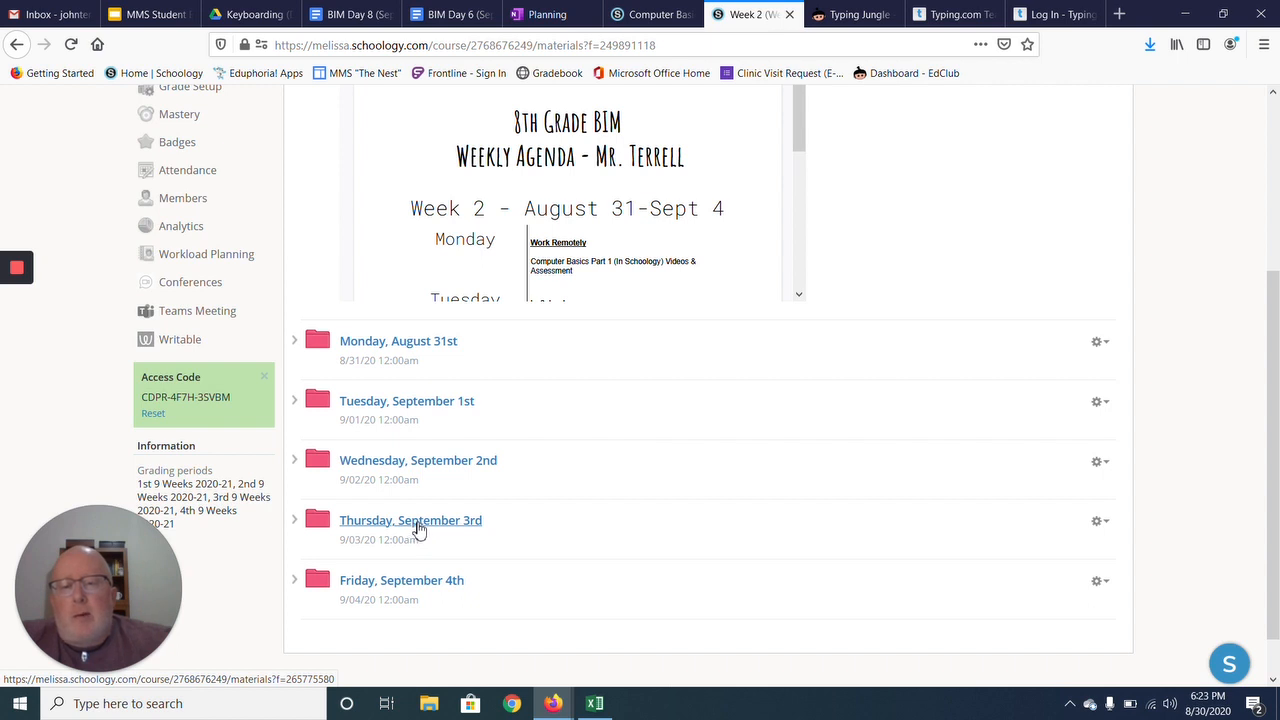
mouse_move(464, 528)
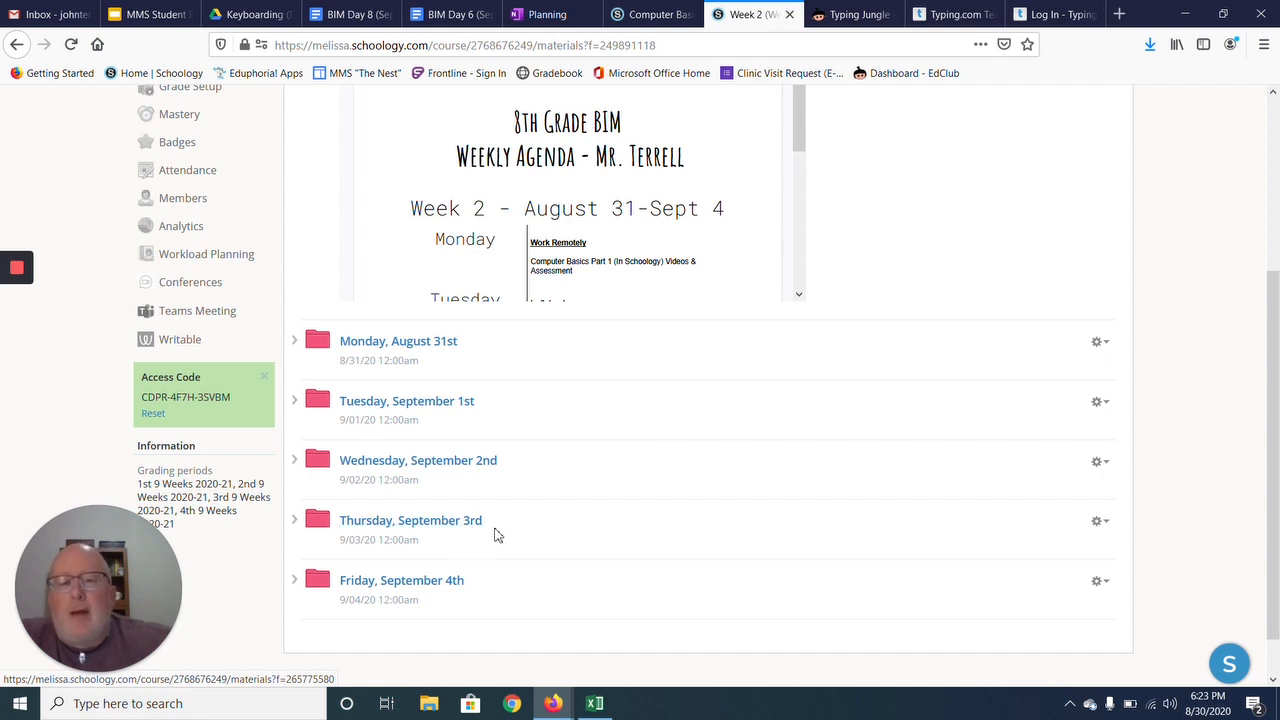
mouse_move(464, 528)
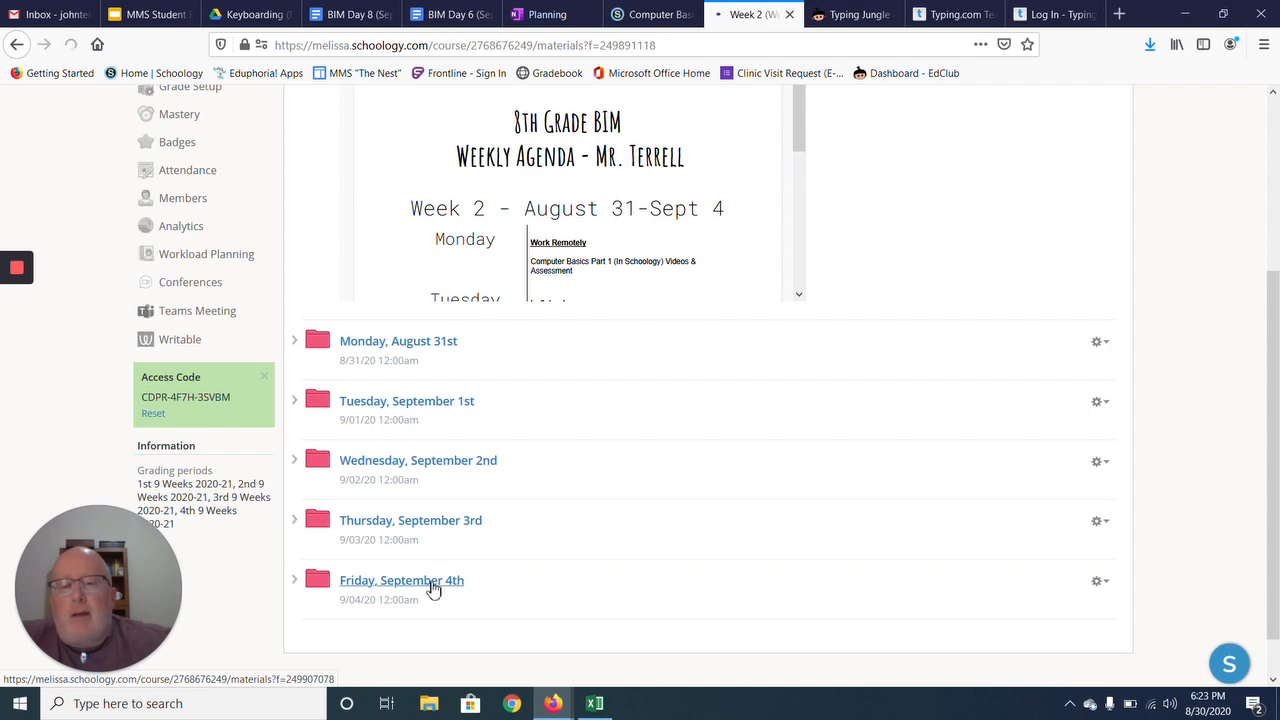
Step: Open the Friday, September 4th folder with Keyboarding Basics and its assignment due September 4th
left_click(402, 580)
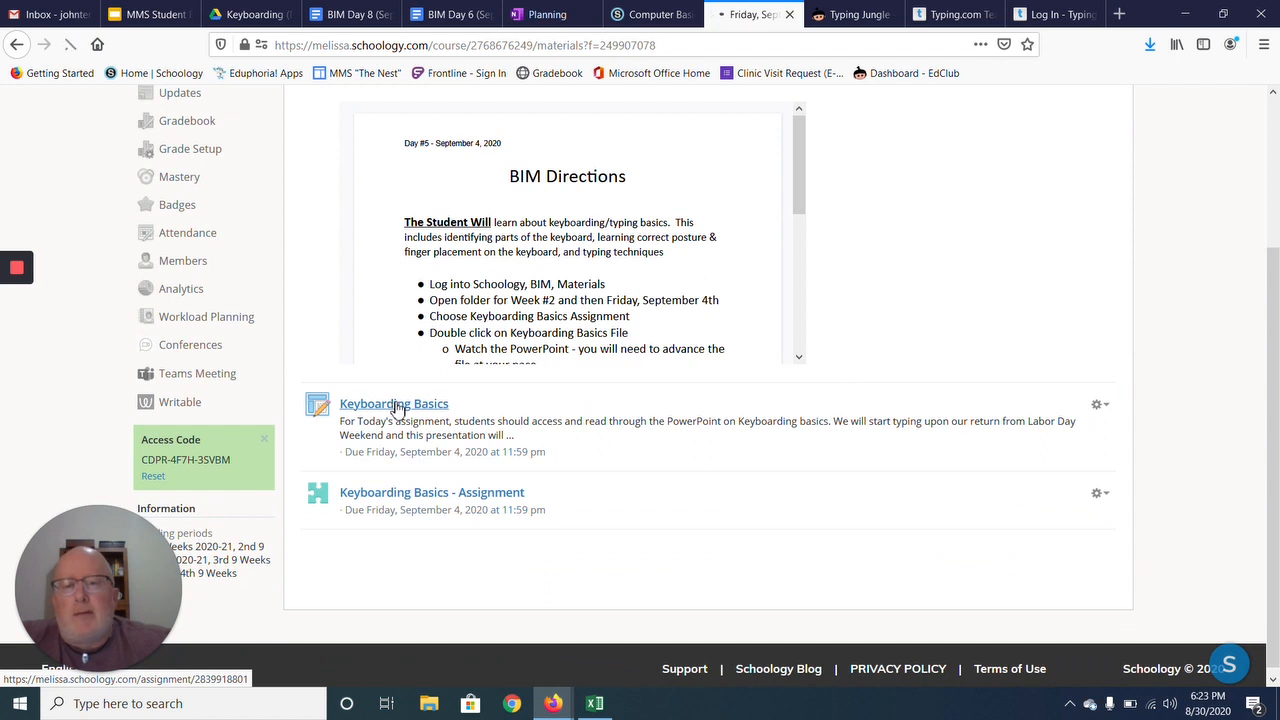
Step: Open the Keyboarding Basics item and launch its attached MyCEV presentation link
left_click(392, 404)
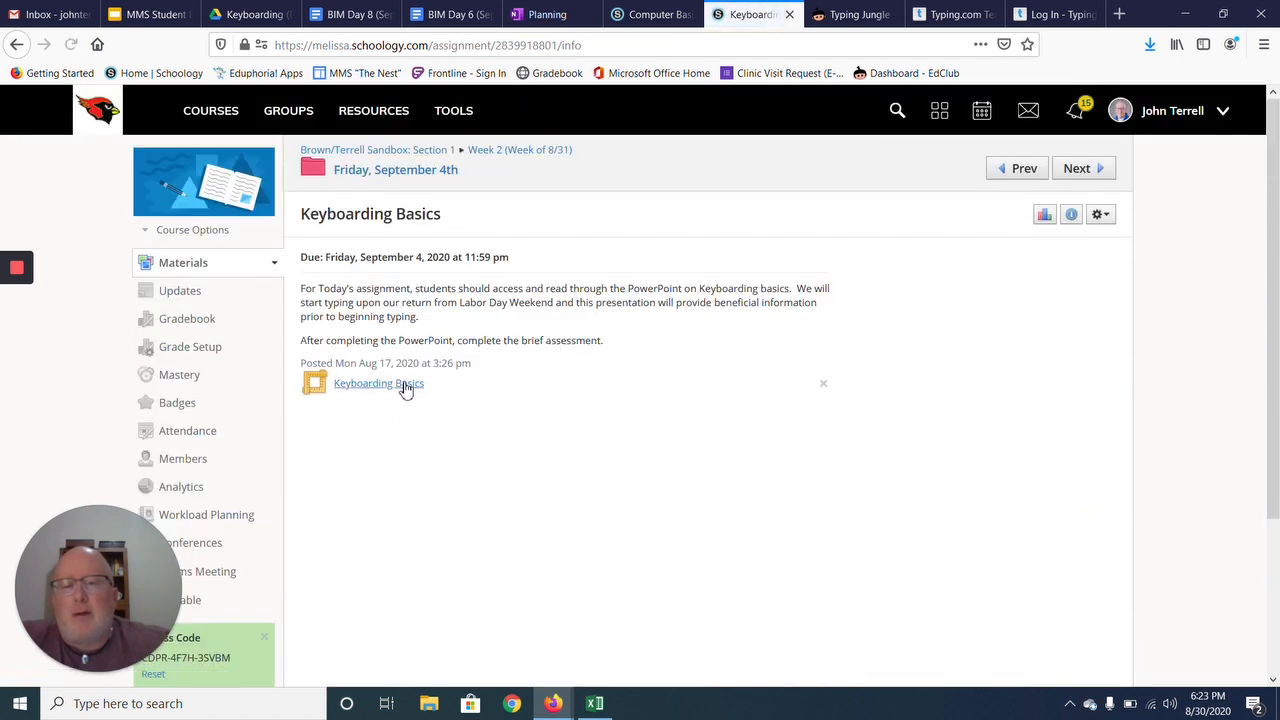
left_click(378, 384)
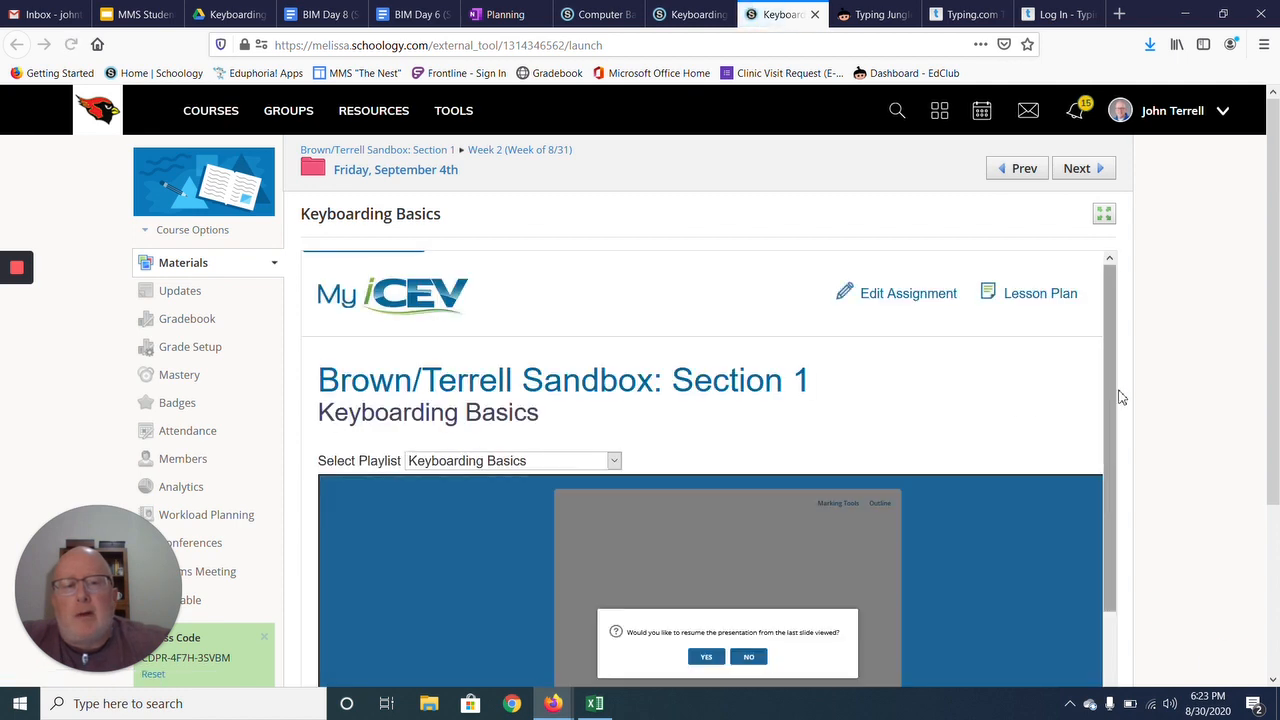
Step: Resume the Keyboarding Basics presentation, advance to the Keyboarding slide, then go back to the assignment
scroll("down", 3)
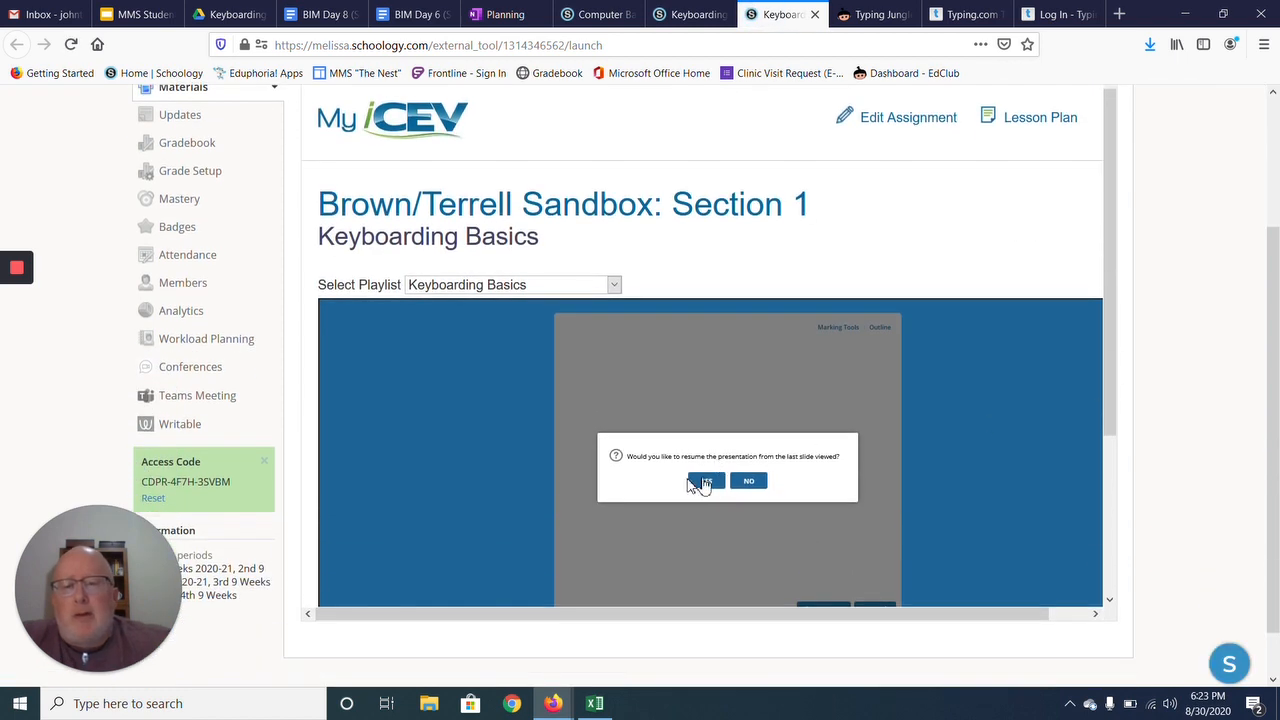
left_click(706, 480)
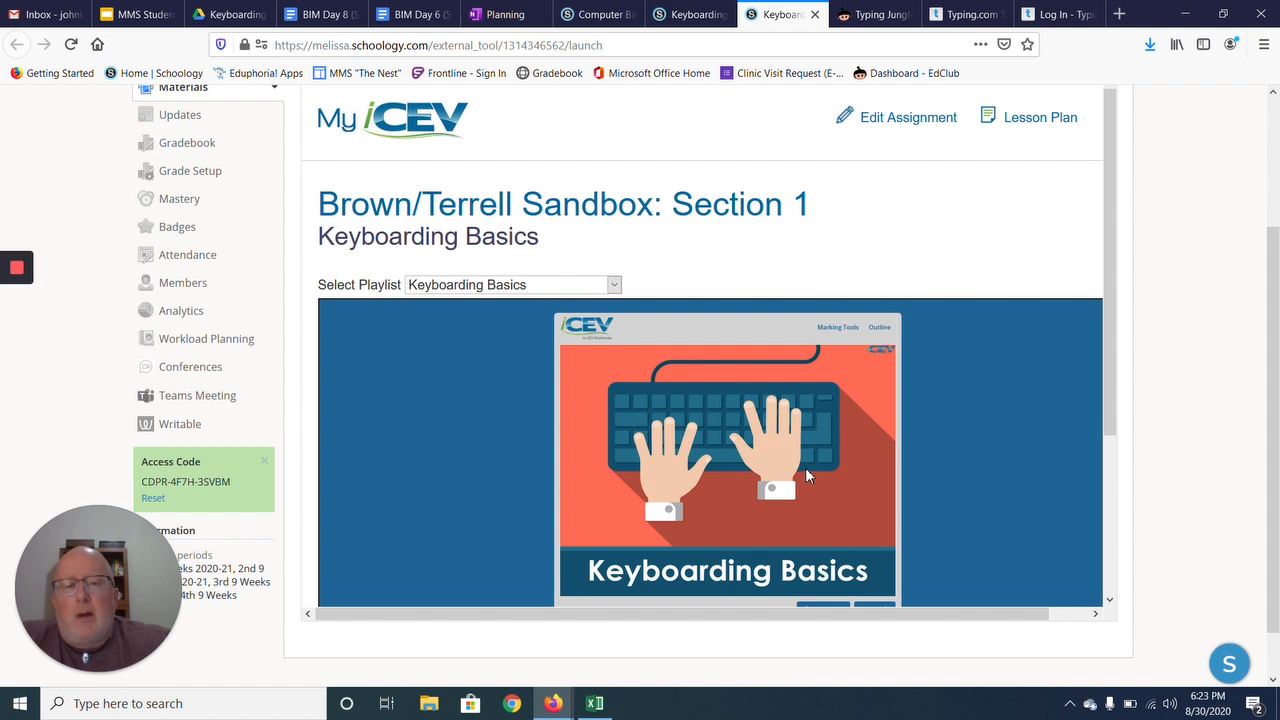
scroll("down", 3)
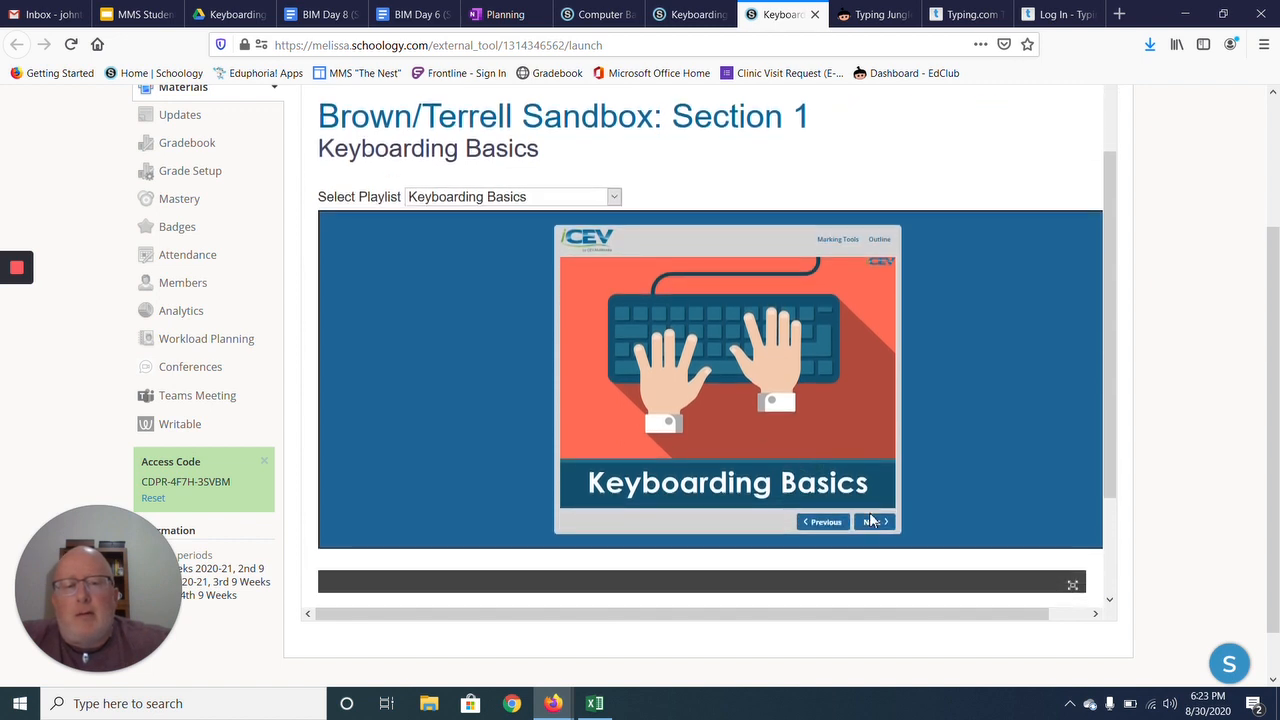
left_click(872, 520)
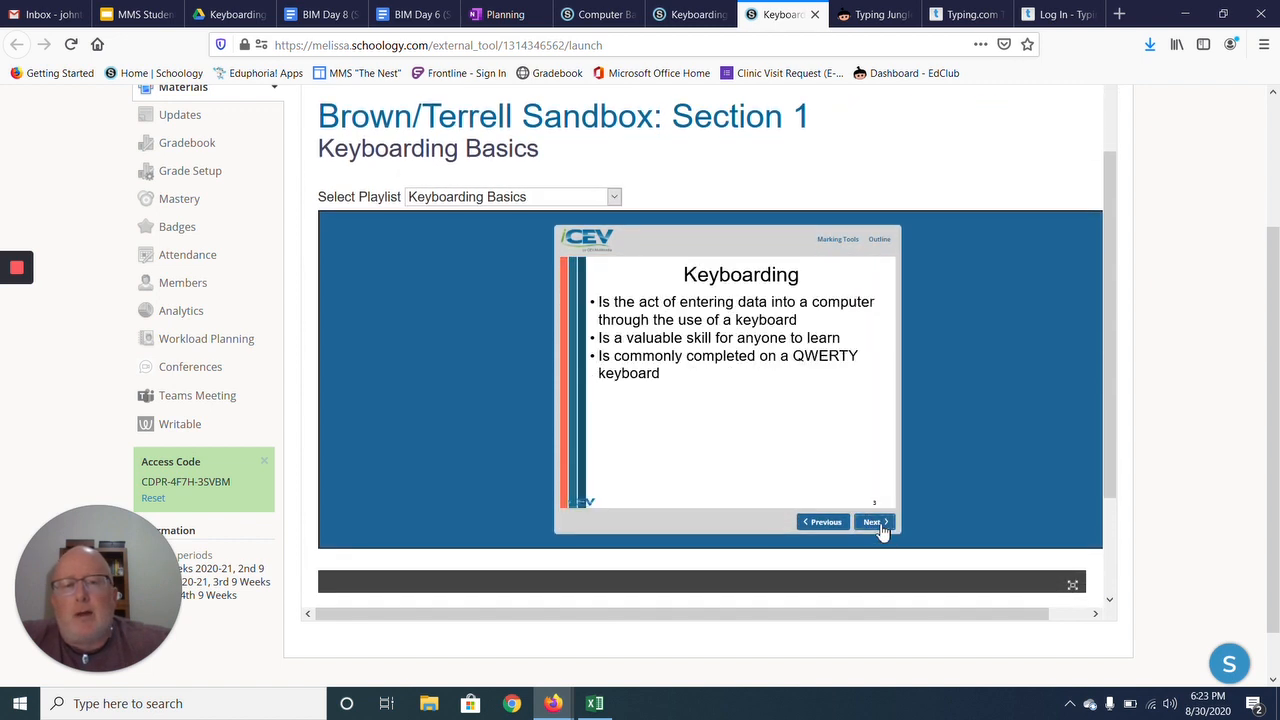
left_click(872, 520)
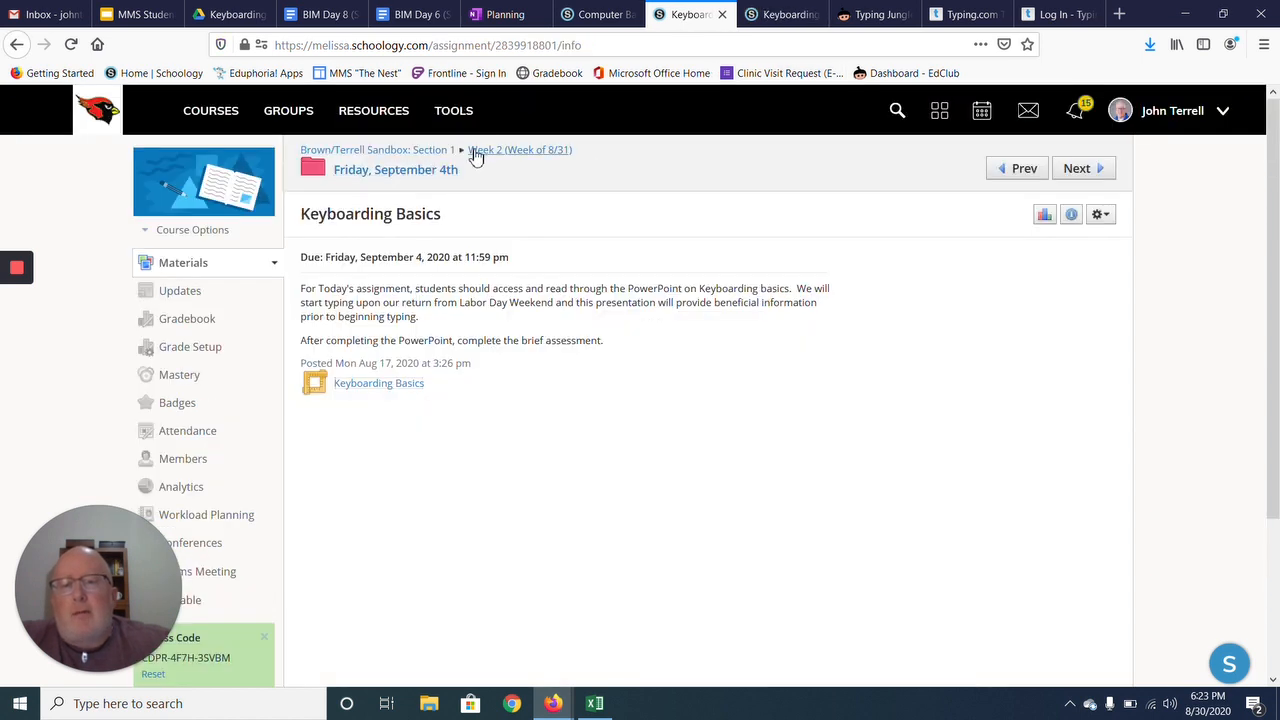
Step: Go back to Week 2 and reopen the Friday, September 4th folder, scrolling to its top
left_click(520, 148)
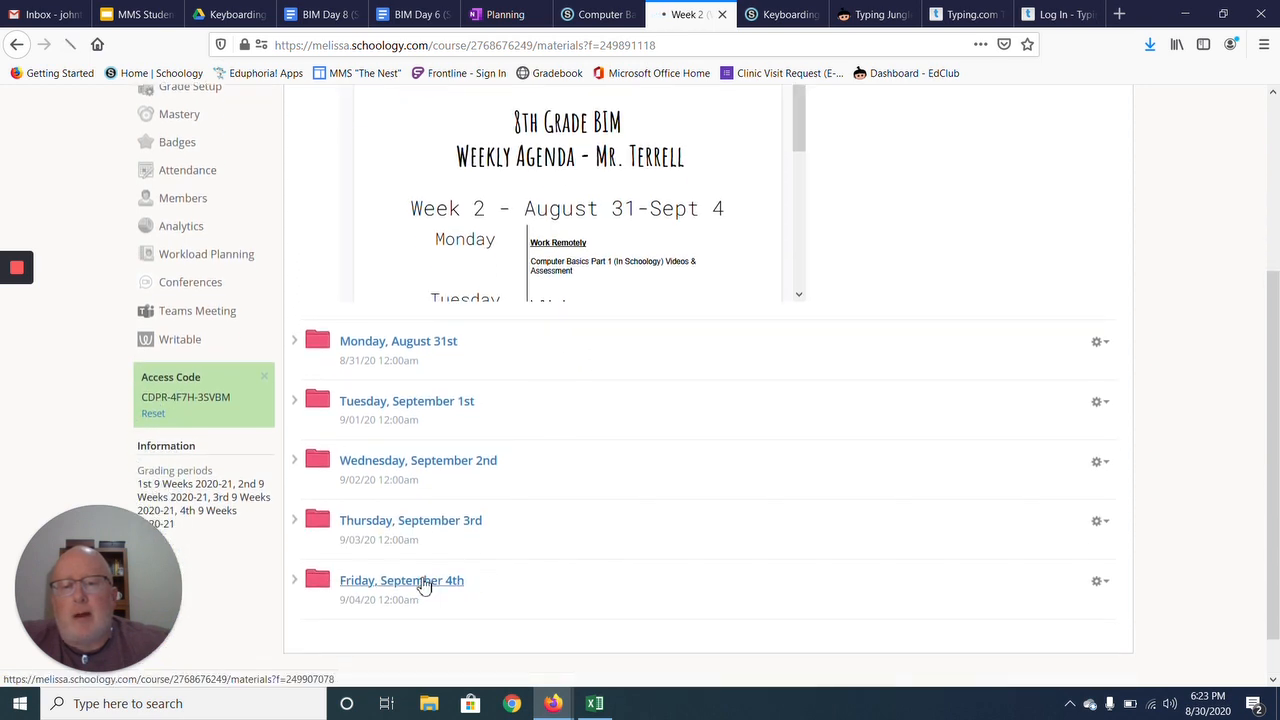
left_click(400, 580)
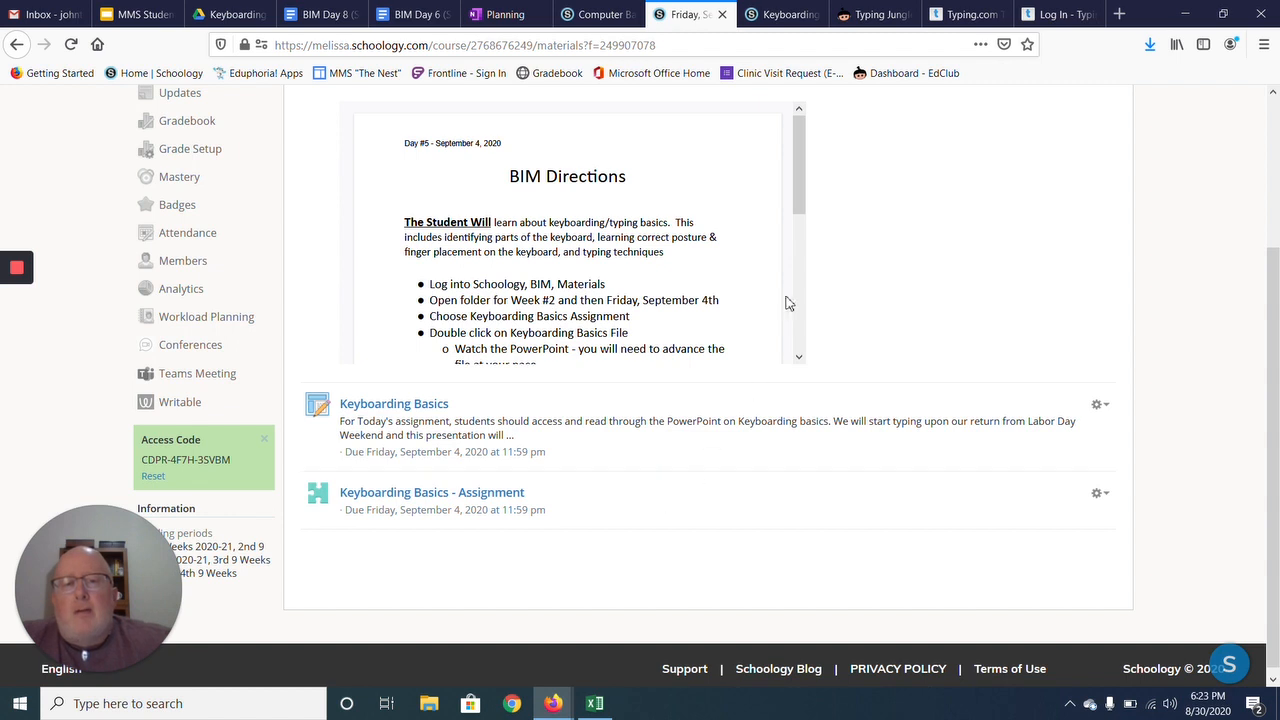
scroll("up", 3)
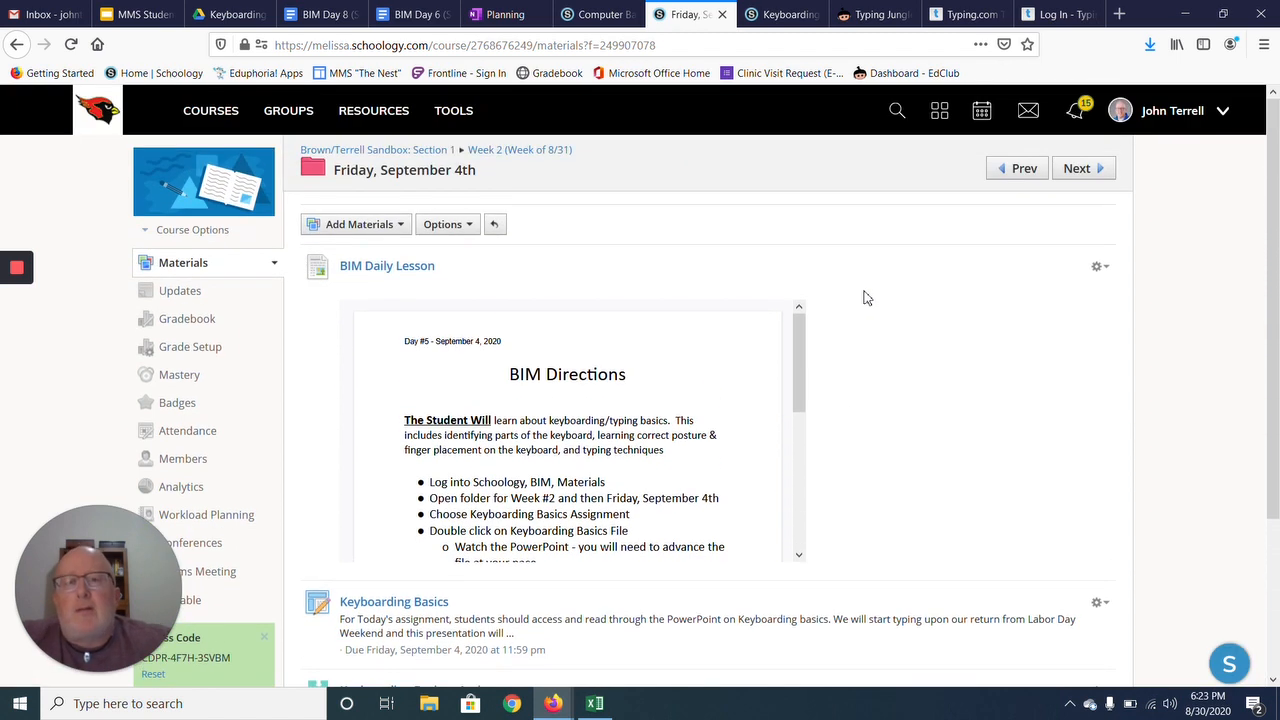
mouse_move(600, 162)
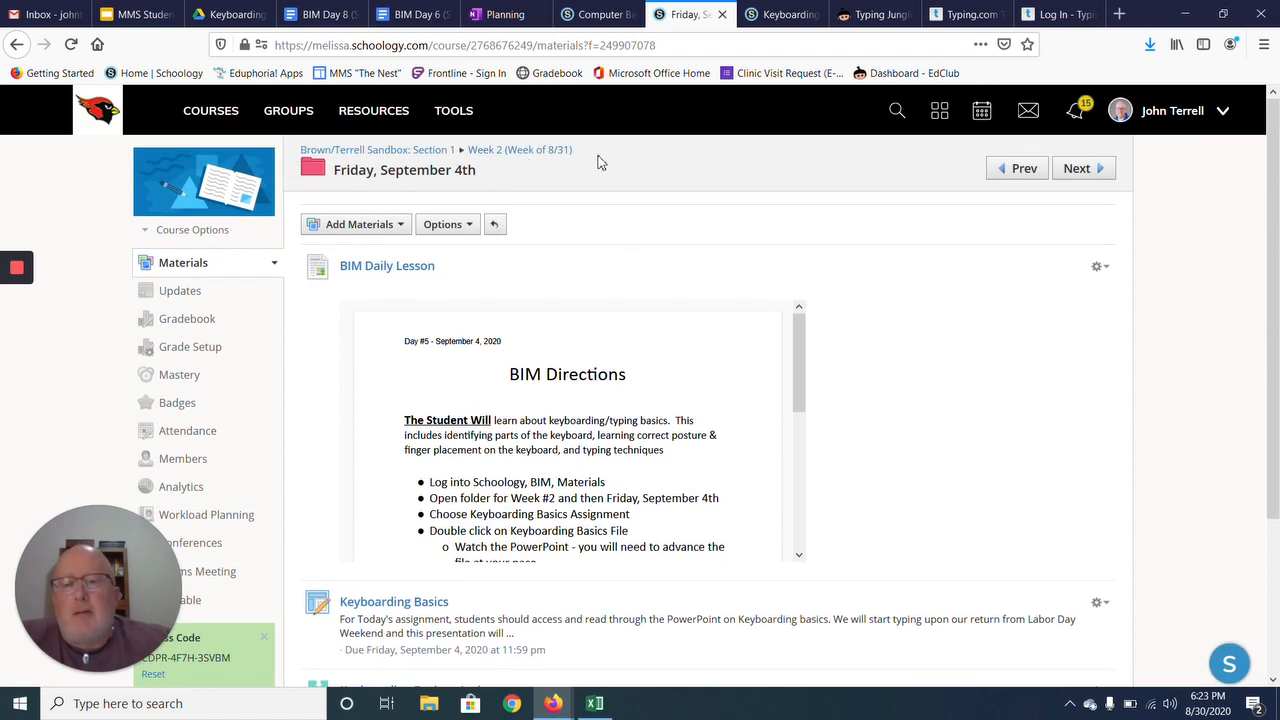
mouse_move(548, 224)
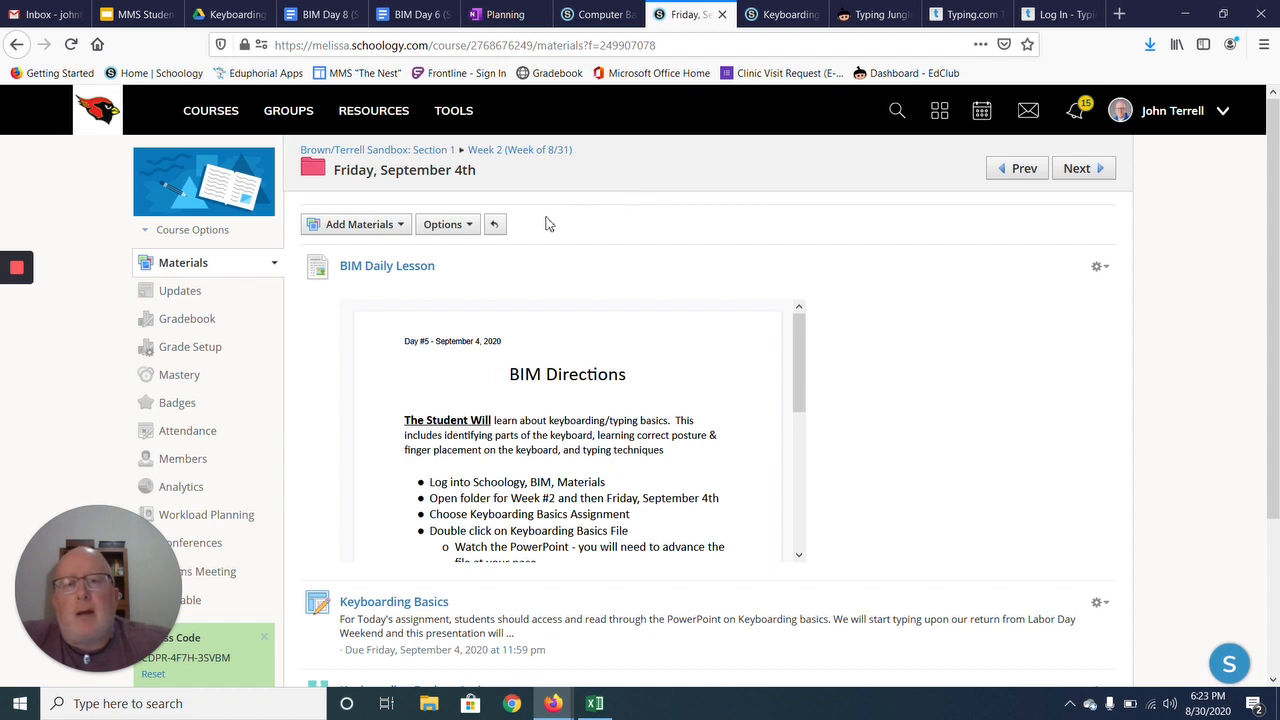
mouse_move(516, 222)
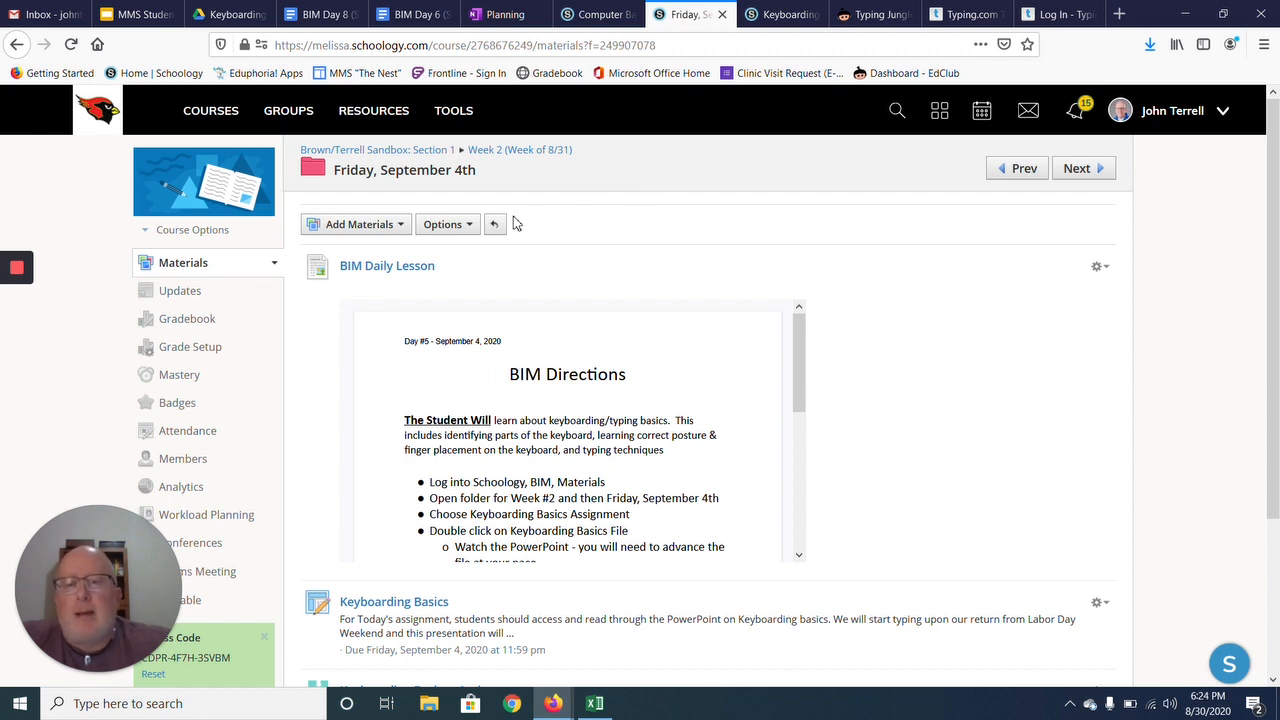
mouse_move(494, 168)
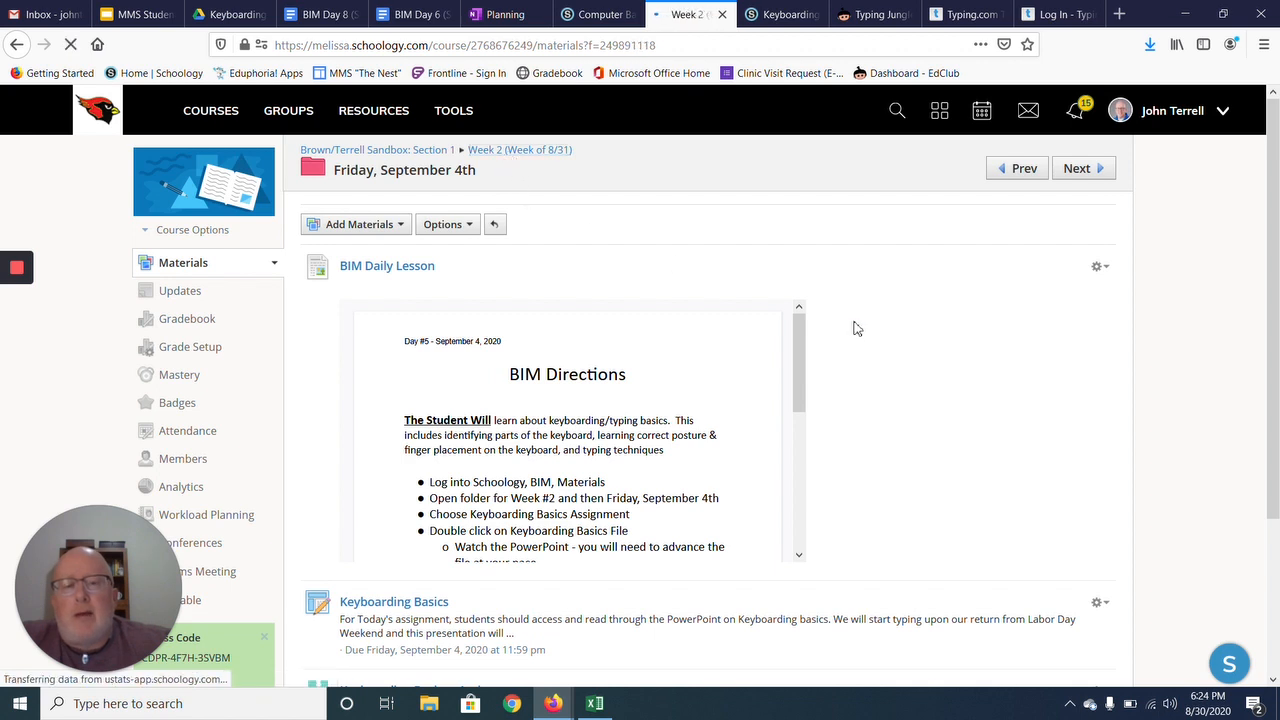
scroll("down", 3)
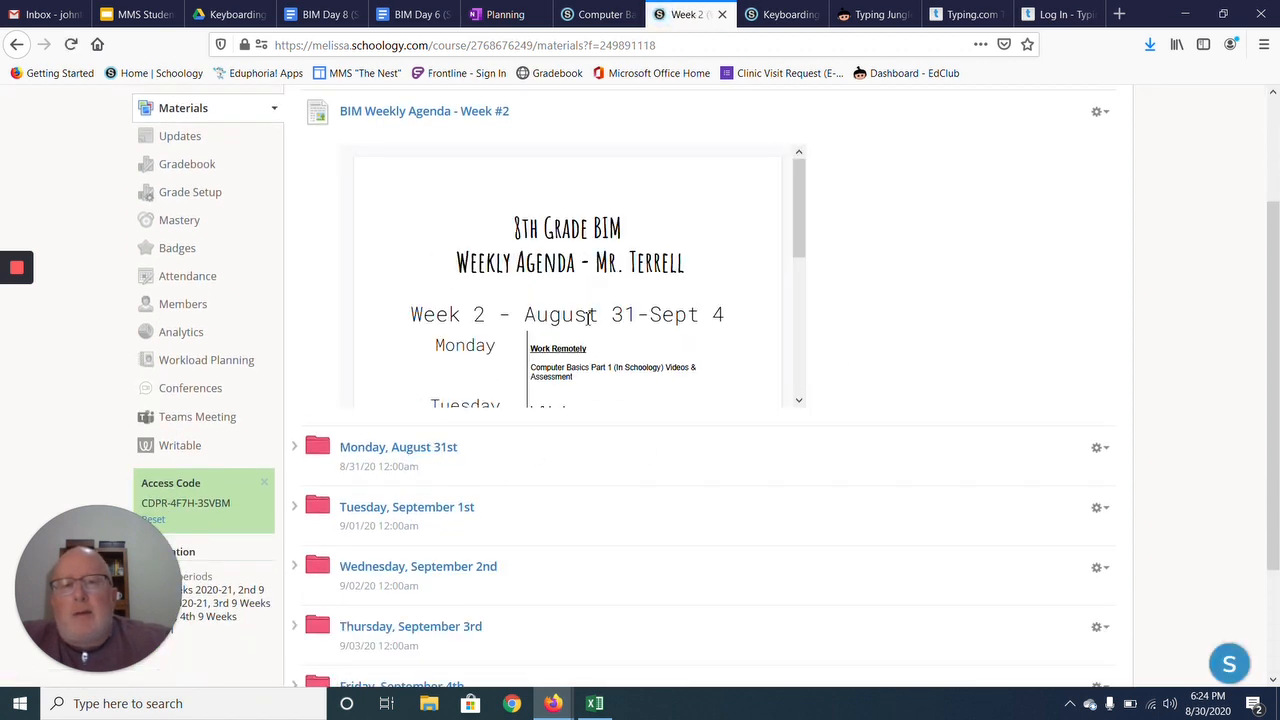
scroll("down", 3)
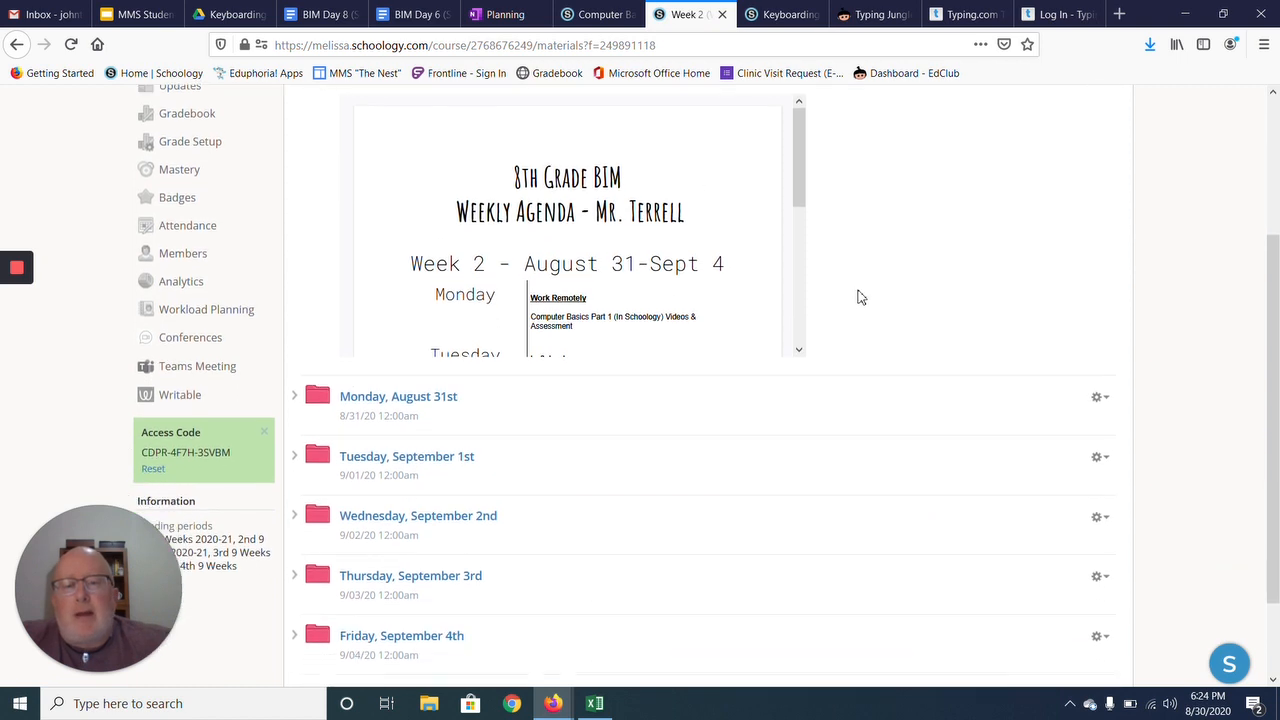
scroll("down", 3)
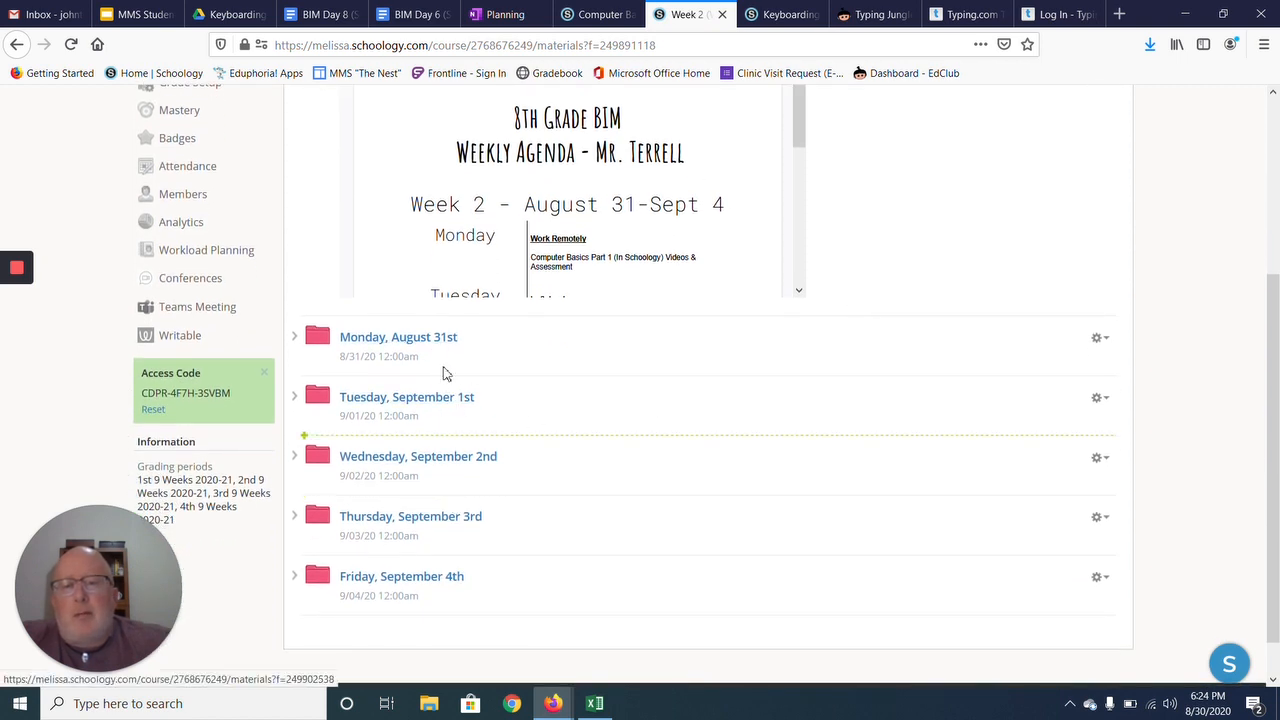
mouse_move(474, 352)
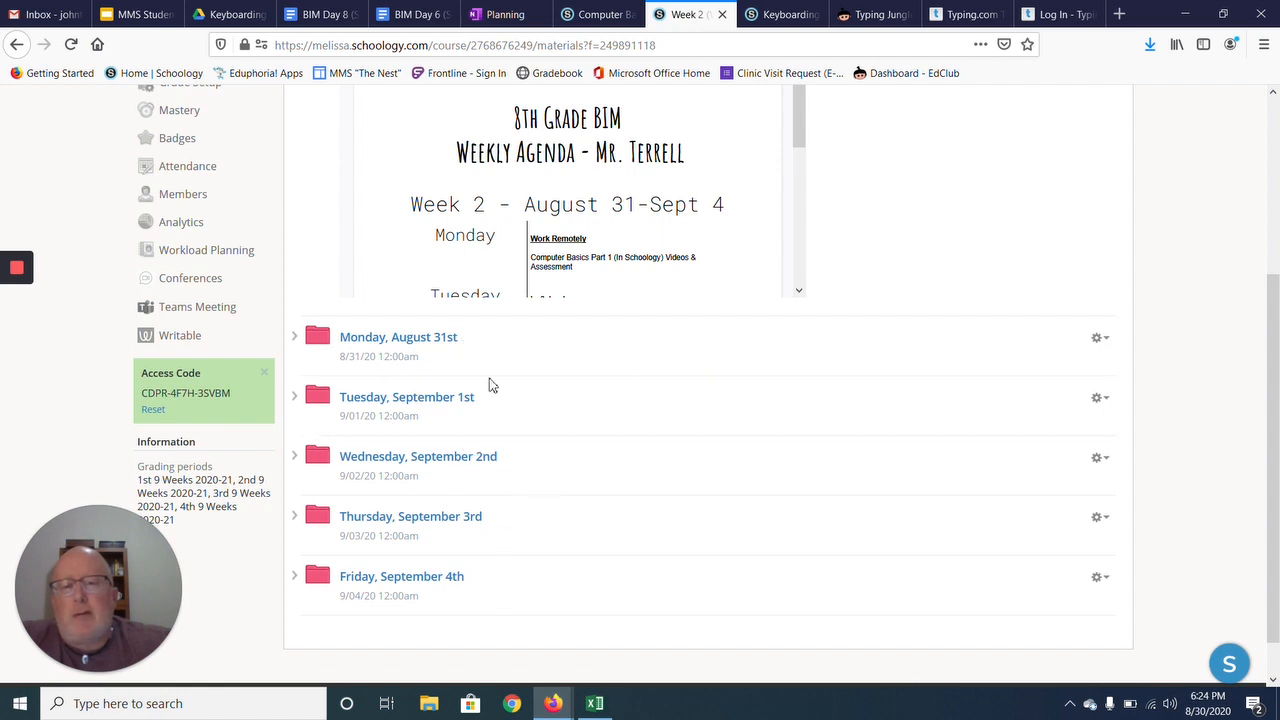
mouse_move(424, 358)
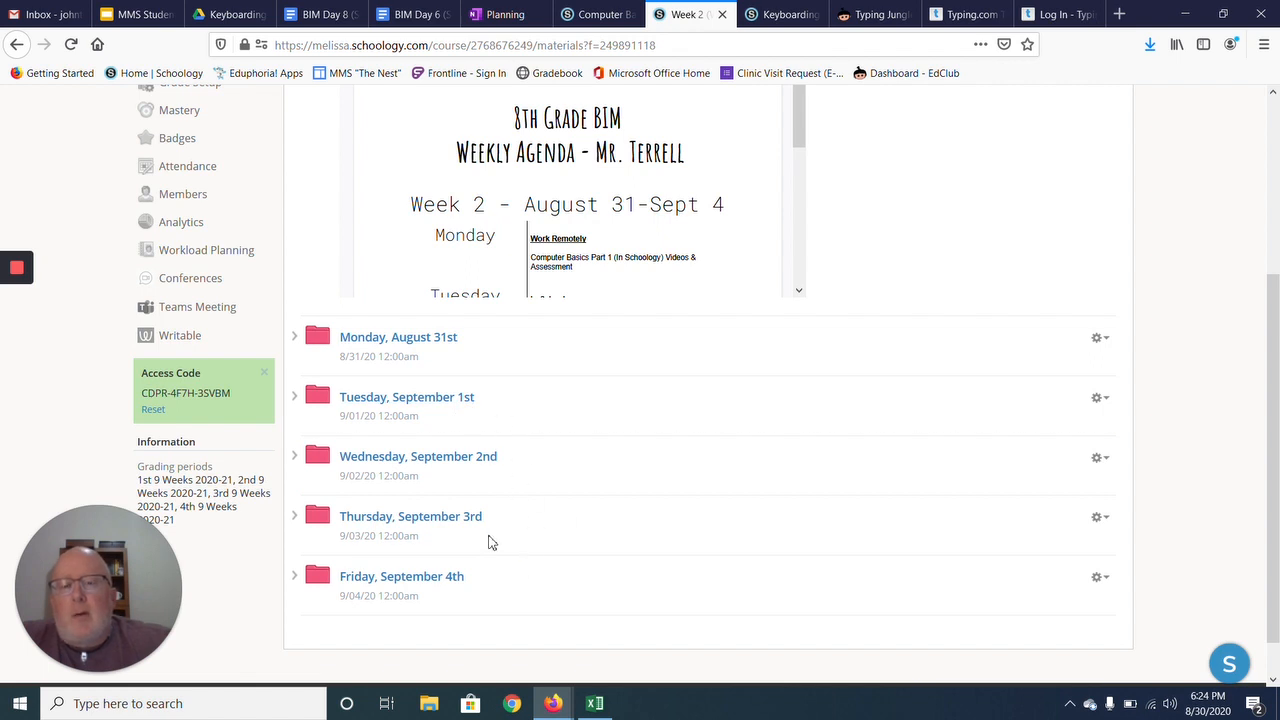
mouse_move(530, 512)
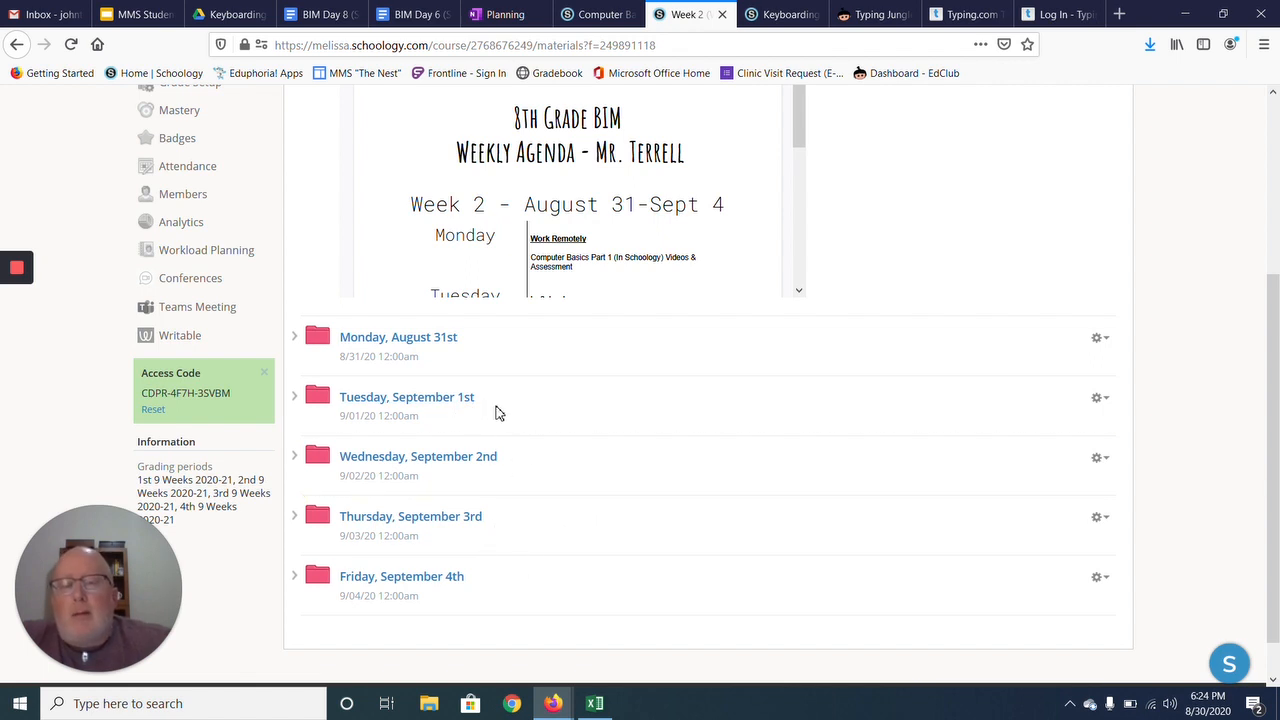
mouse_move(504, 416)
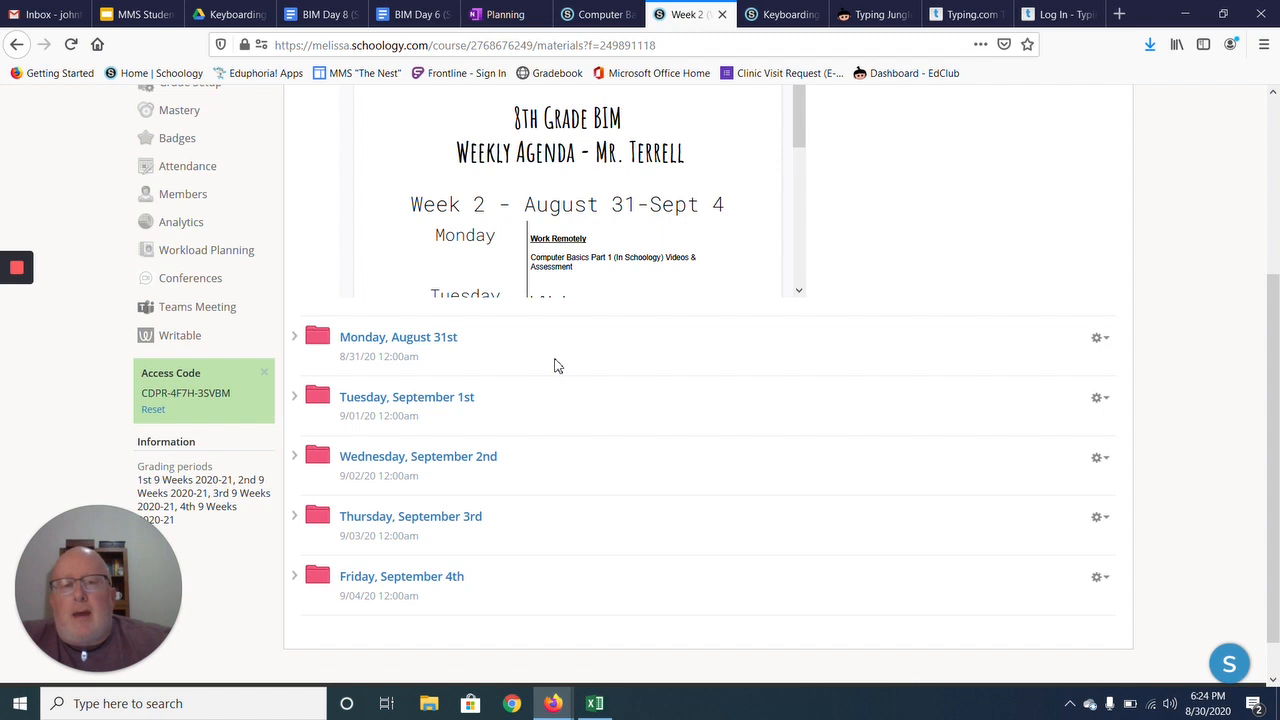
mouse_move(536, 352)
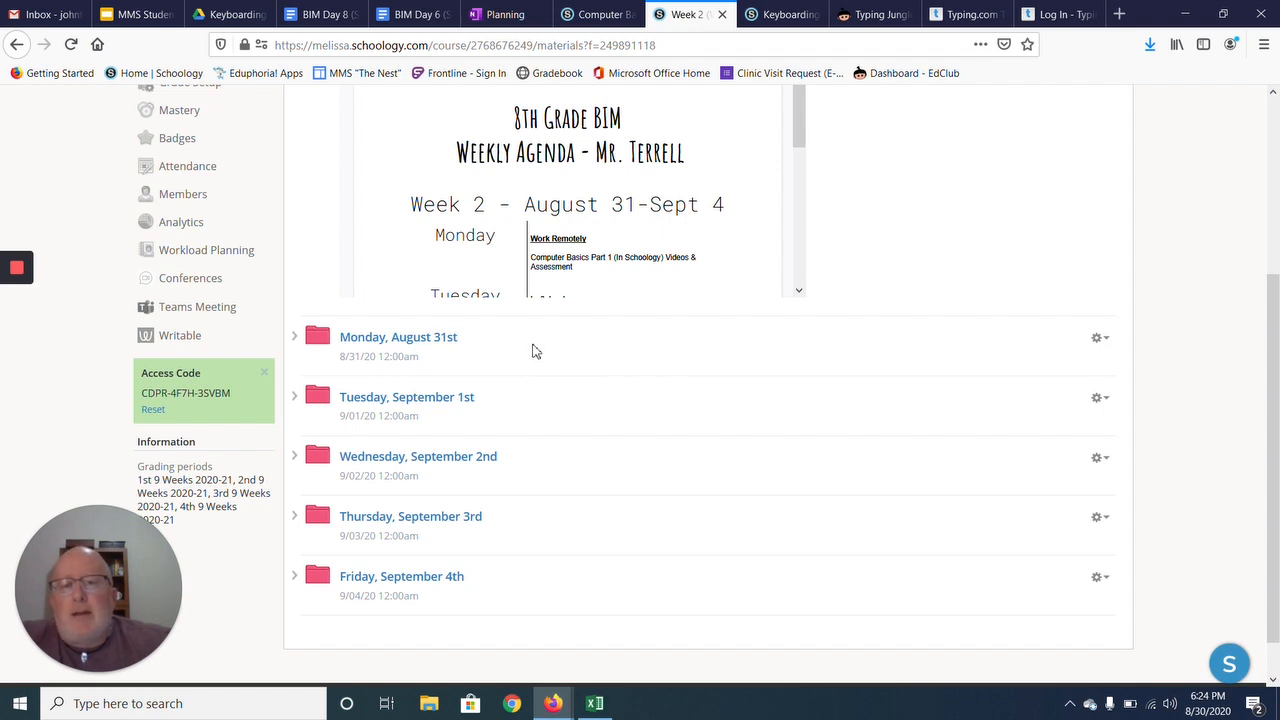
mouse_move(536, 372)
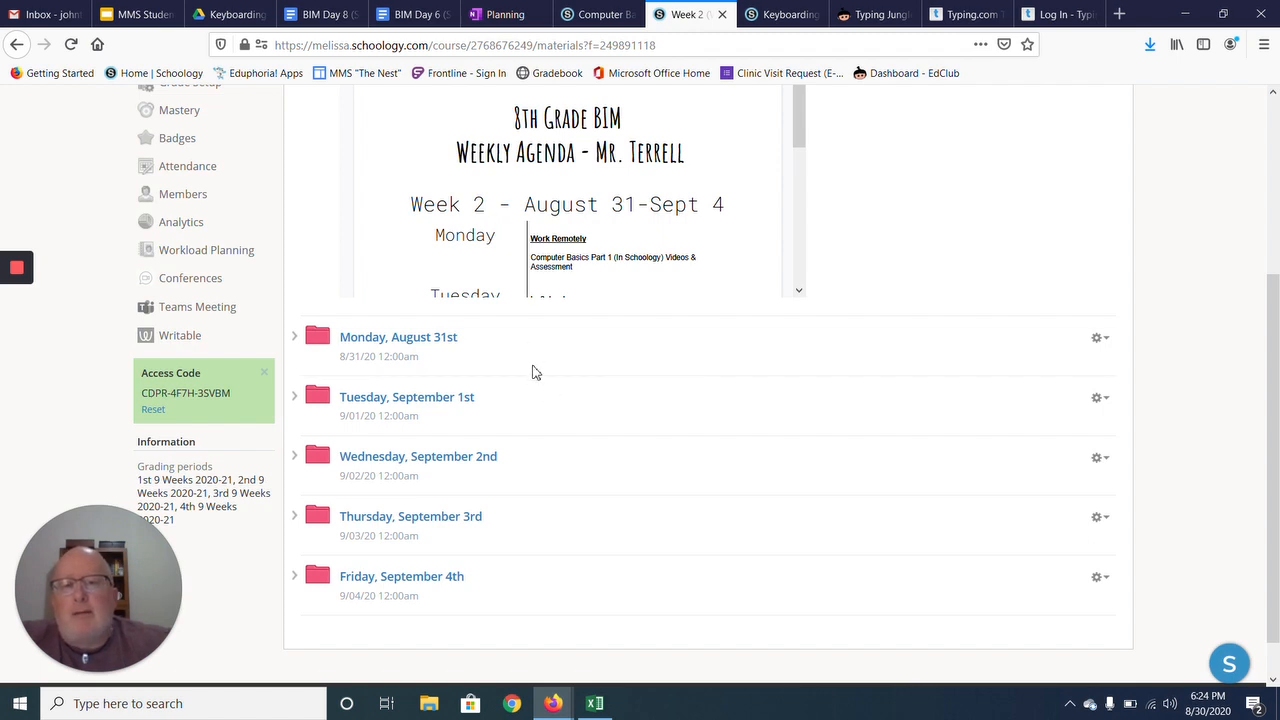
mouse_move(612, 470)
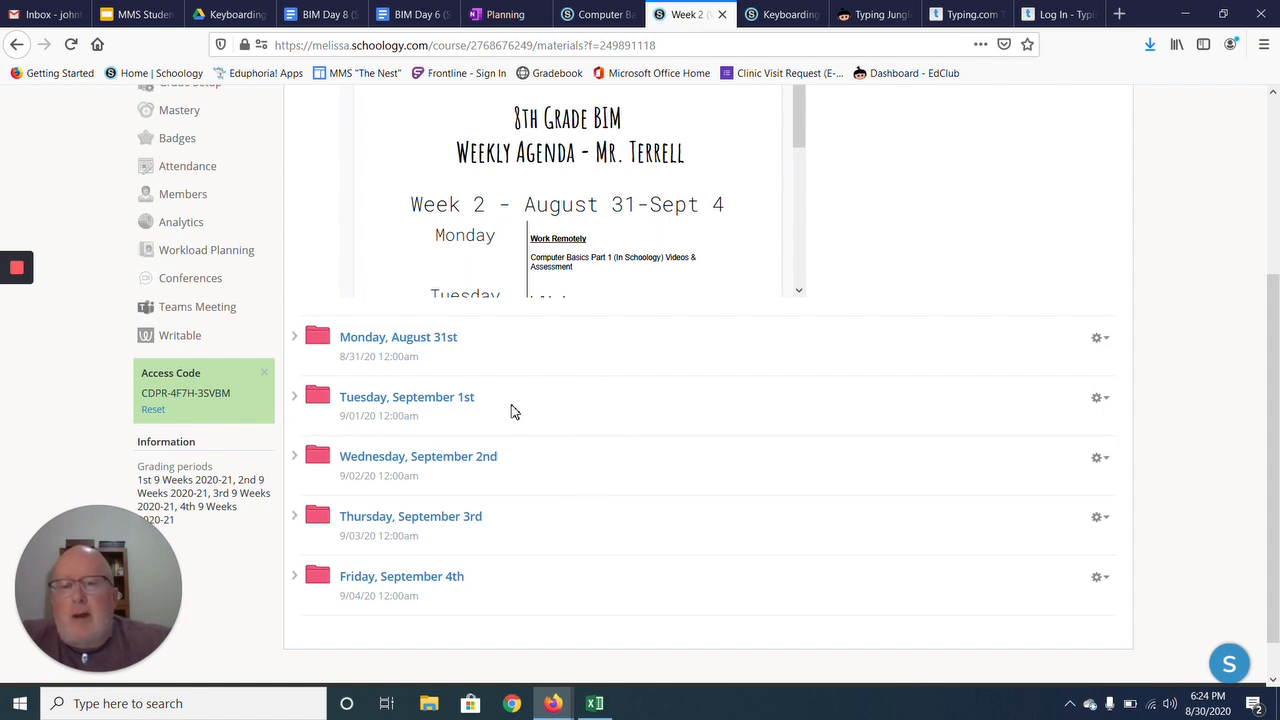
mouse_move(594, 410)
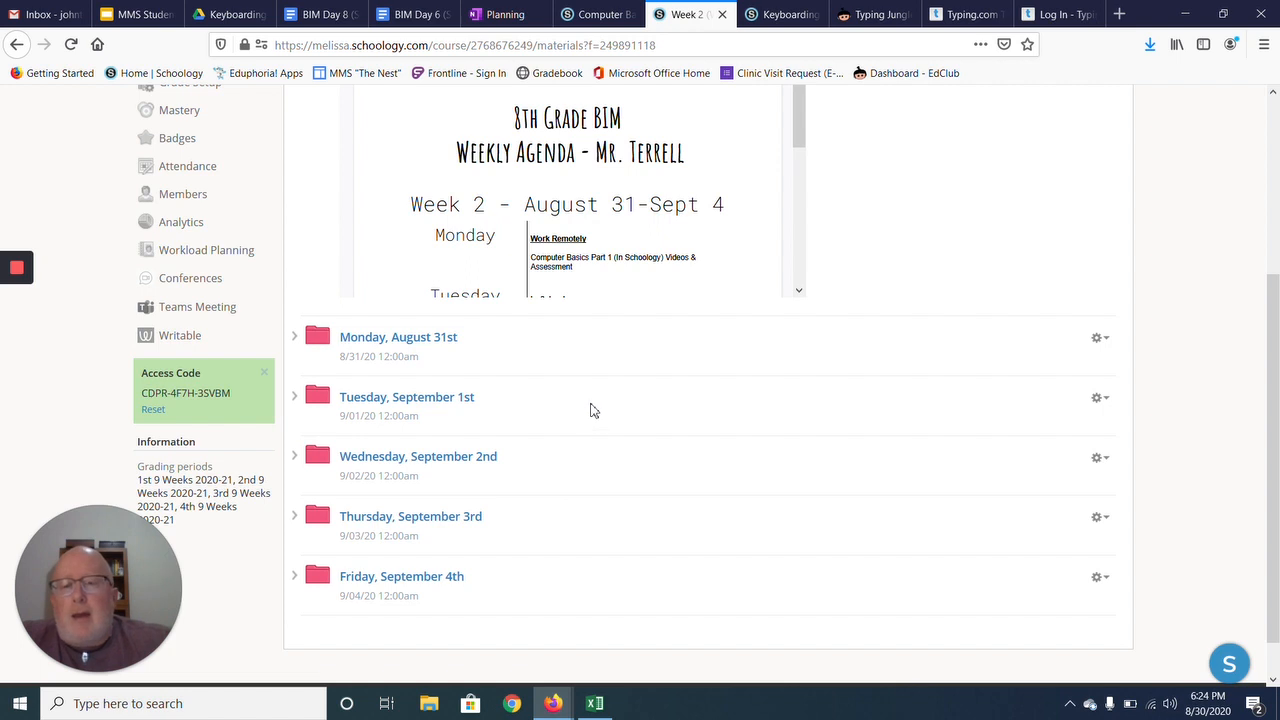
mouse_move(68, 276)
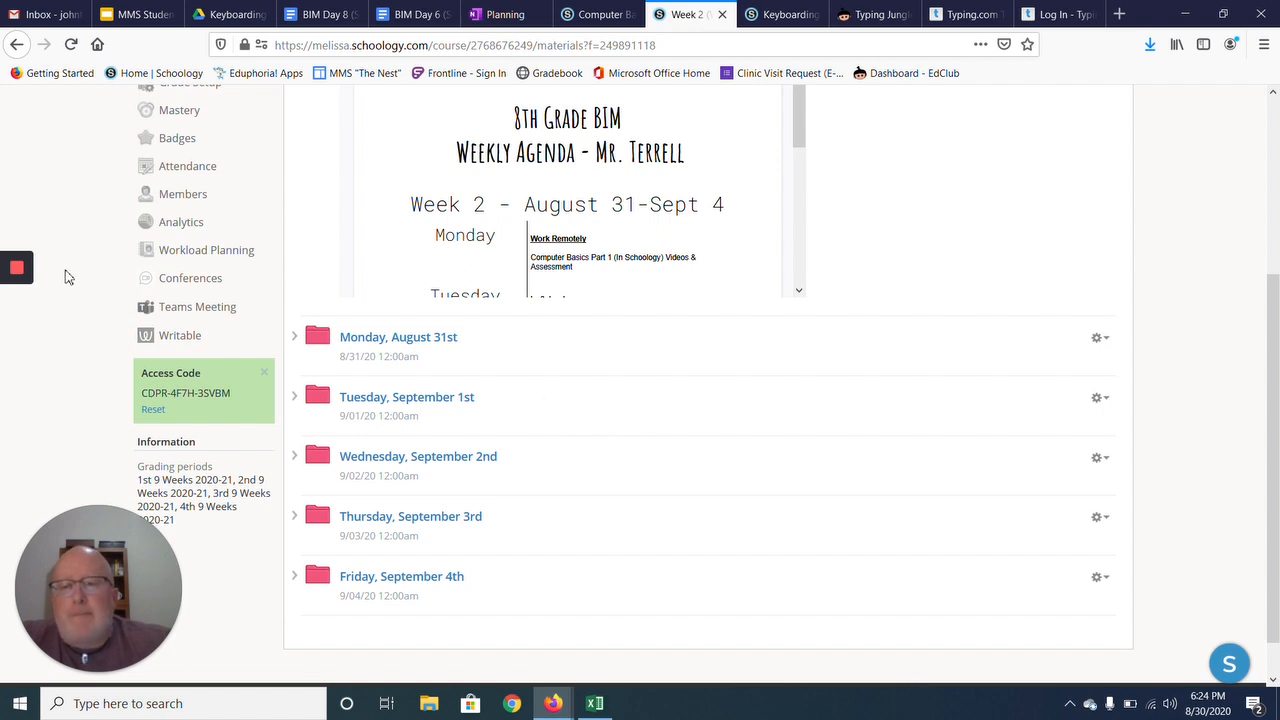